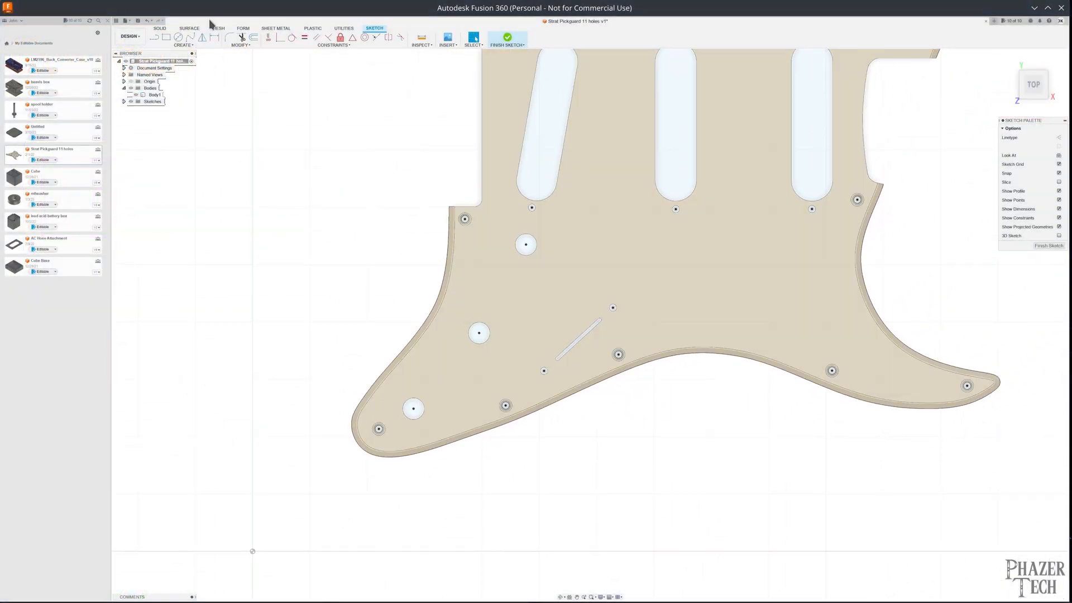
Pick the Circle tool for drawing circles in the Strat pickguard sketch
click(177, 36)
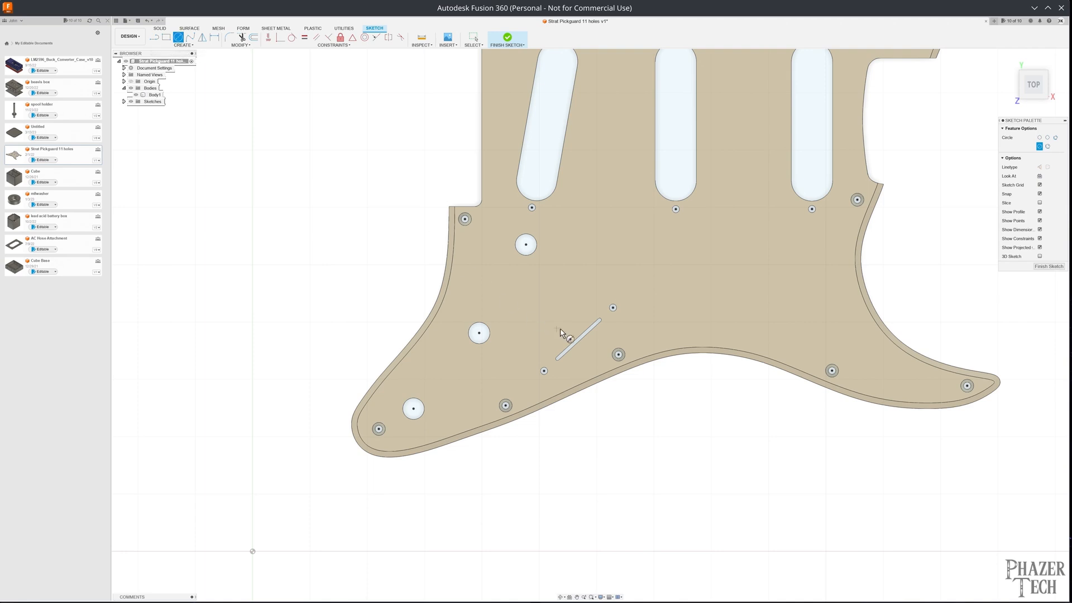
click(540, 287)
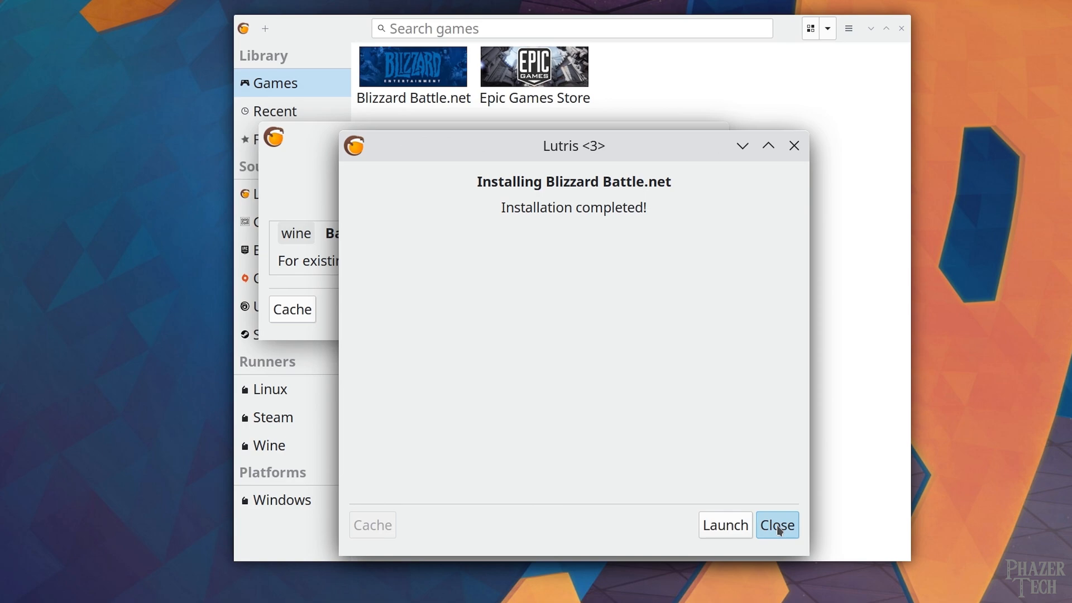
Close the completed Blizzard Battle.net installation dialog in Lutris
click(776, 524)
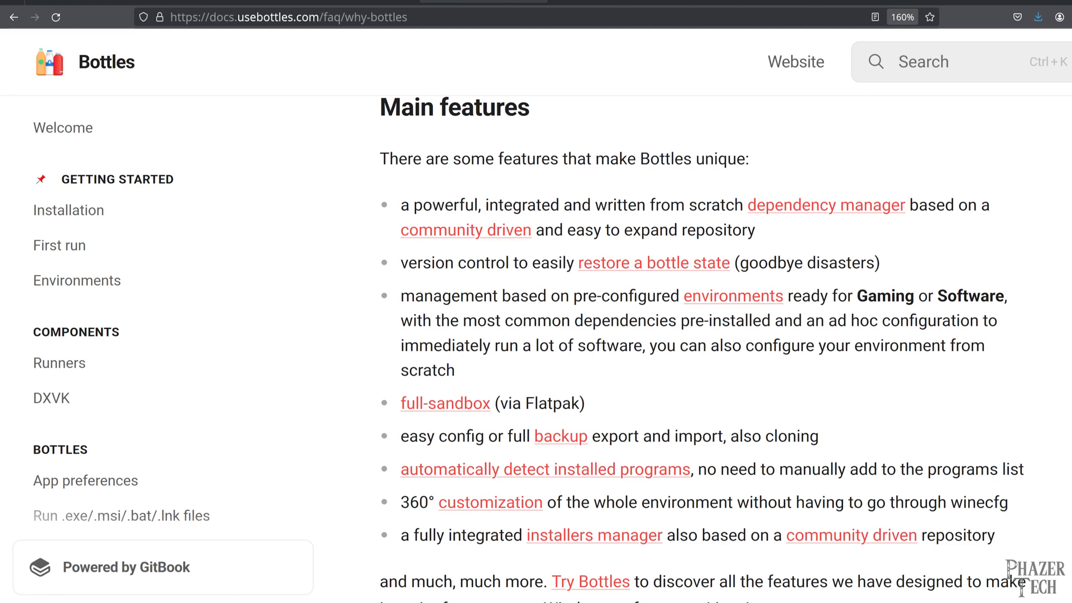
Open the Environments page under Getting Started in the Bottles documentation sidebar
click(733, 296)
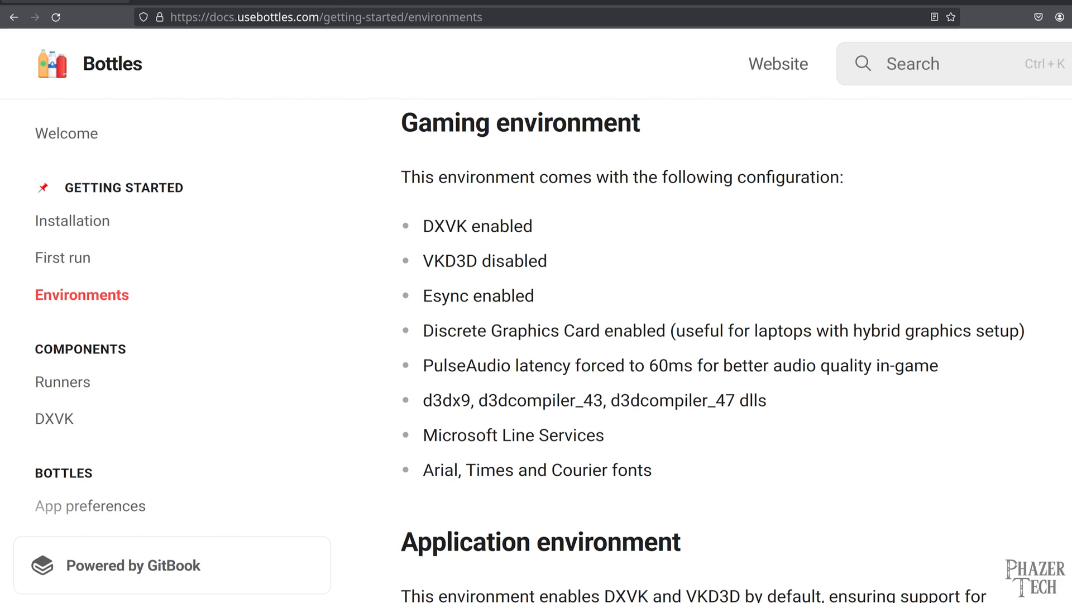
click(62, 381)
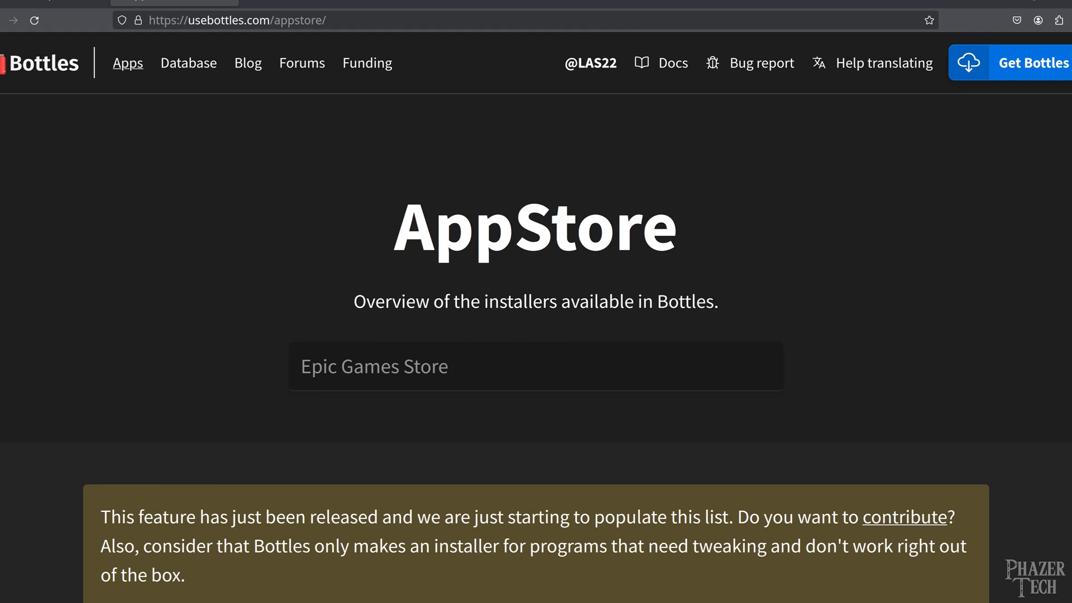
scroll(down, 3)
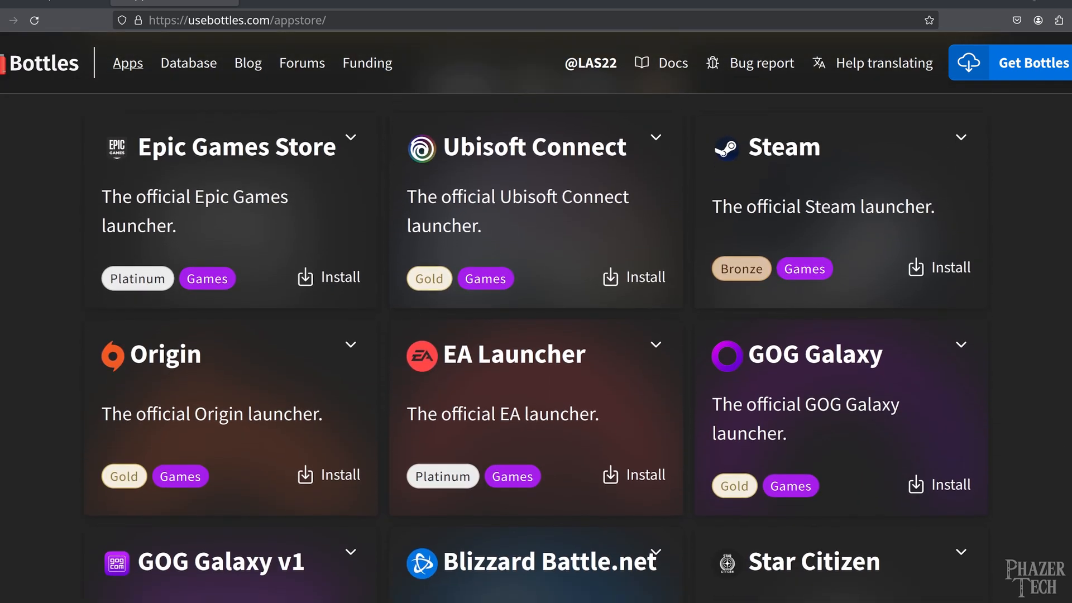
scroll(down, 3)
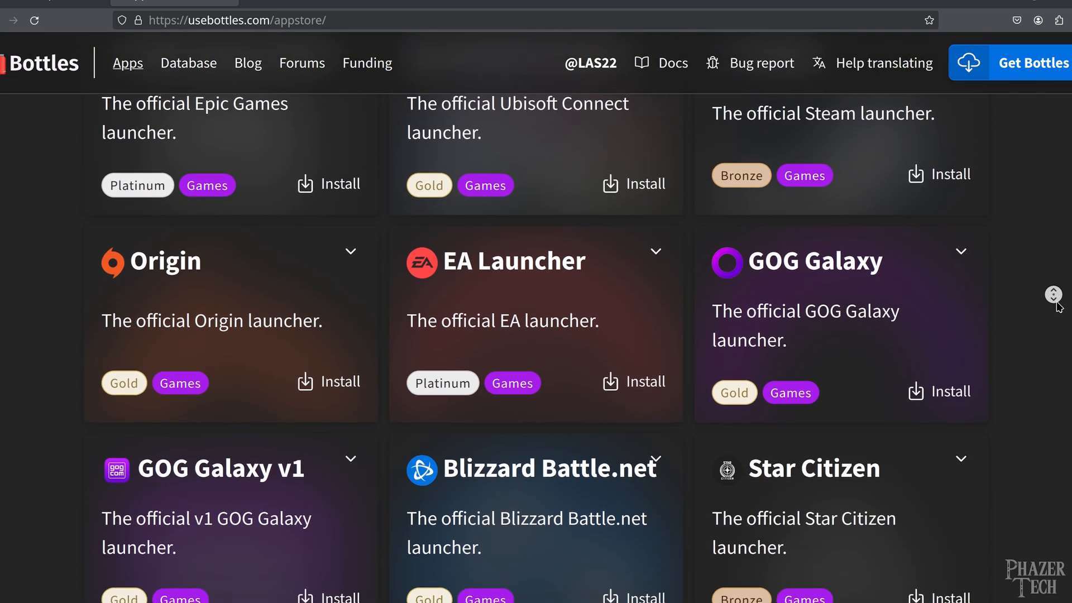
scroll(down, 3)
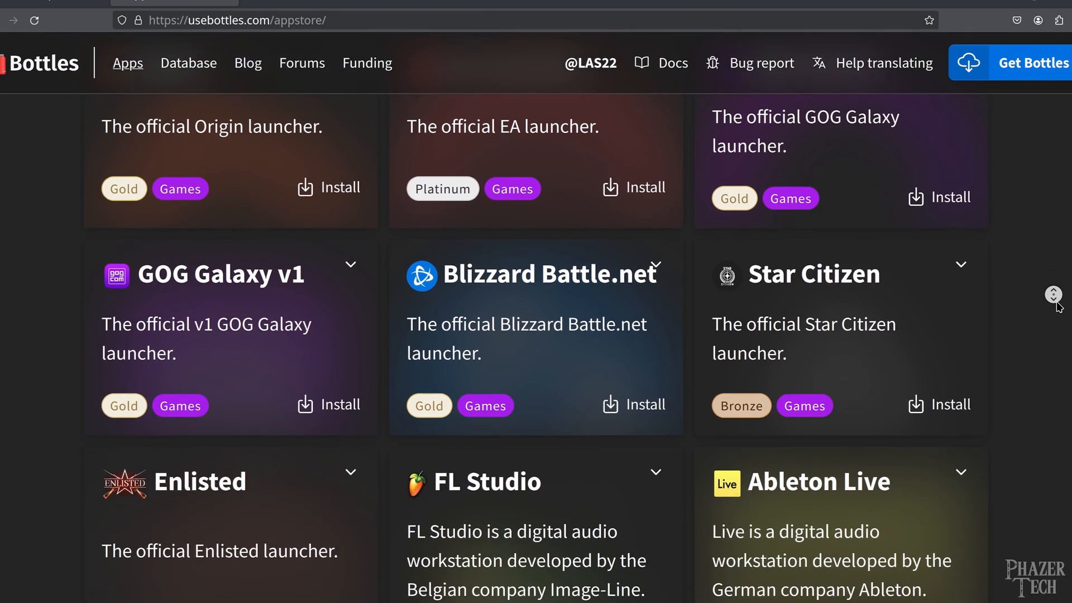
scroll(down, 3)
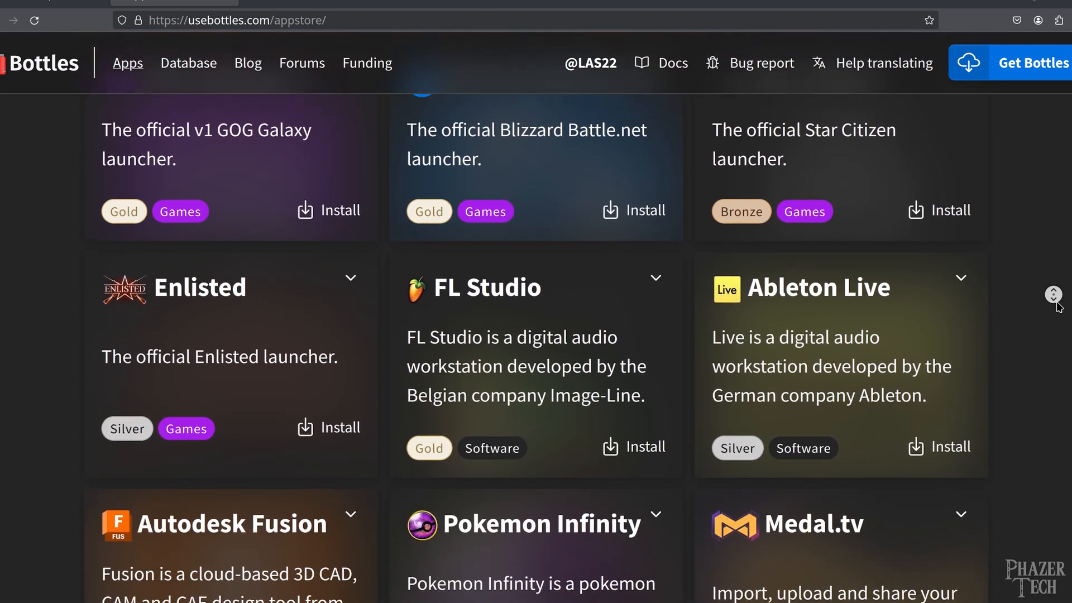
scroll(down, 3)
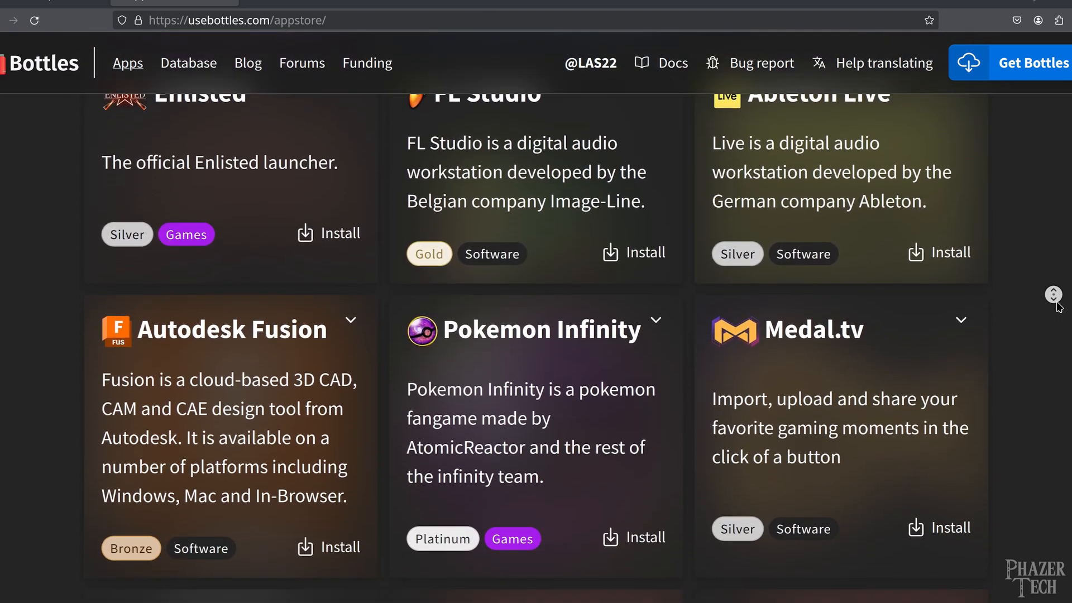
scroll(down, 3)
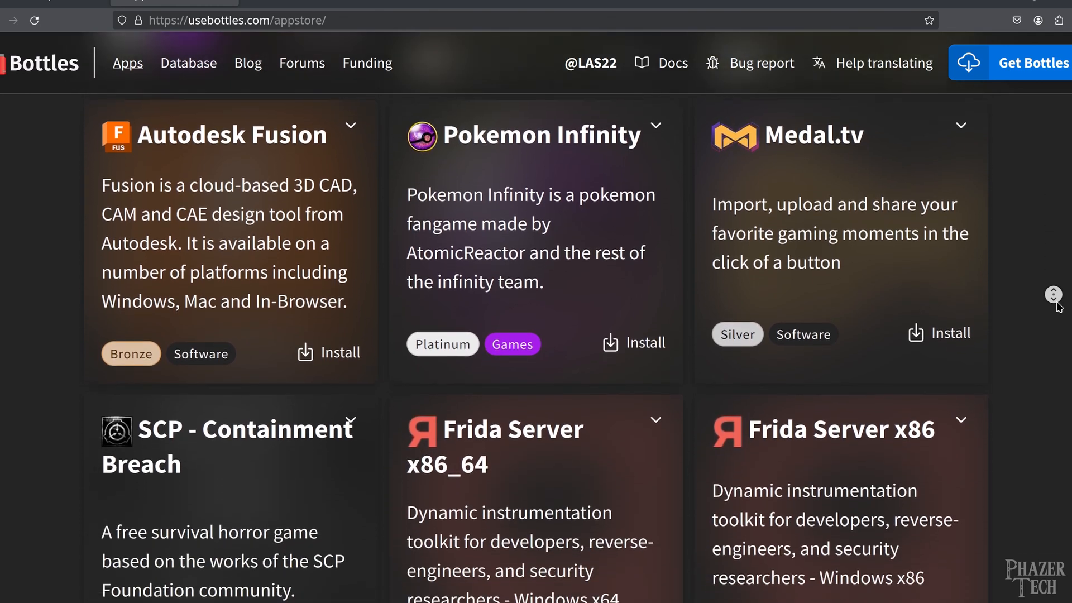
scroll(down, 3)
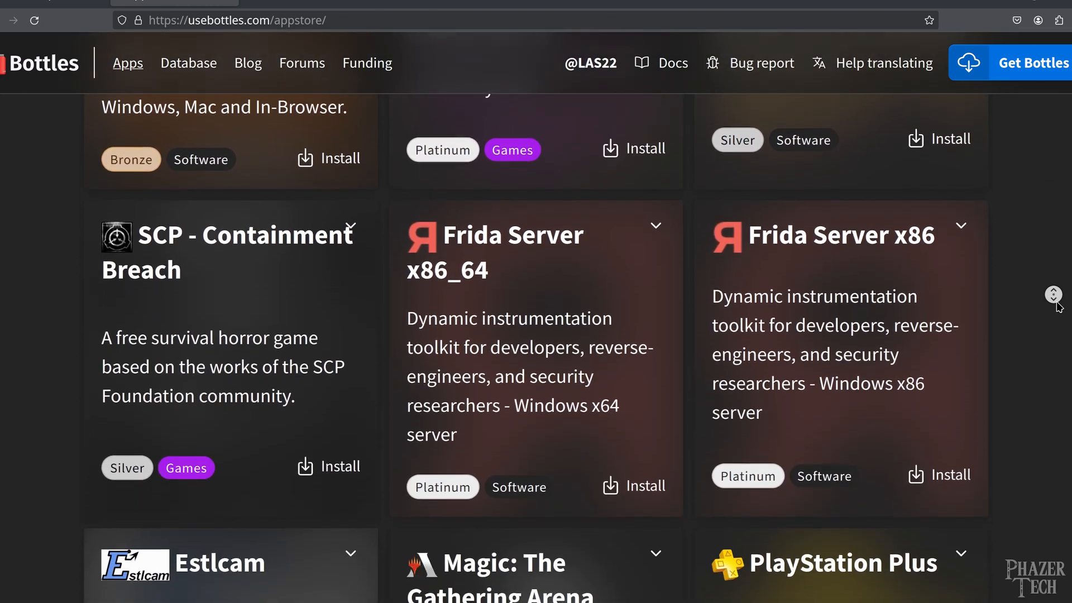
scroll(down, 3)
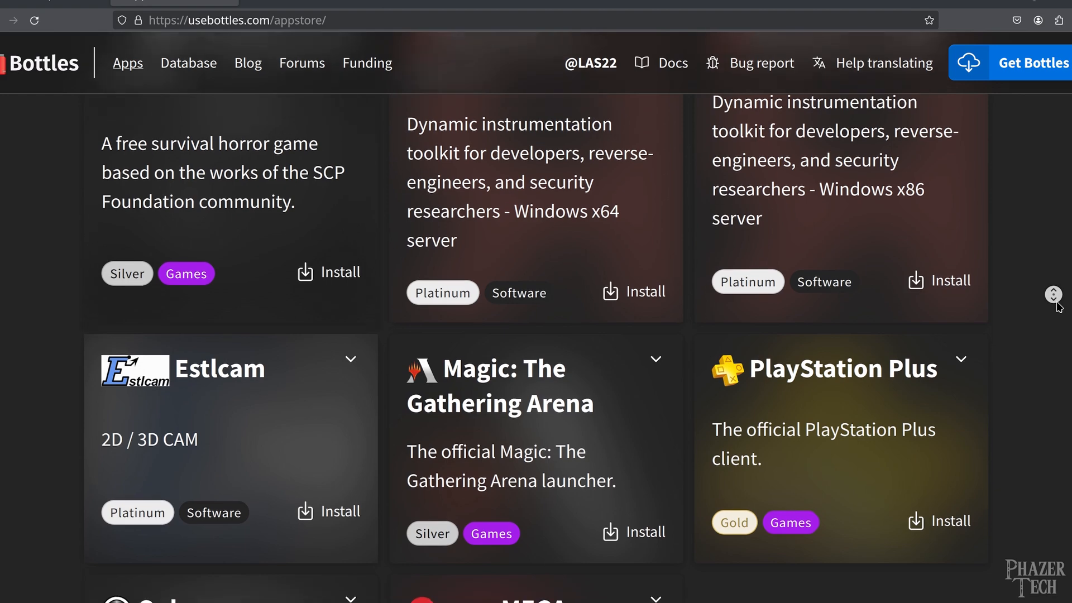
scroll(down, 3)
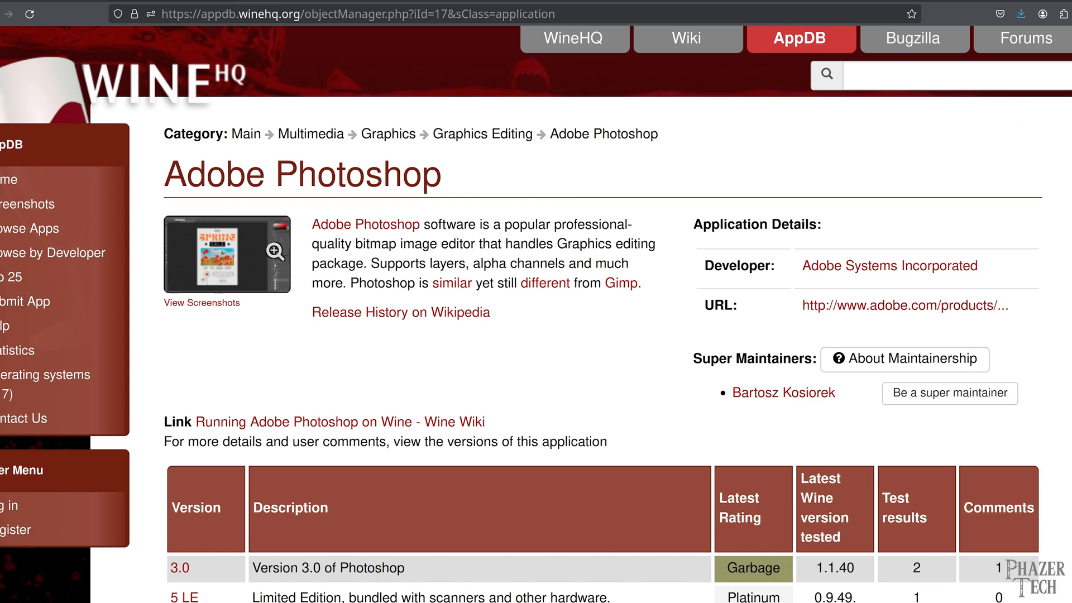
Scroll through the Adobe Photoshop version ratings table on WineHQ AppDB
scroll(down, 3)
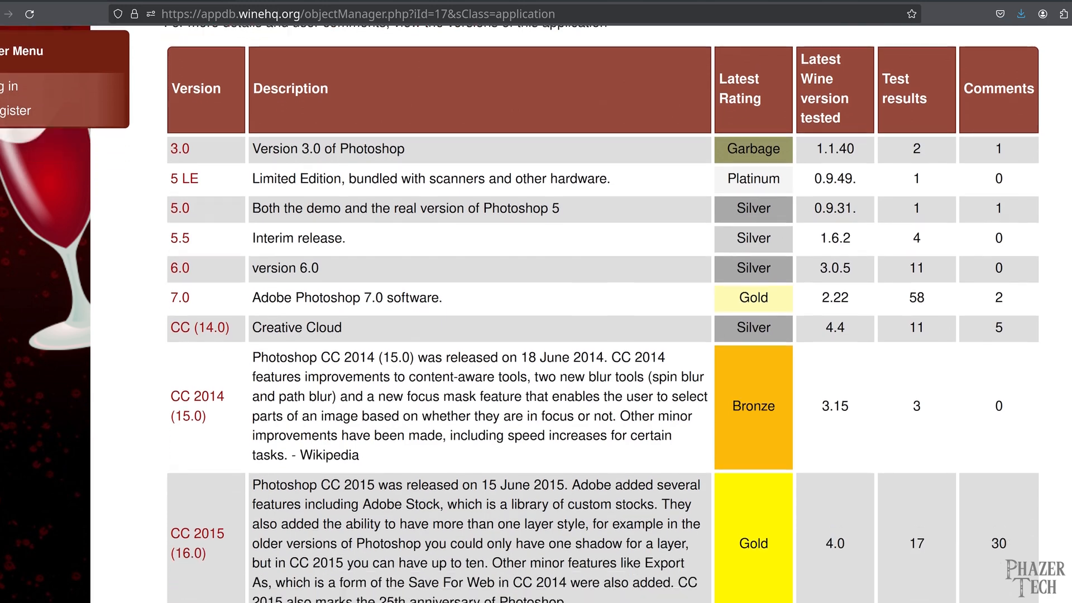
scroll(down, 3)
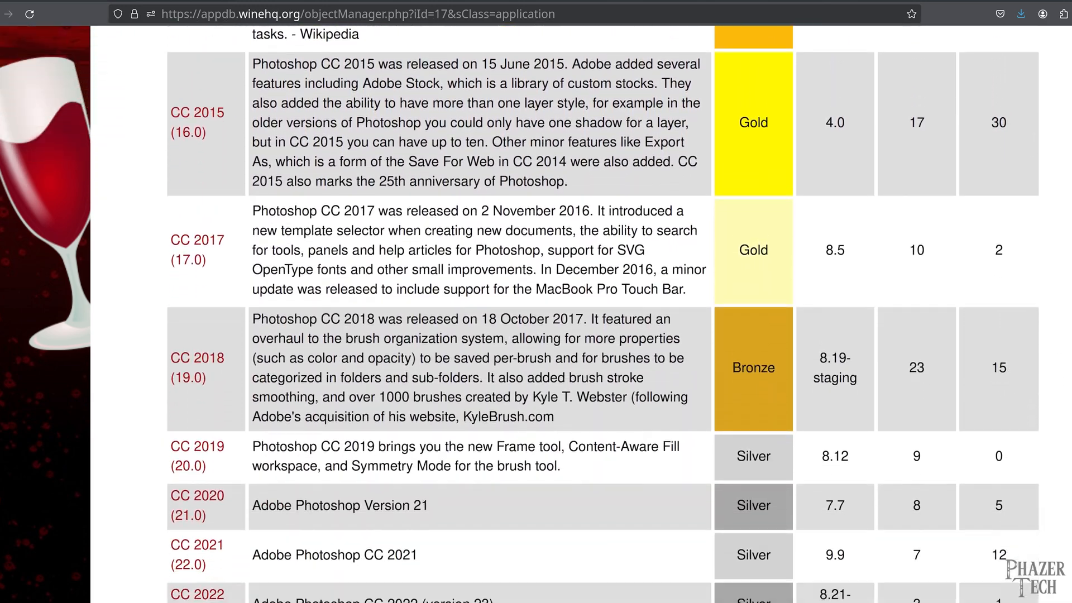
scroll(down, 3)
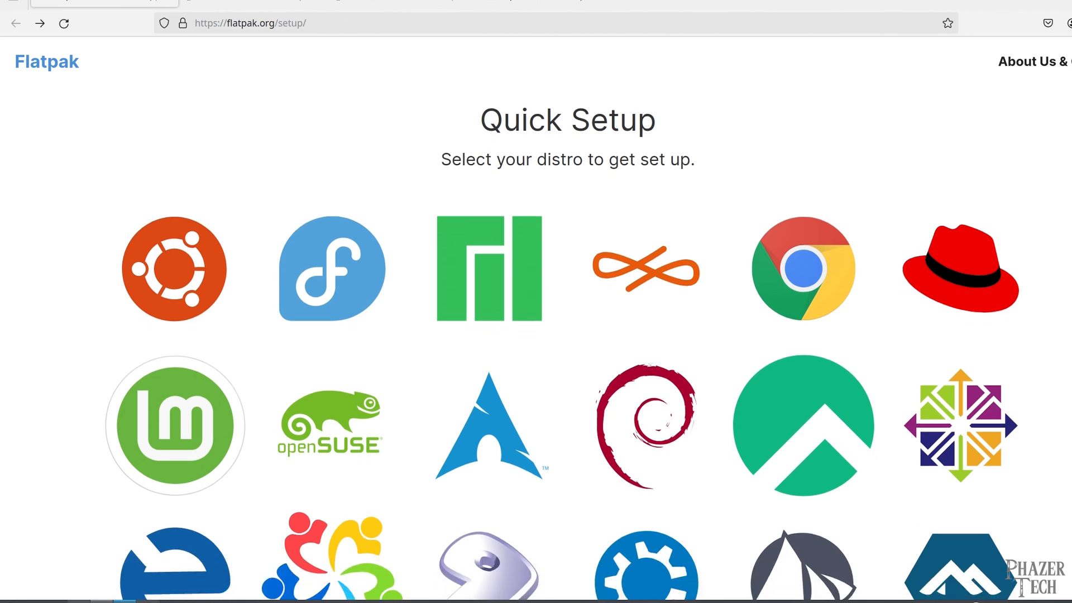
Open the Kubuntu Flatpak setup guide and run 'sudo apt install flatpak' in Konsole
scroll(down, 3)
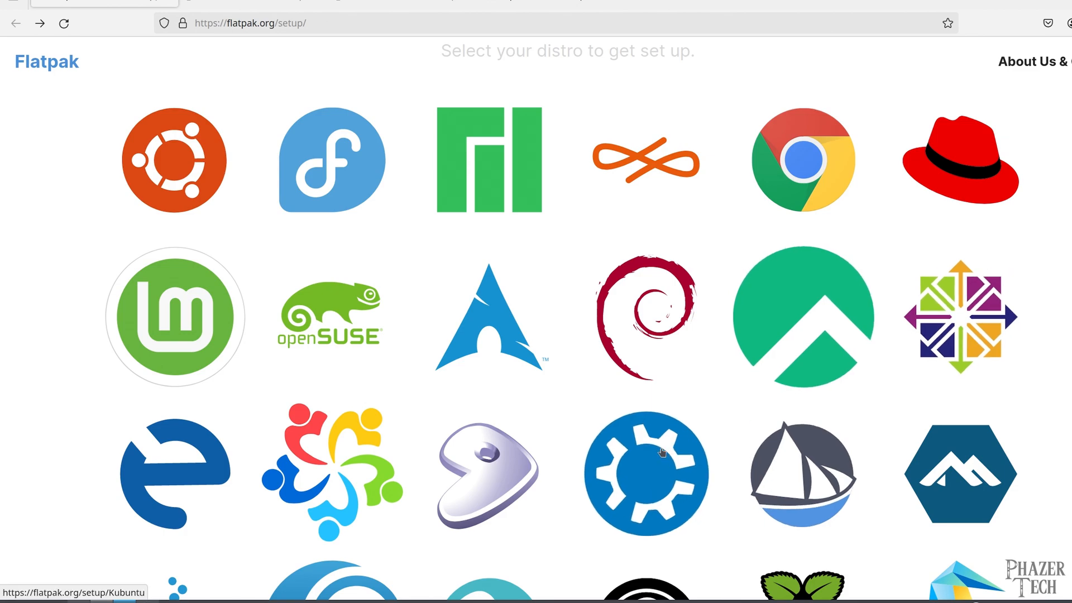
click(645, 474)
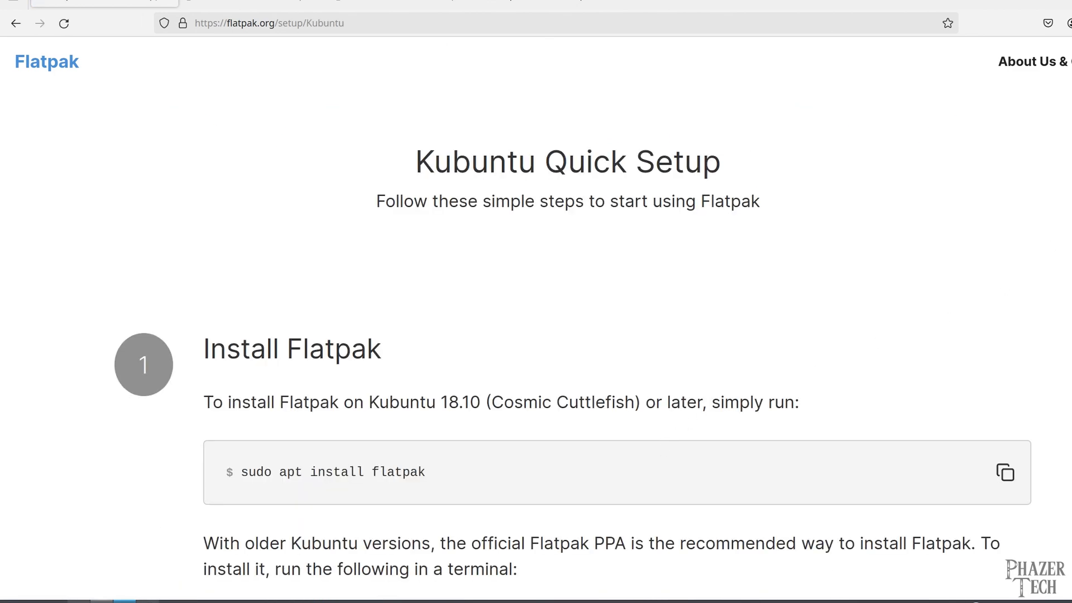
scroll(down, 3)
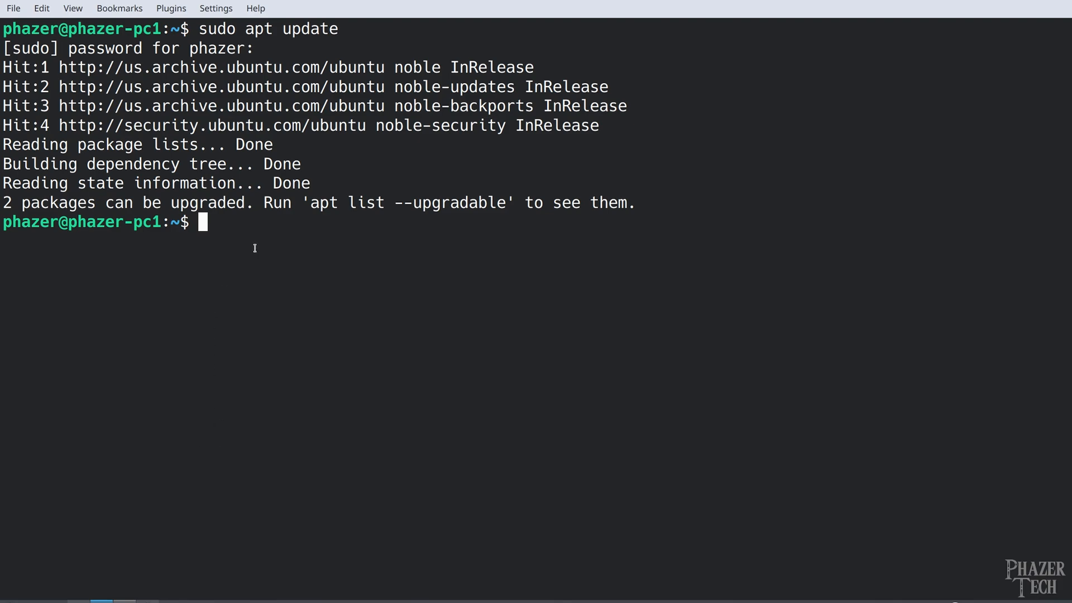
text(sudo apt install flatpak)
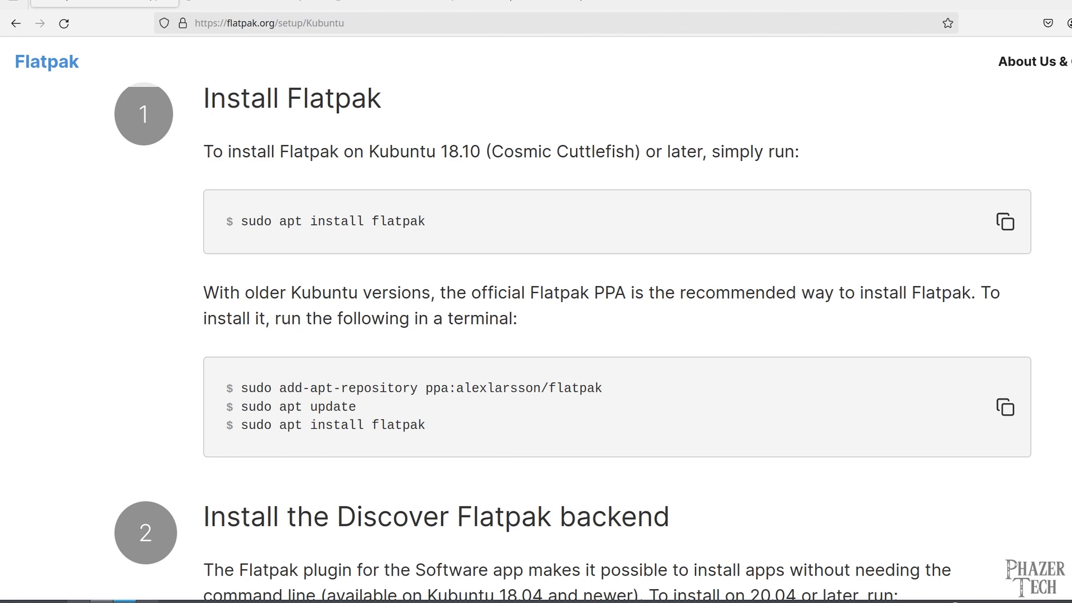
Install plasma-discover-backend-flatpak and paste the flatpak remote-add command into Konsole
scroll(down, 3)
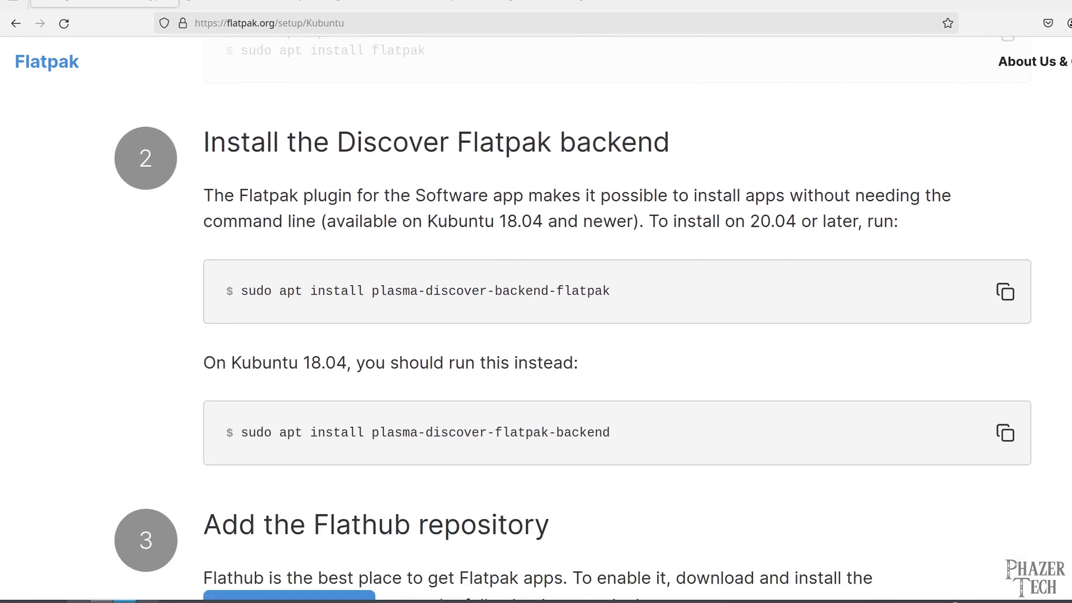
click(1005, 292)
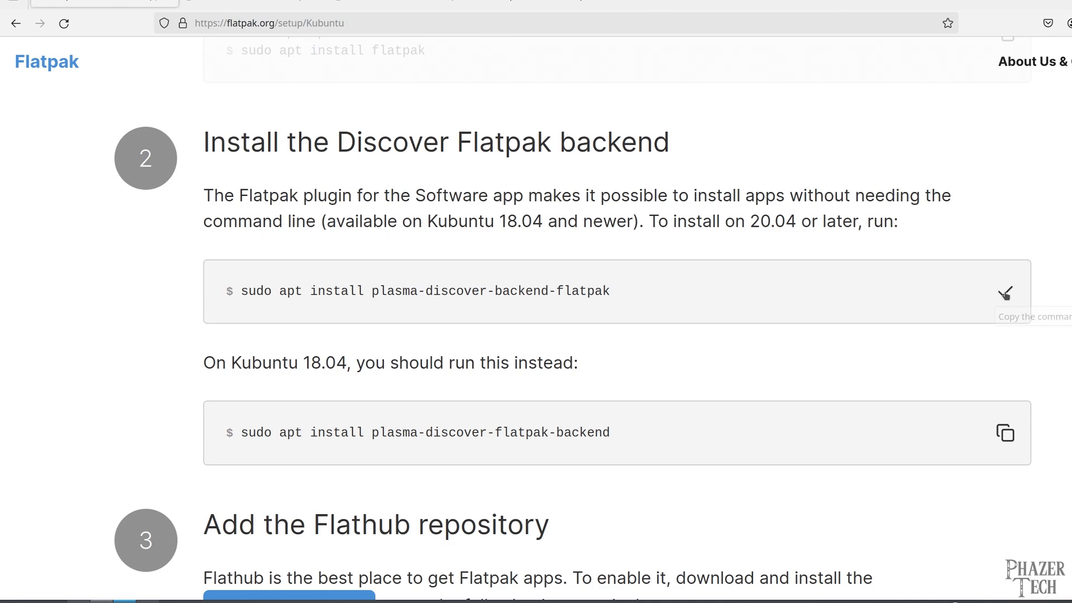
right_click(373, 464)
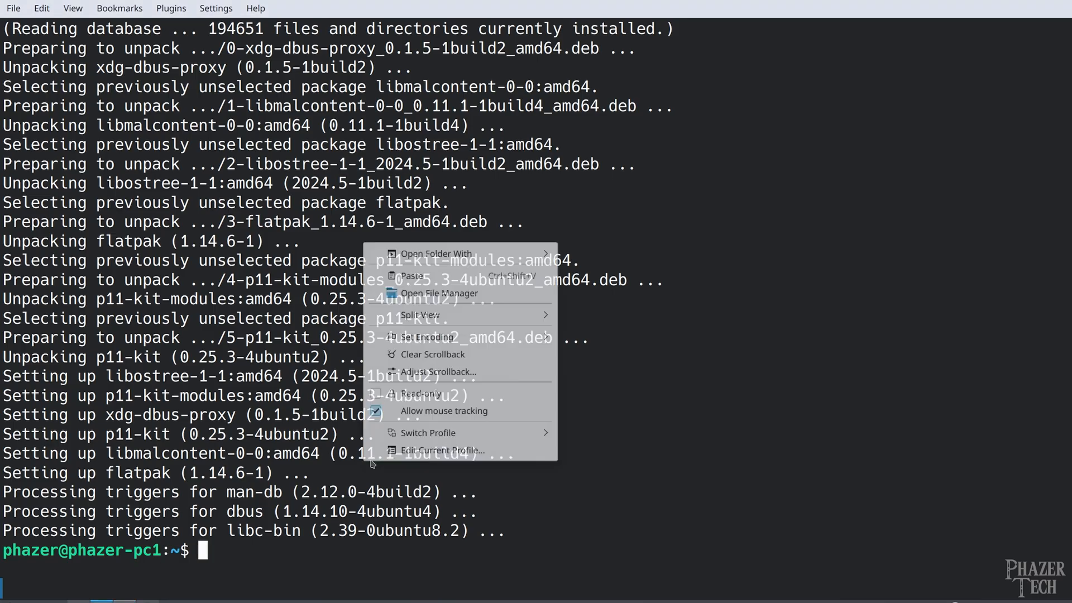
click(411, 275)
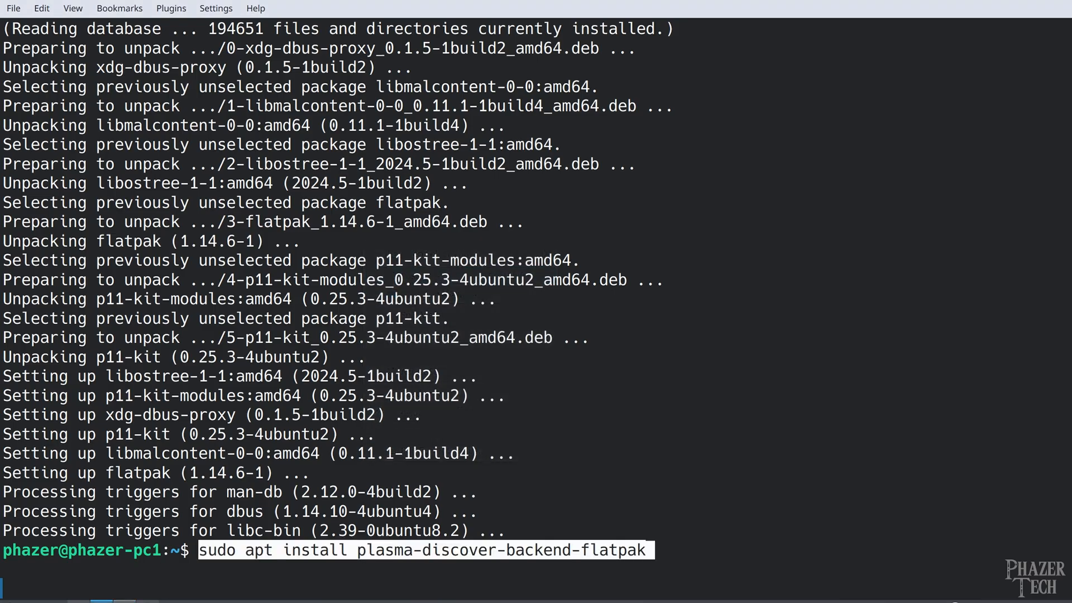
key(Return)
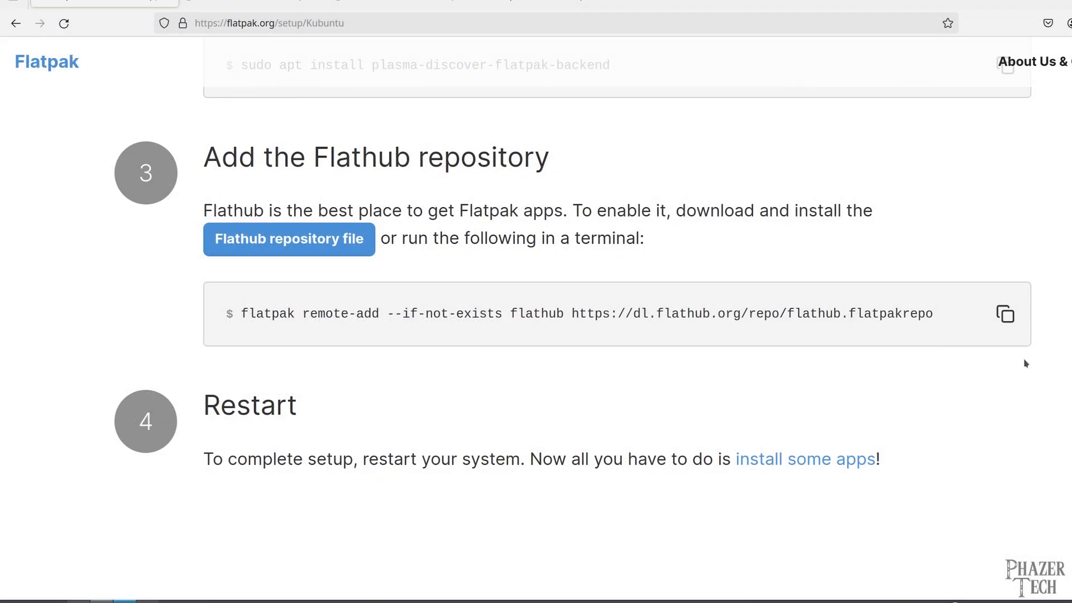
mouse_move(102, 569)
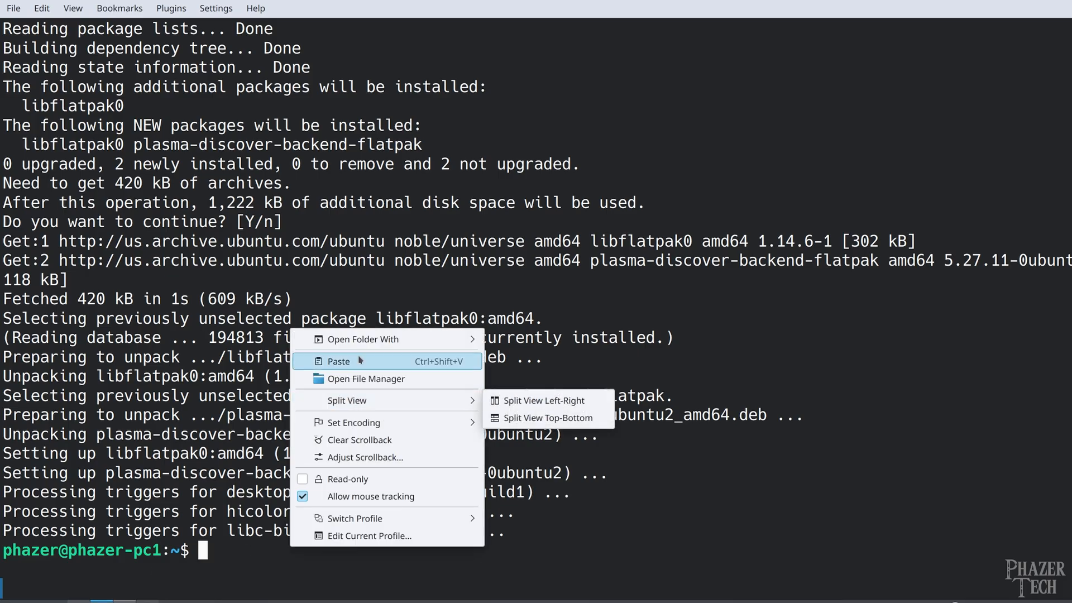
click(338, 361)
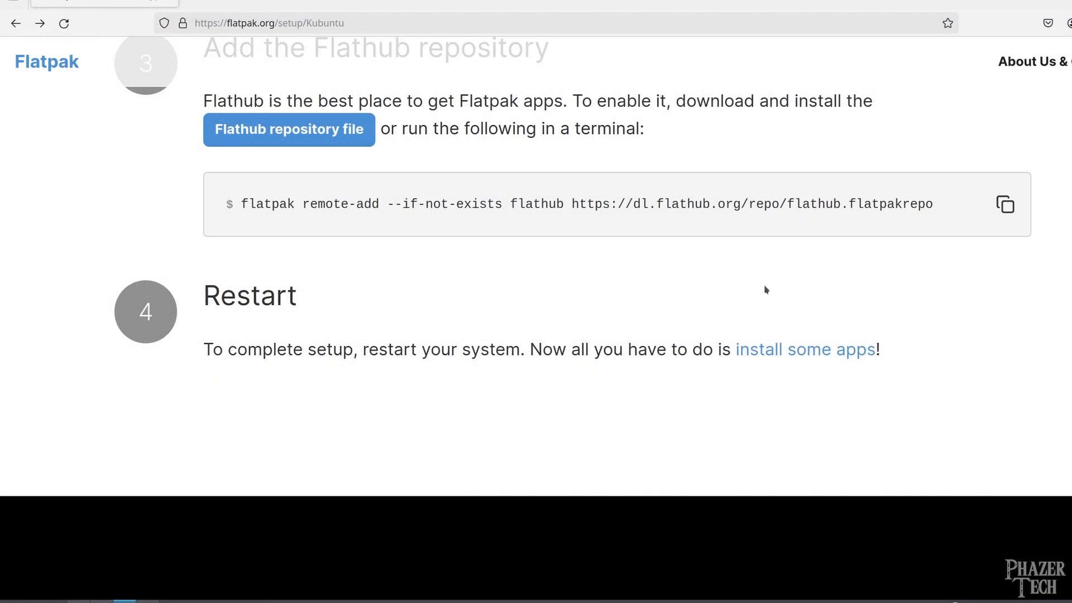
Search Flathub for 'bottles', open the Bottles page and view its manual install commands
click(805, 350)
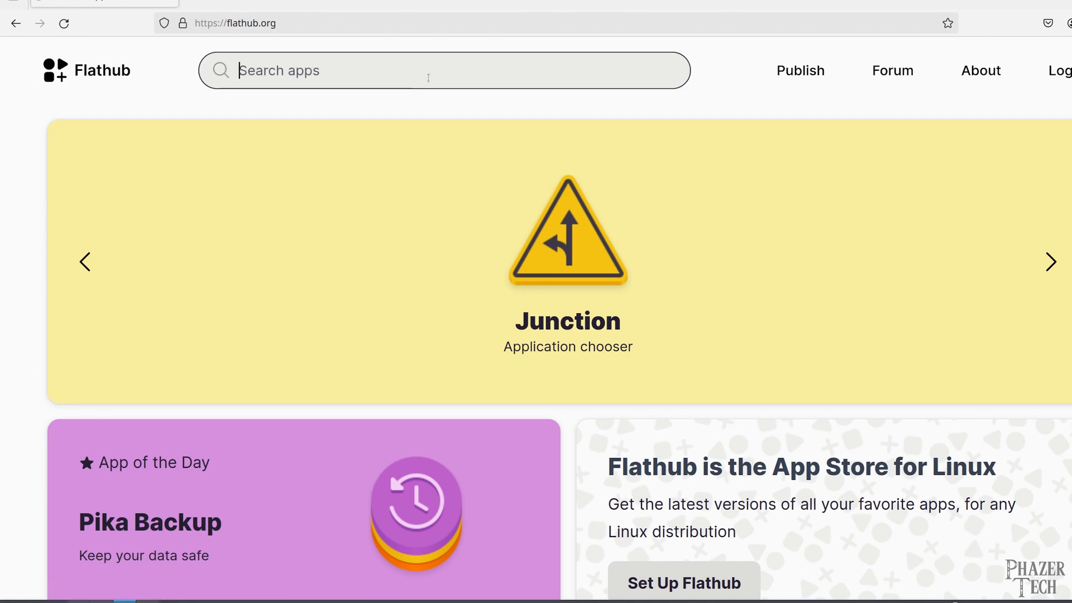
text(bottles)
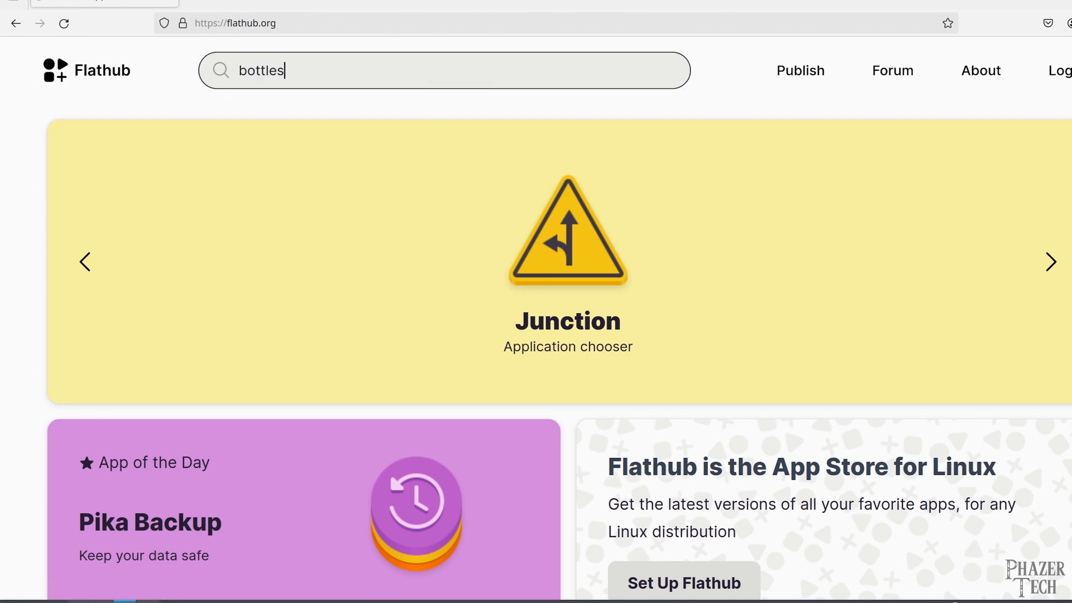
key(Return)
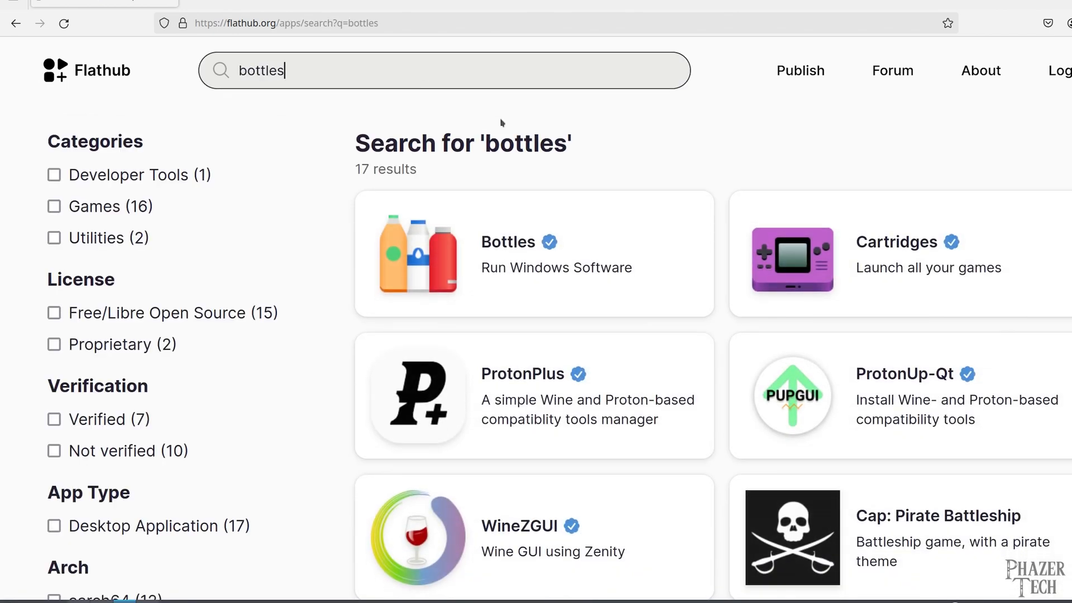
click(508, 242)
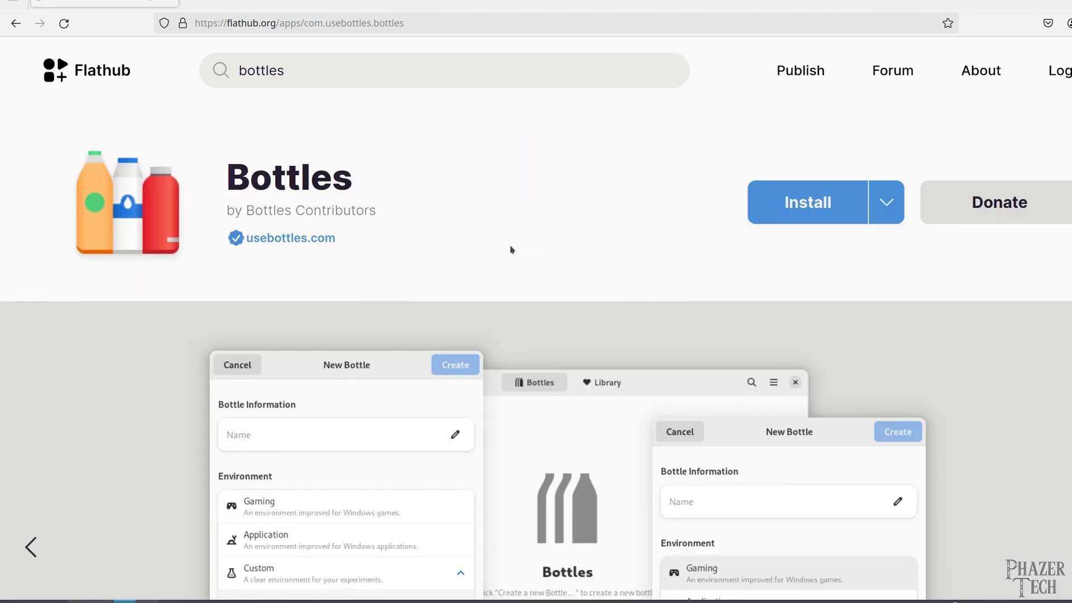
click(886, 202)
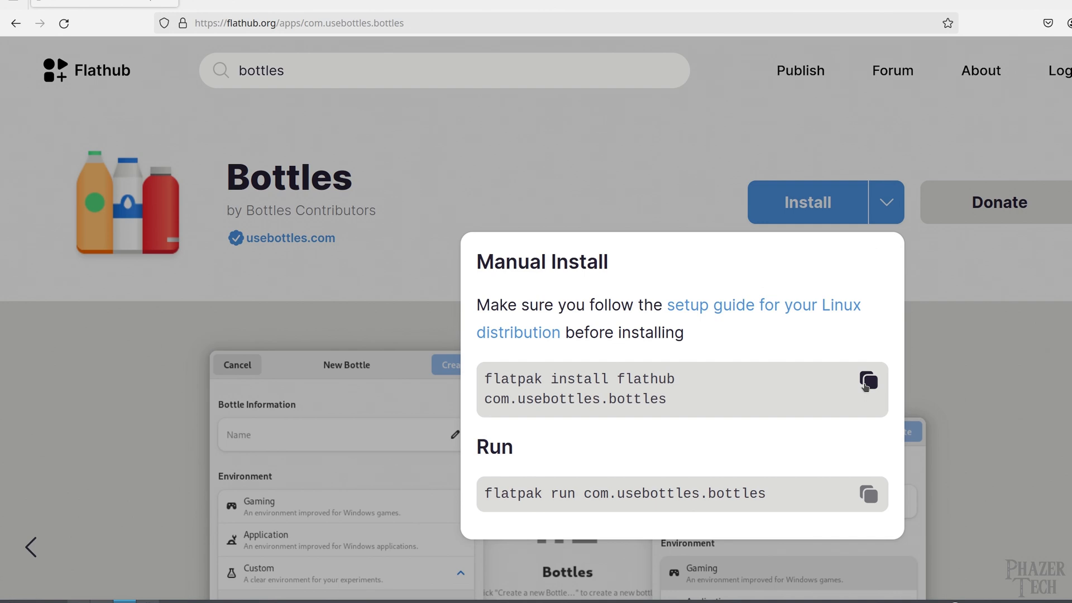
mouse_move(776, 331)
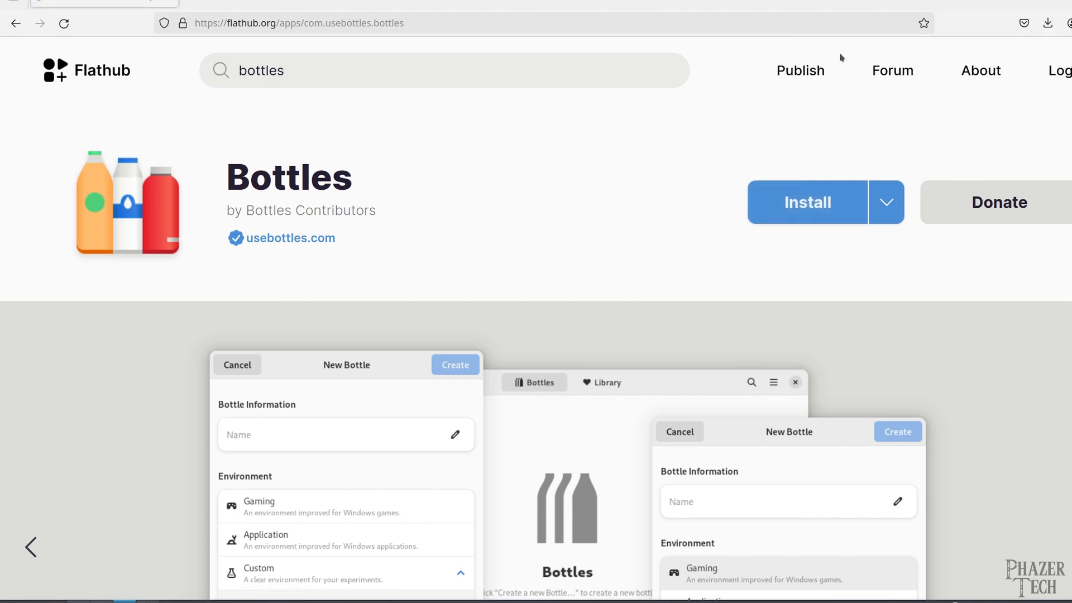
Open the Bottles flatpakref with Discover, always for Flatpak references, and dismiss the crash notice
click(807, 202)
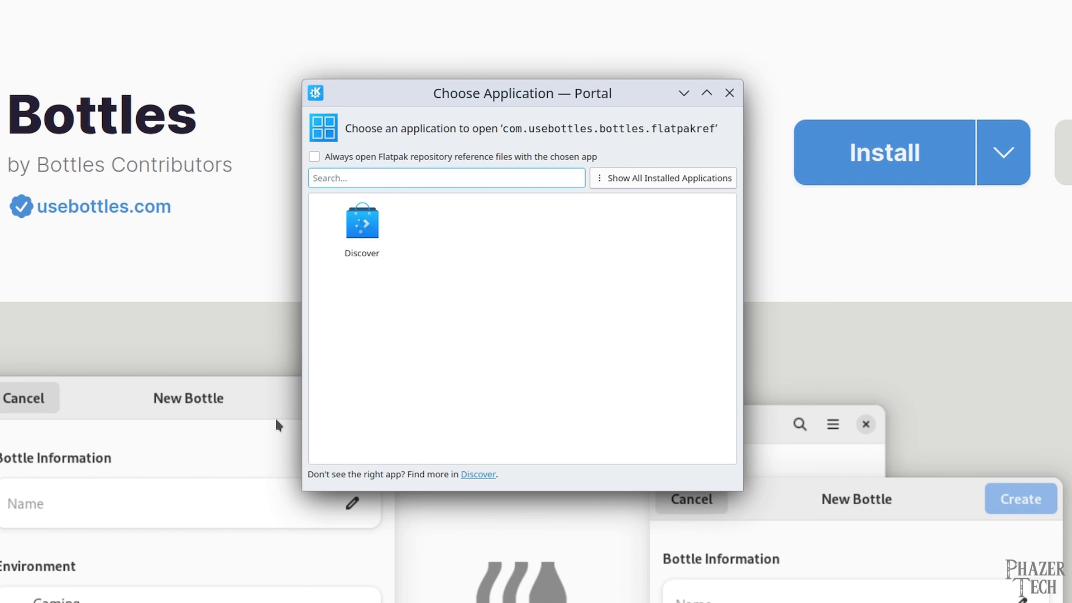
mouse_move(523, 164)
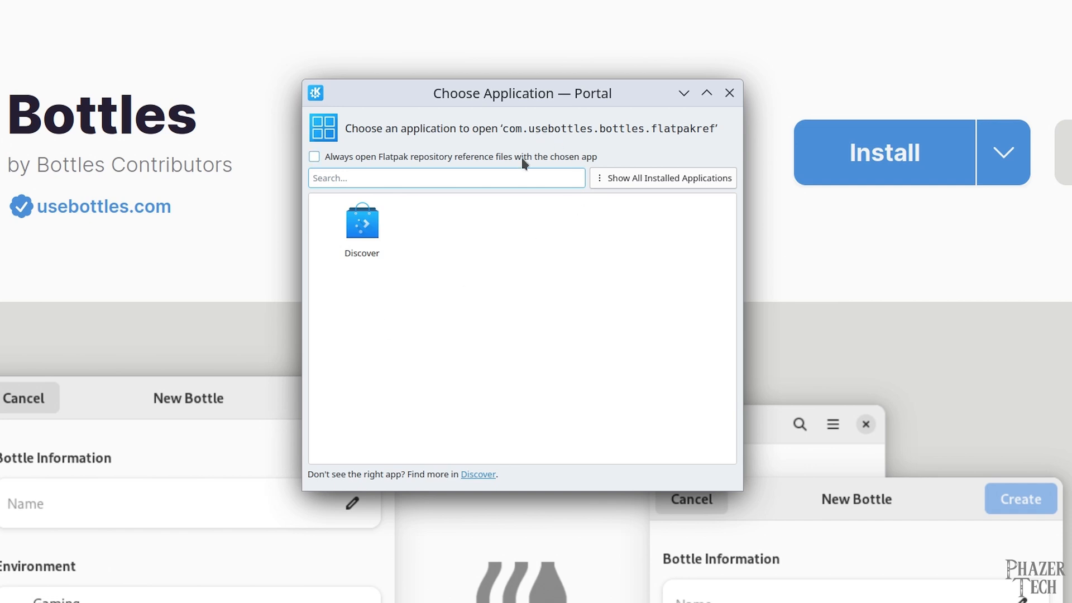
click(315, 155)
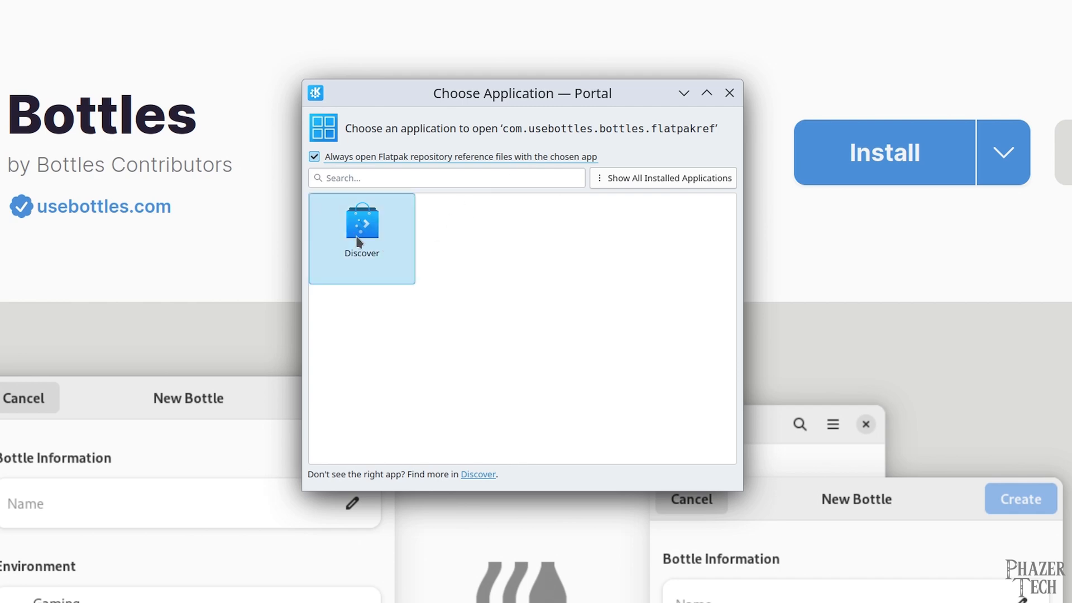
double_click(361, 232)
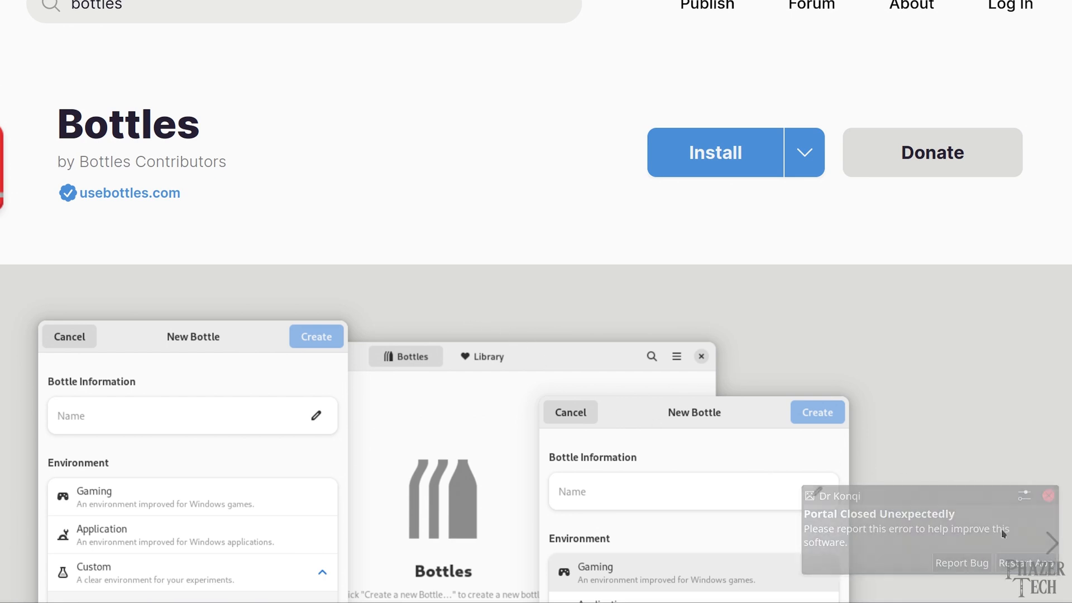
click(1048, 496)
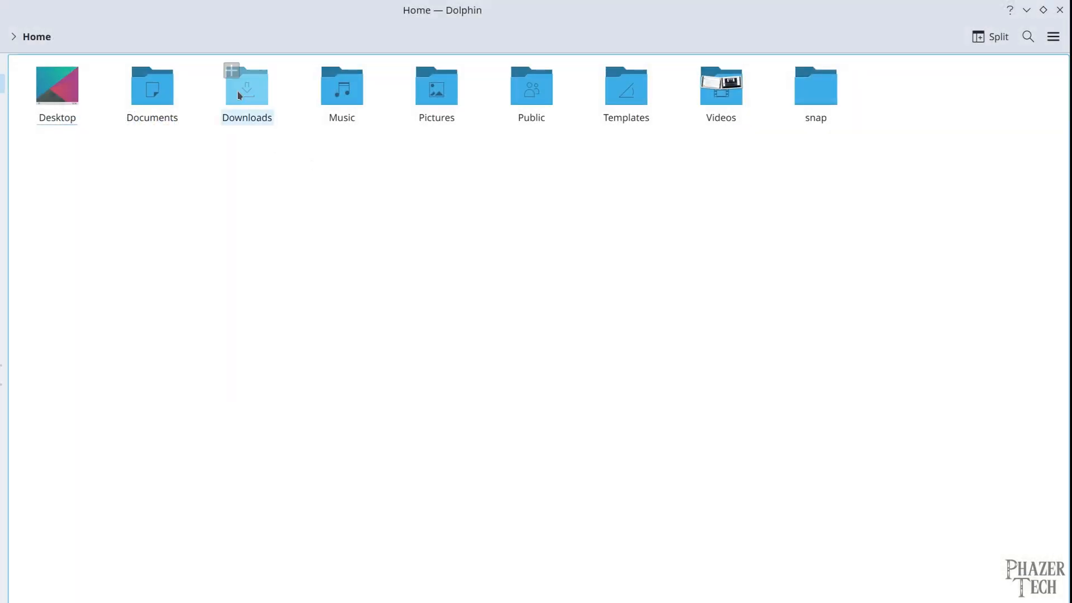
Install Bottles in Discover from Downloads/com.usebottles.bottles.flatpakref and launch it
double_click(247, 87)
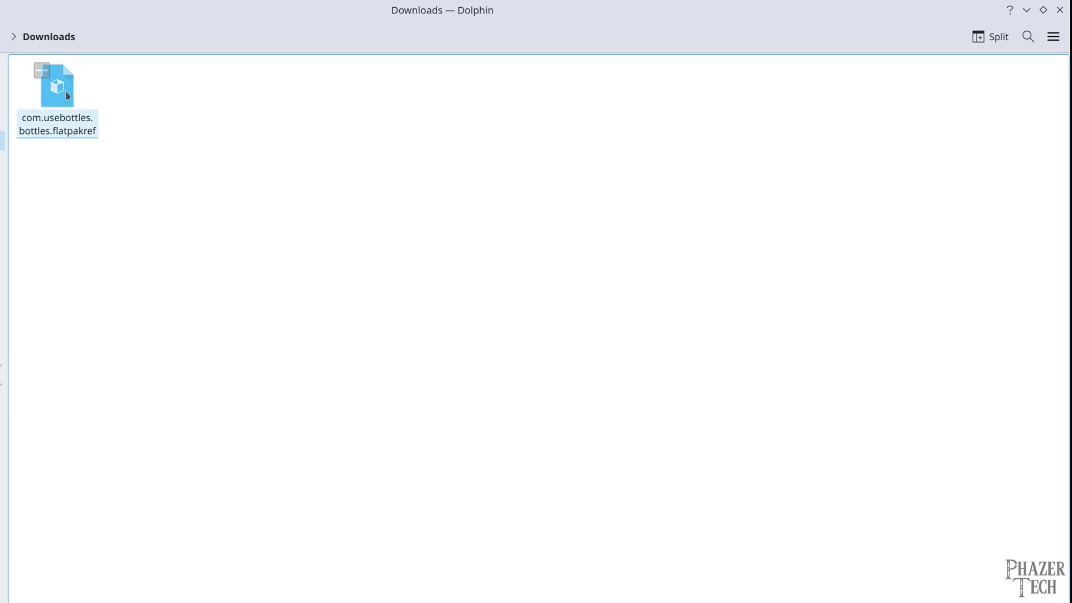
double_click(58, 87)
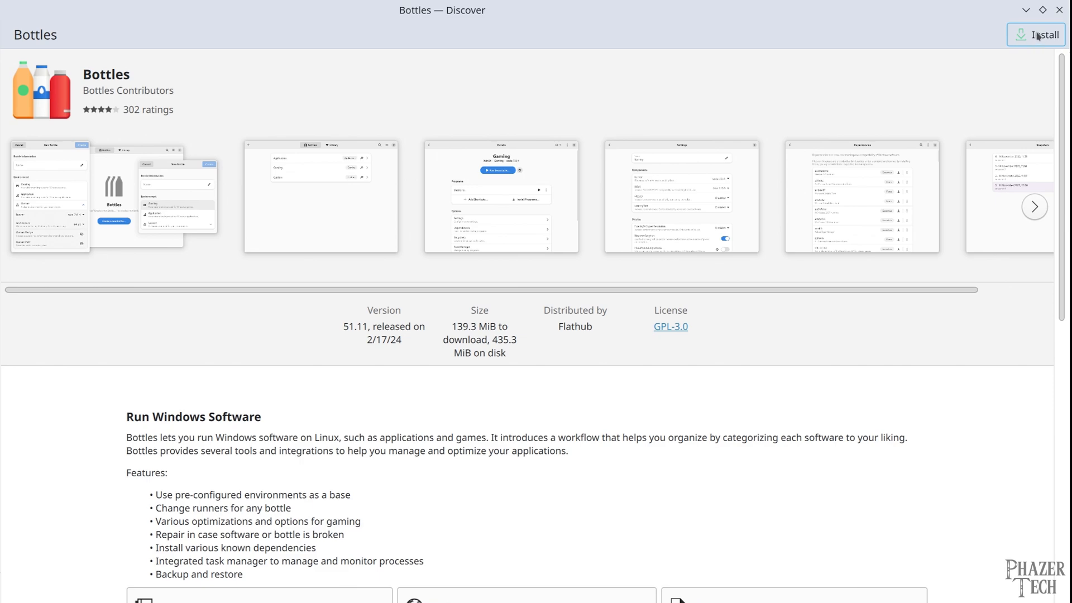
click(1036, 35)
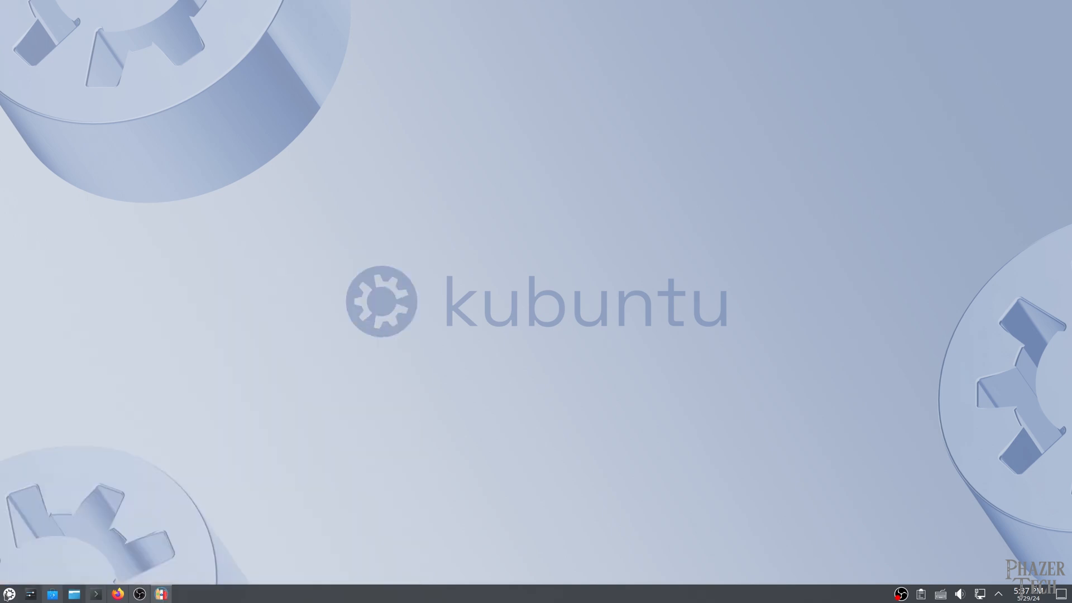
click(161, 594)
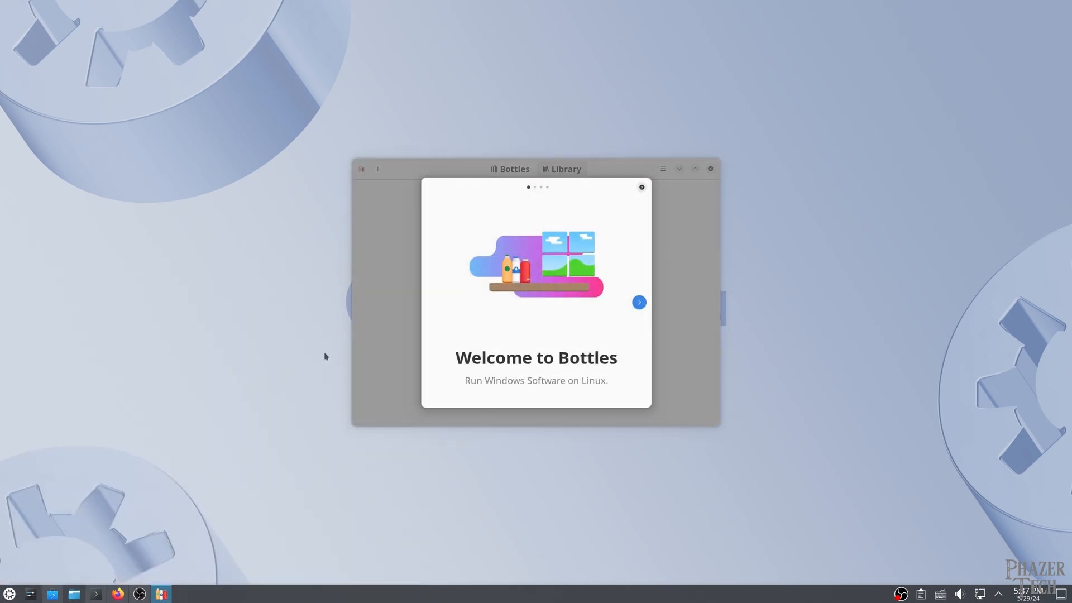
Step through the Bottles welcome pages, finish first-run setup, and show the bottles list
click(638, 302)
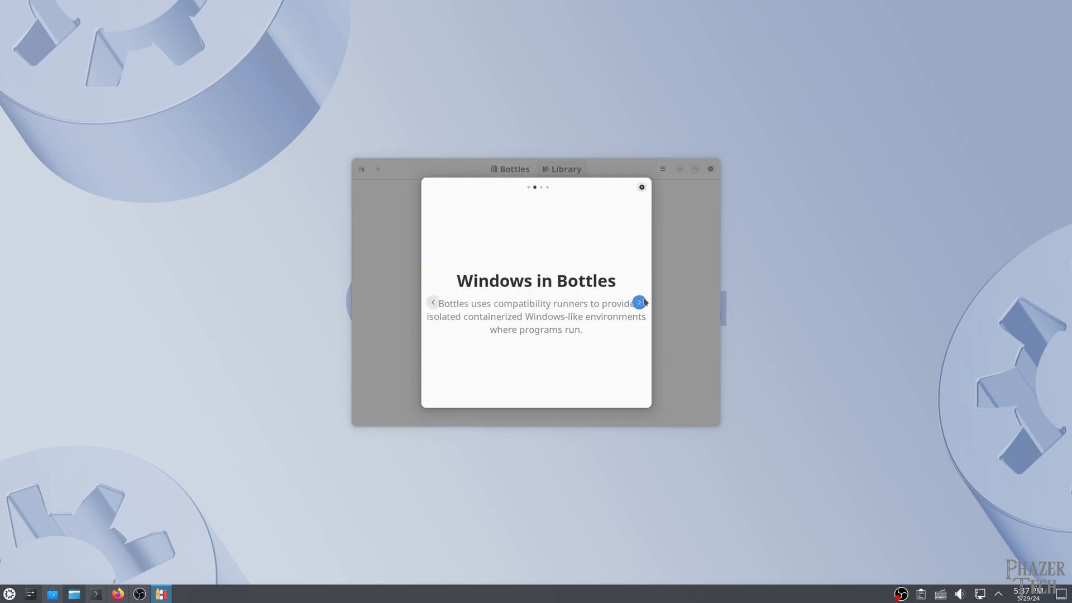
click(639, 302)
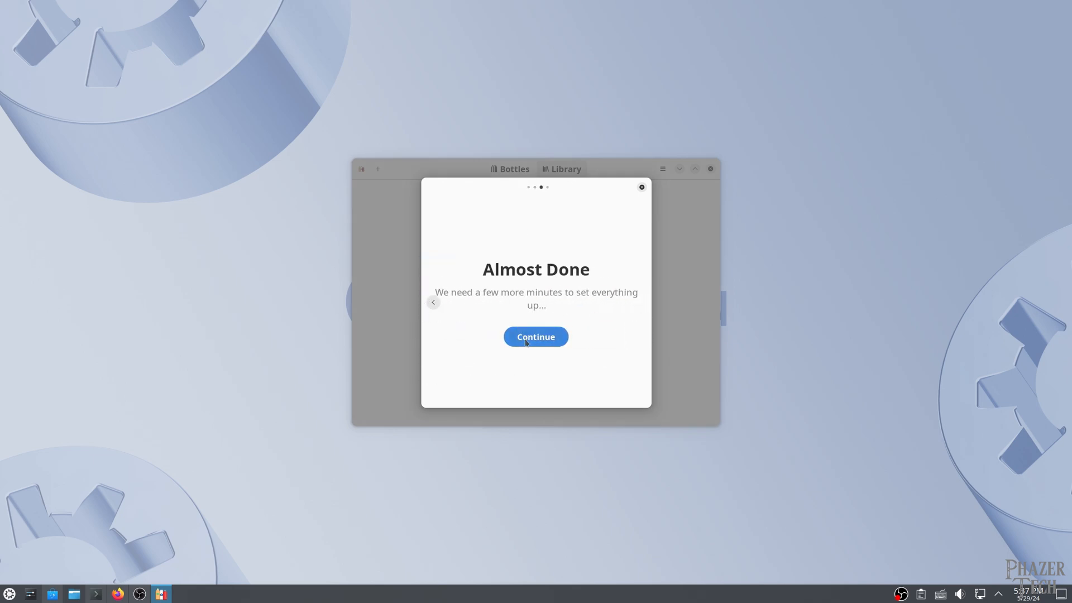
click(536, 336)
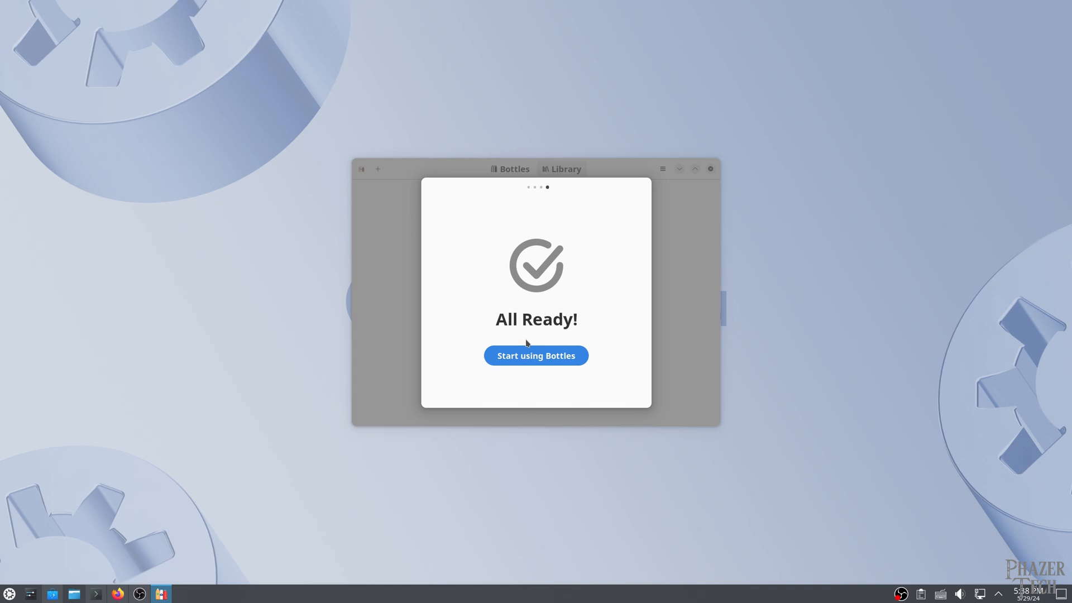
click(536, 355)
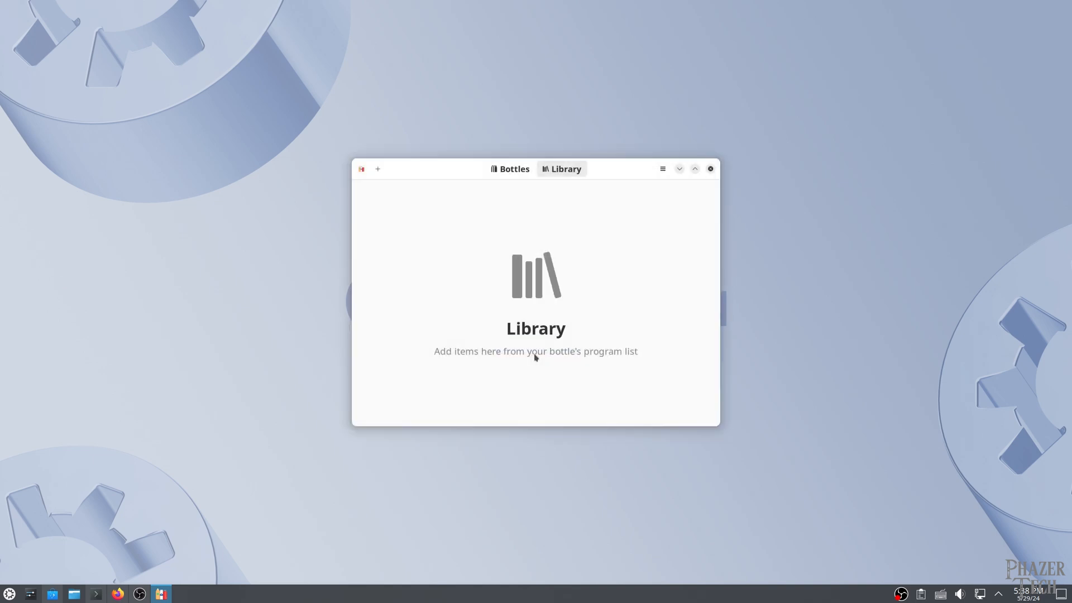
click(509, 169)
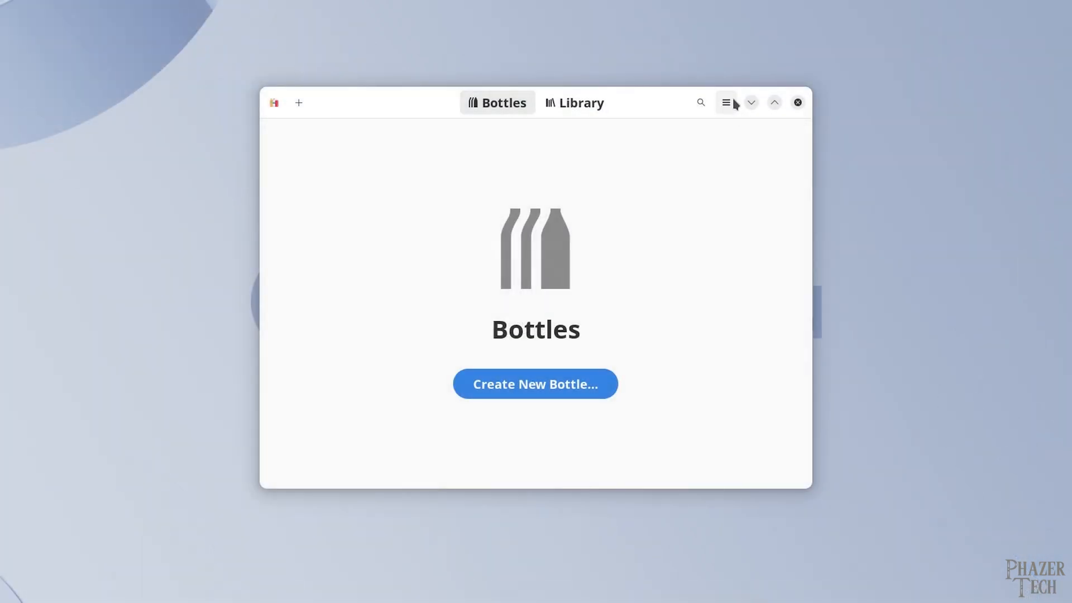
Keep the default Bottles directory after cancelling the folder chooser, then view the Runners list
click(726, 103)
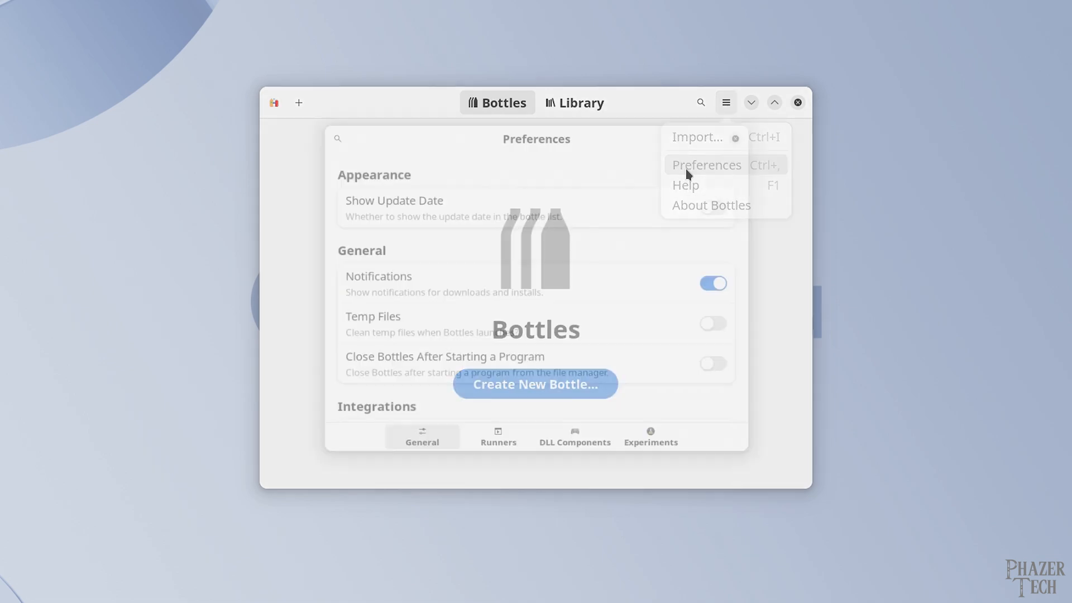
click(707, 165)
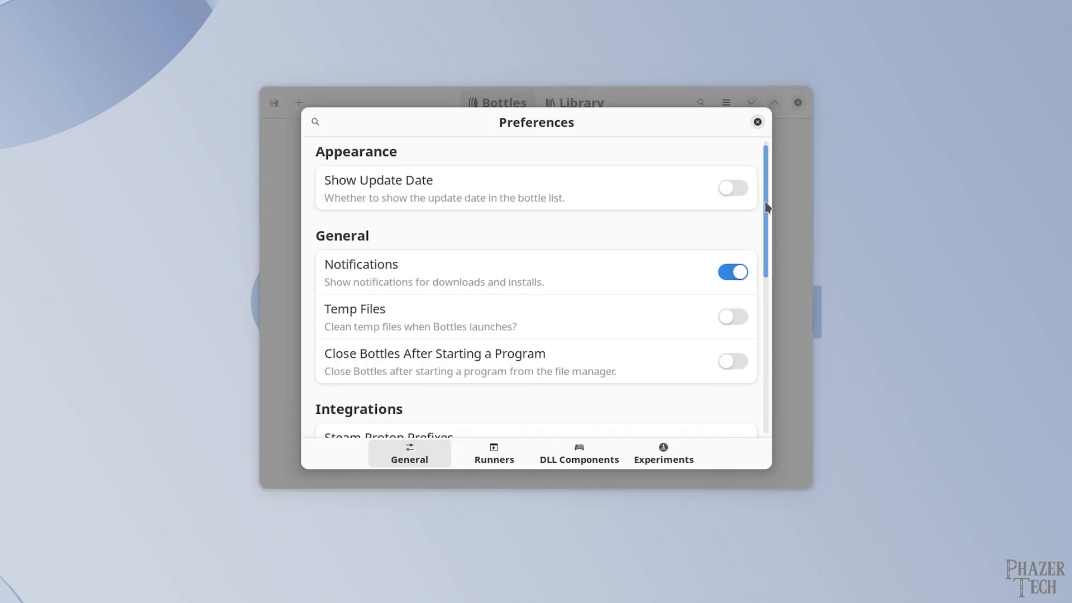
scroll(down, 3)
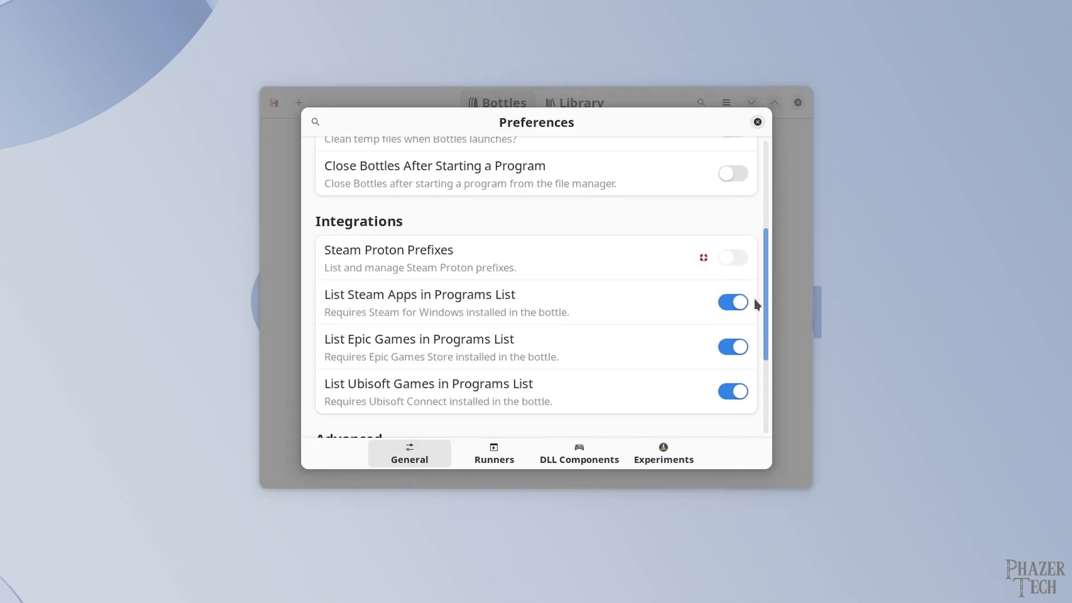
scroll(down, 3)
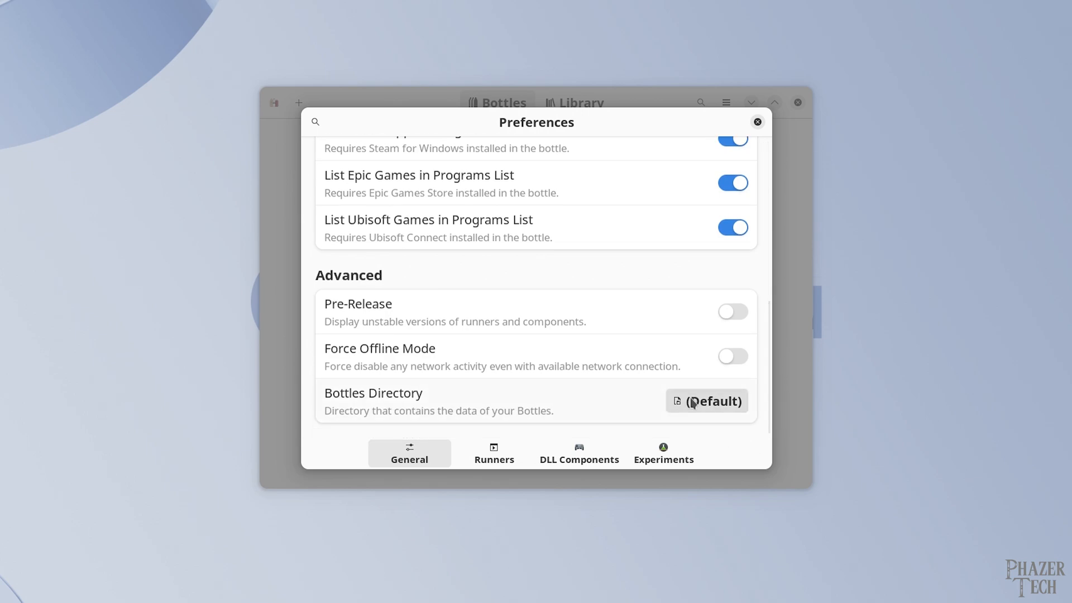
click(707, 402)
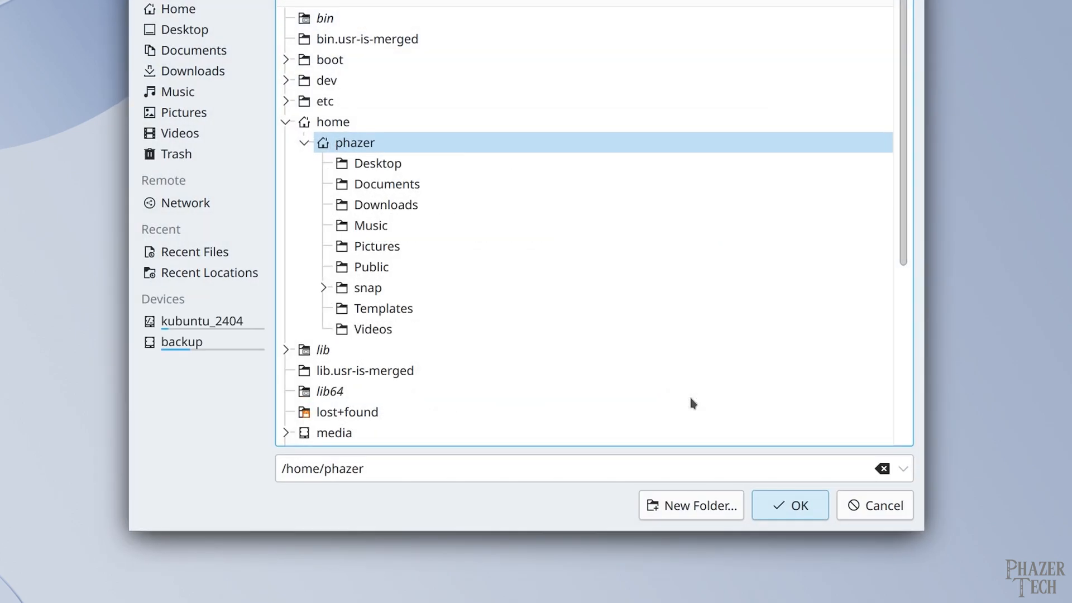
mouse_move(694, 436)
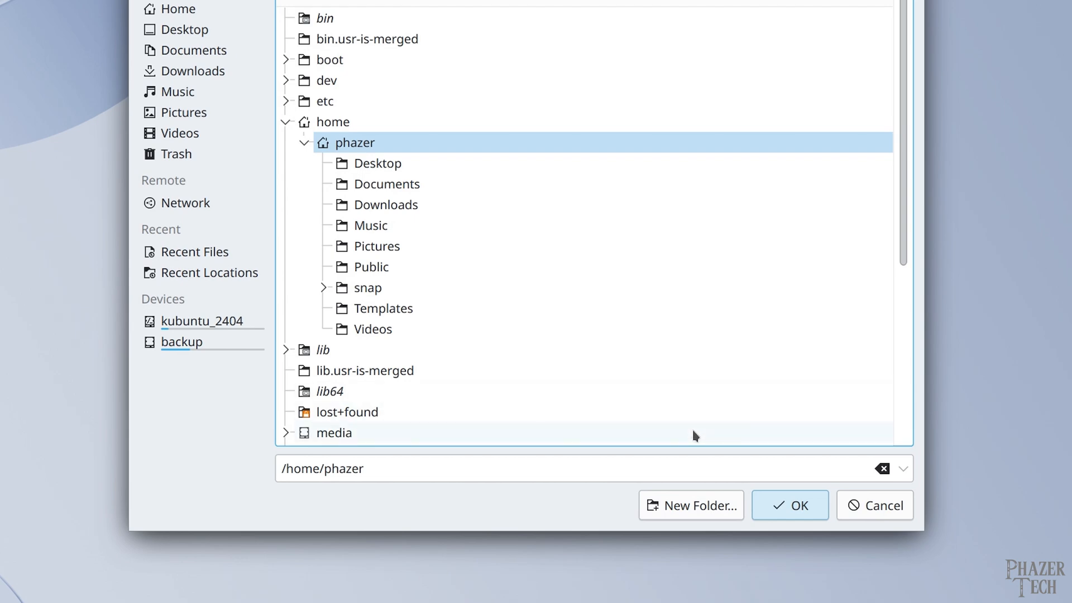
click(789, 505)
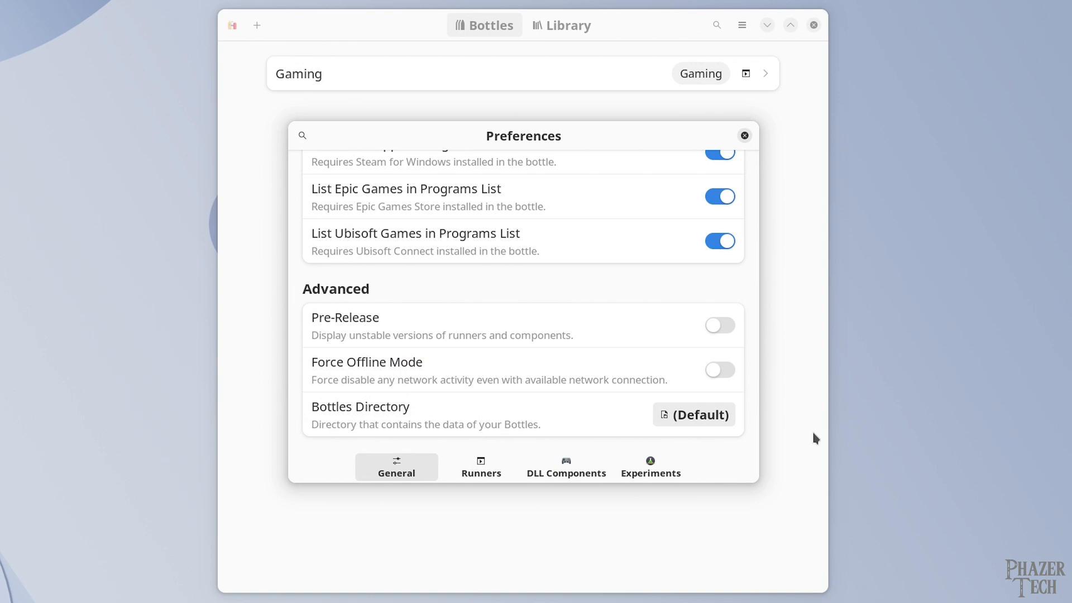
mouse_move(597, 432)
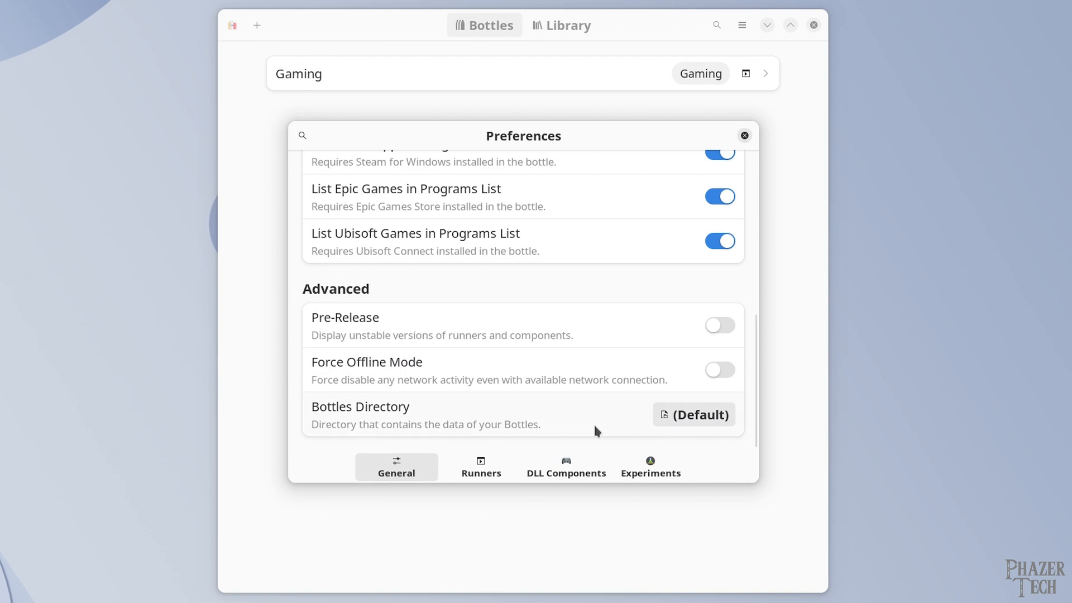
click(480, 468)
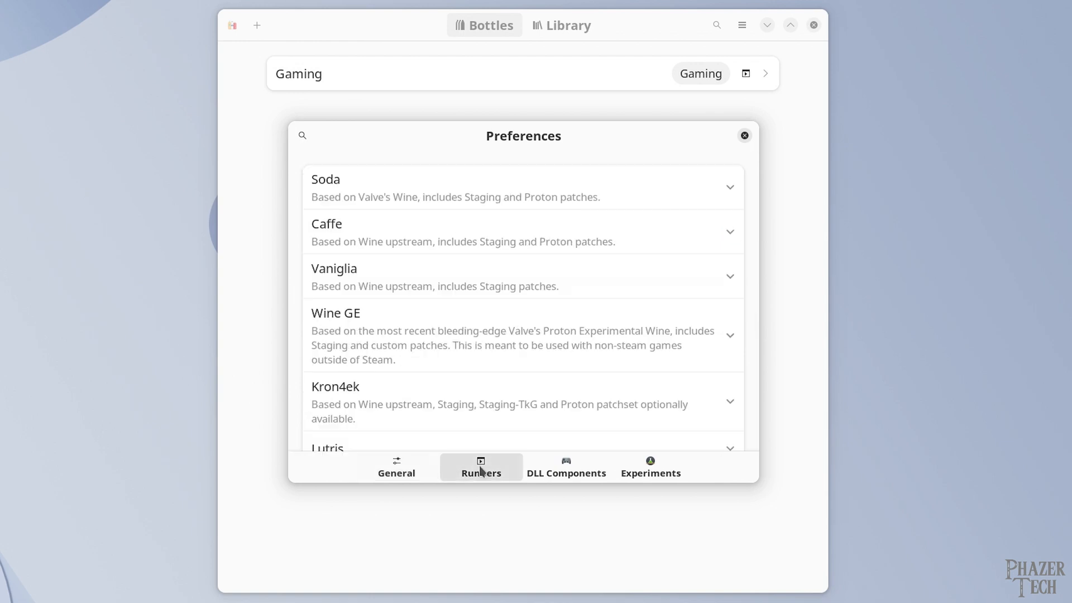
mouse_move(714, 190)
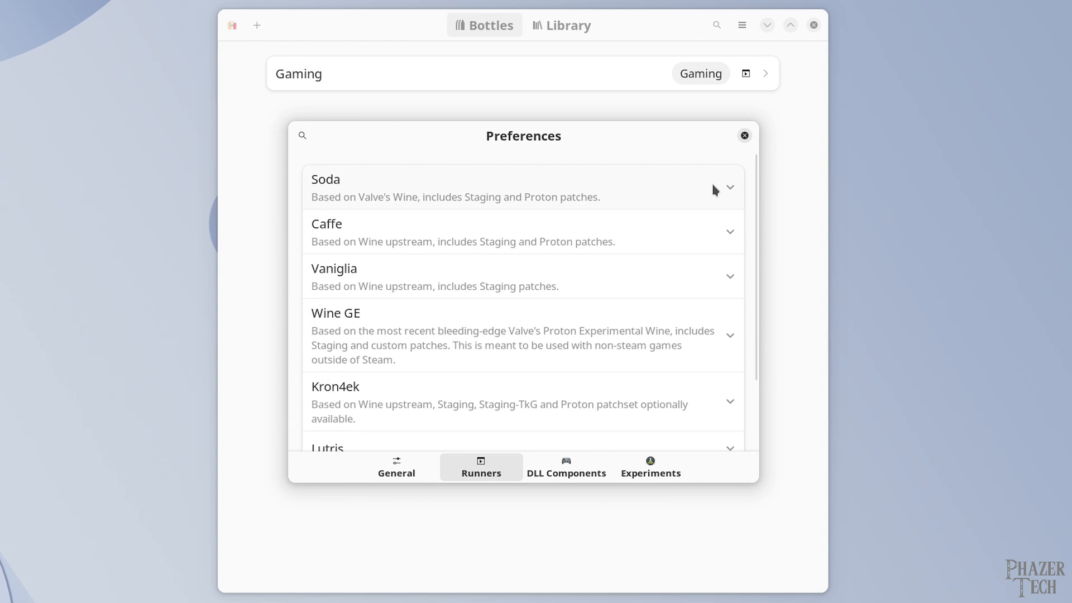
Download the soda-8.0-2 runner beside soda-9.0-1 and view the DLL component versions
click(729, 188)
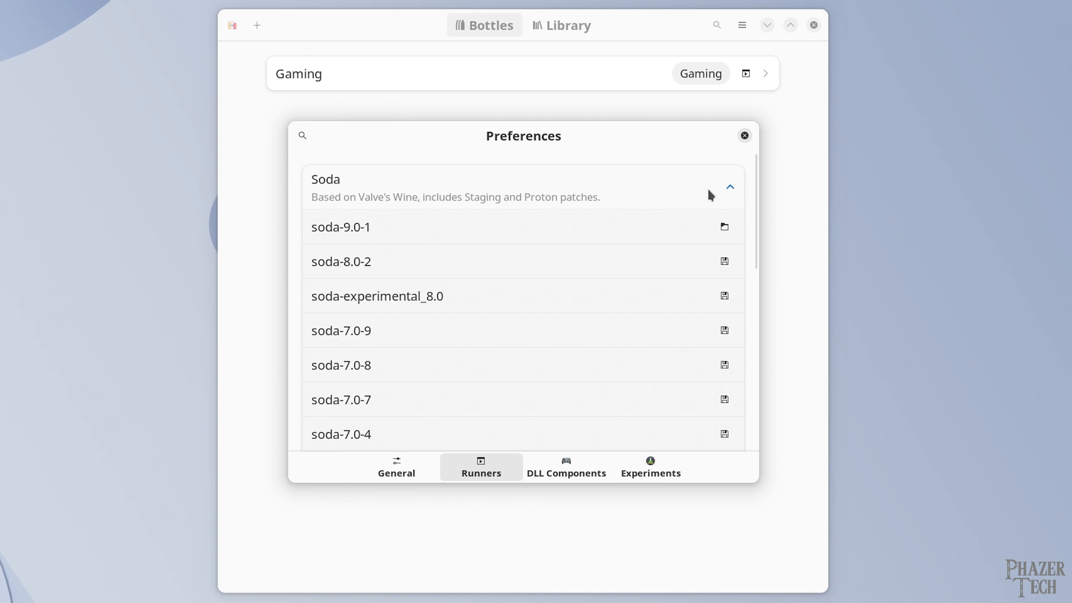
mouse_move(369, 263)
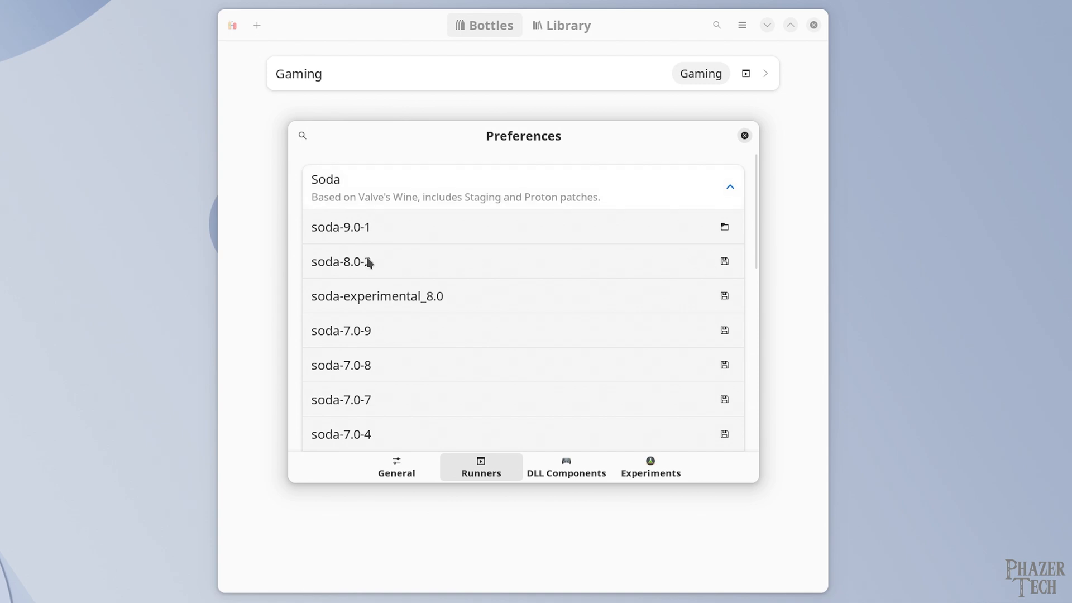
click(724, 261)
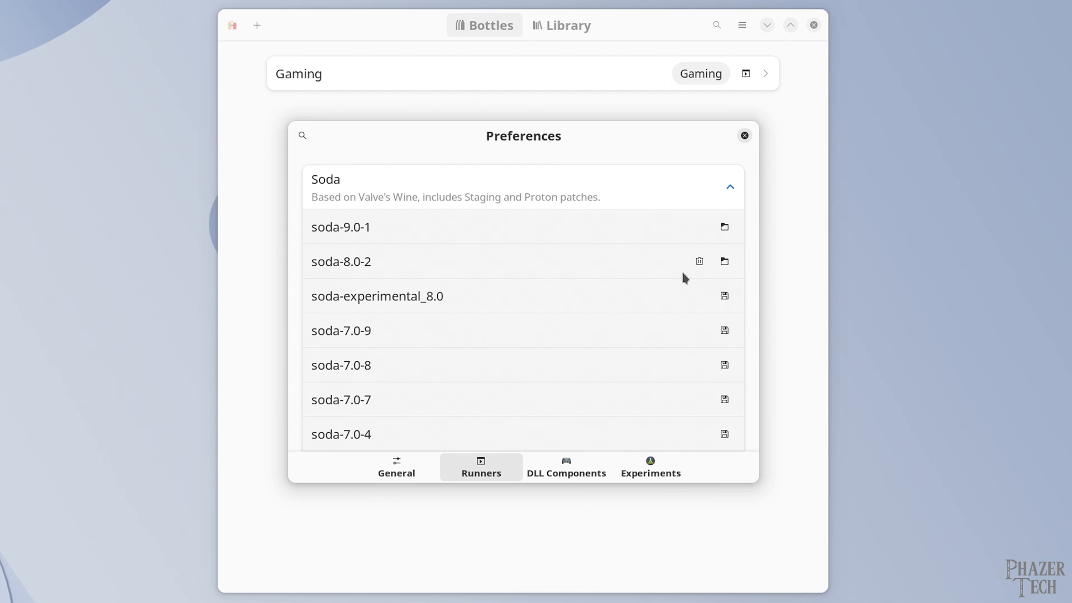
mouse_move(707, 221)
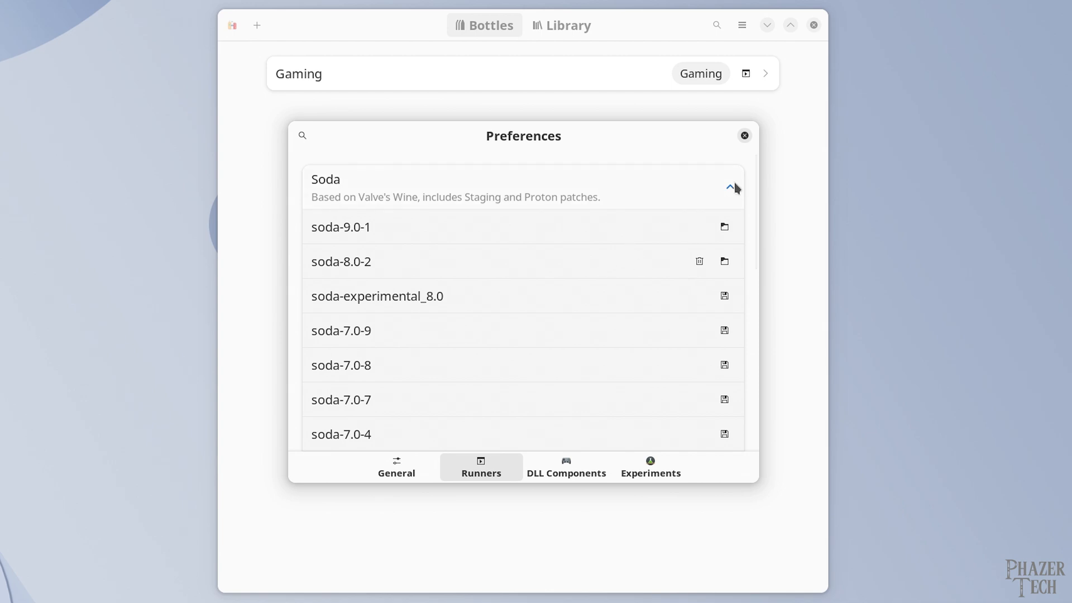
click(566, 467)
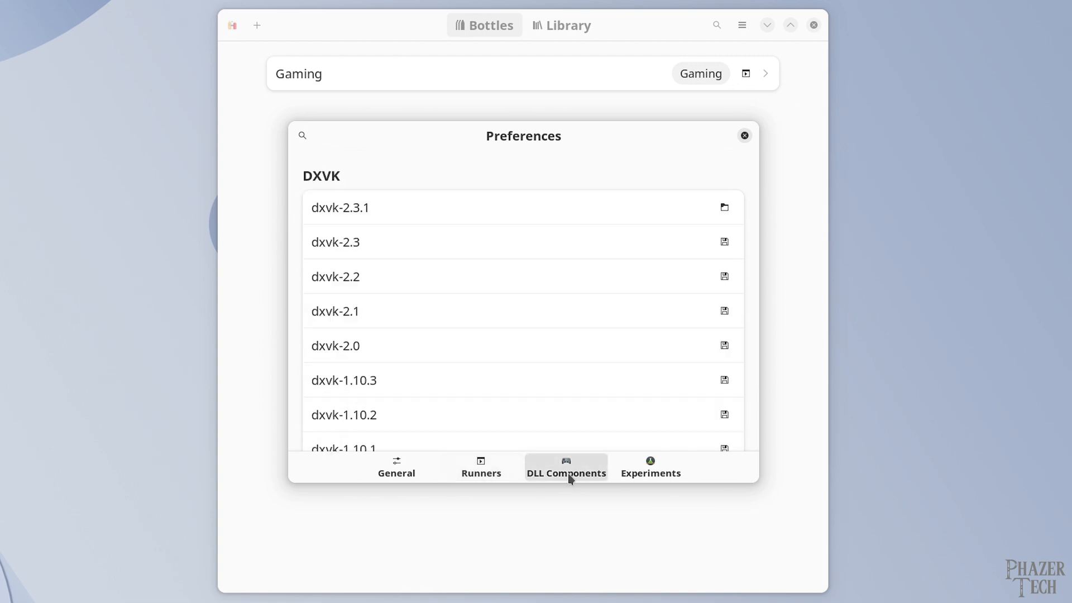
mouse_move(497, 220)
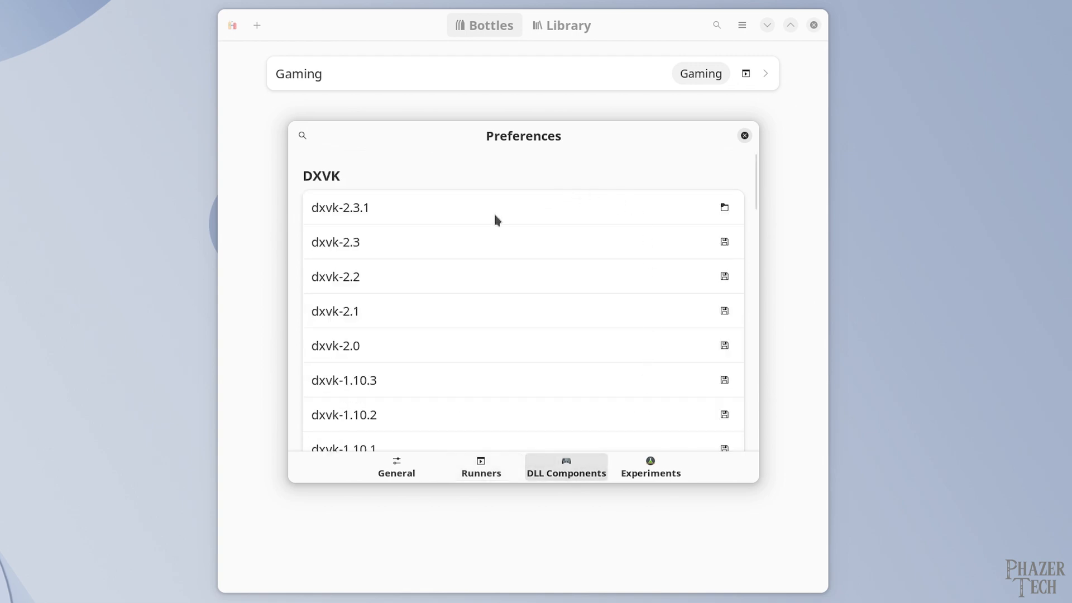
mouse_move(724, 241)
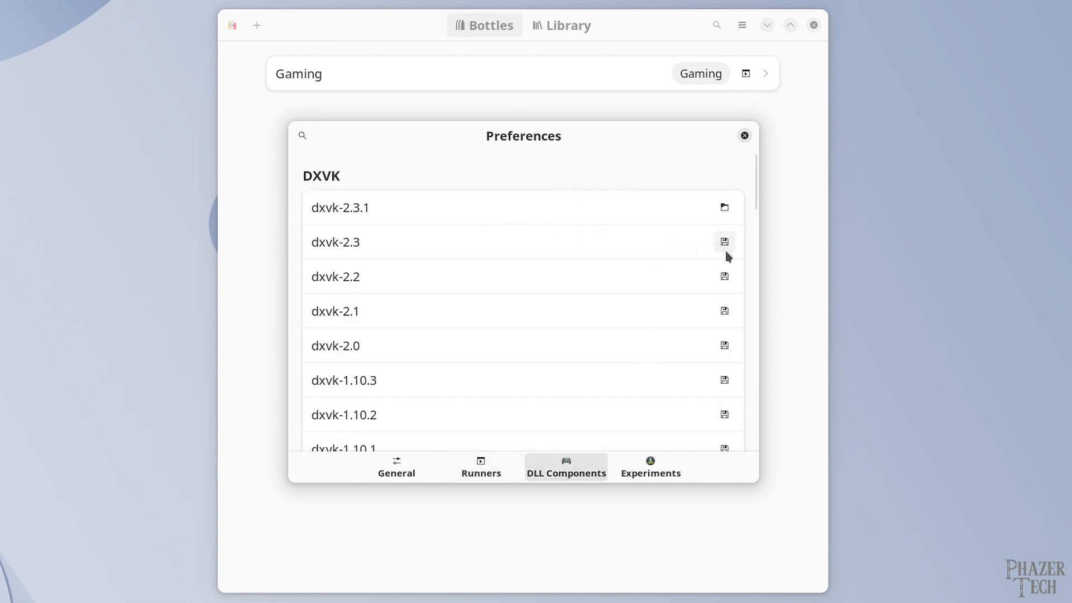
Download dxvk-2.3 beside dxvk-2.3.1 and close Preferences
click(724, 241)
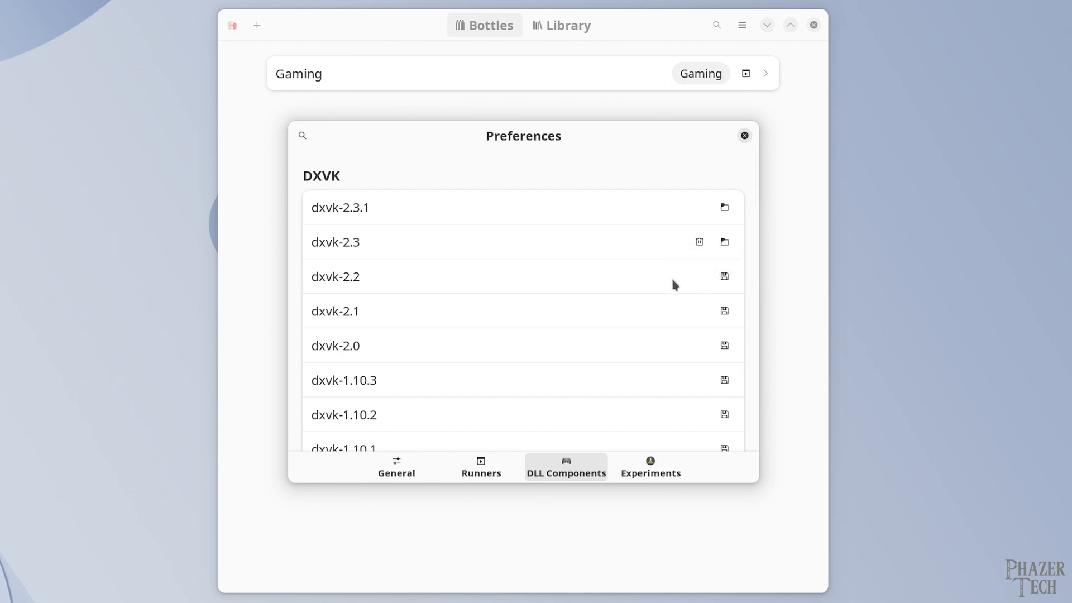
click(744, 135)
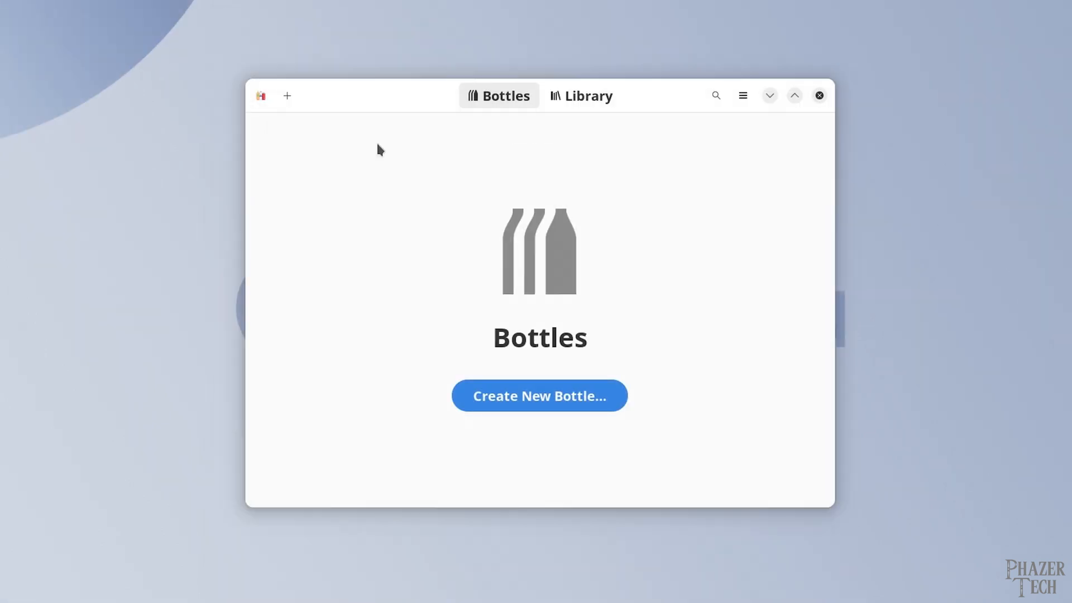
mouse_move(619, 240)
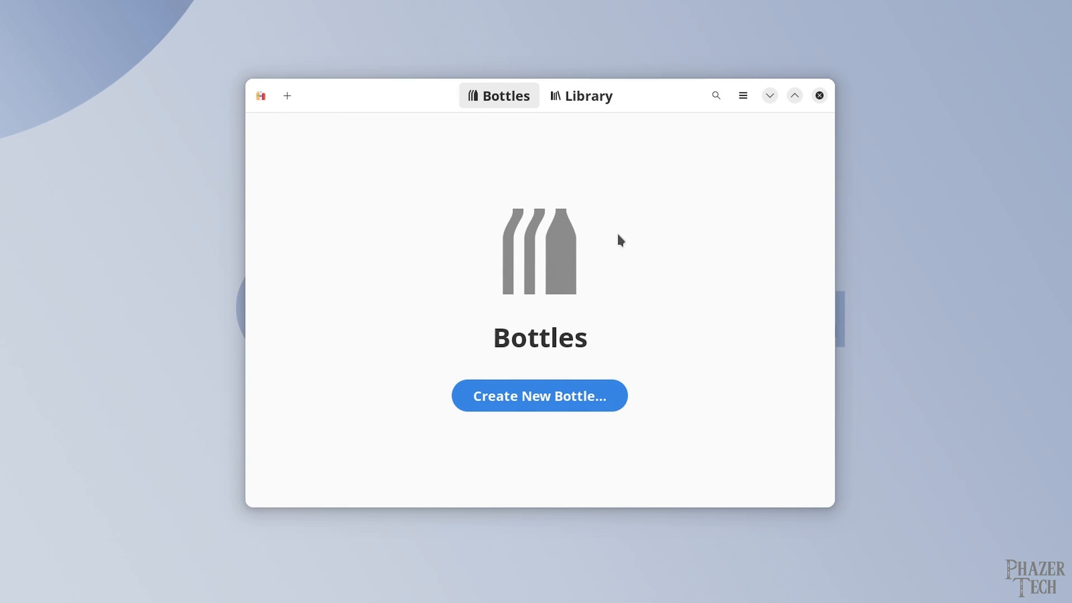
mouse_move(539, 411)
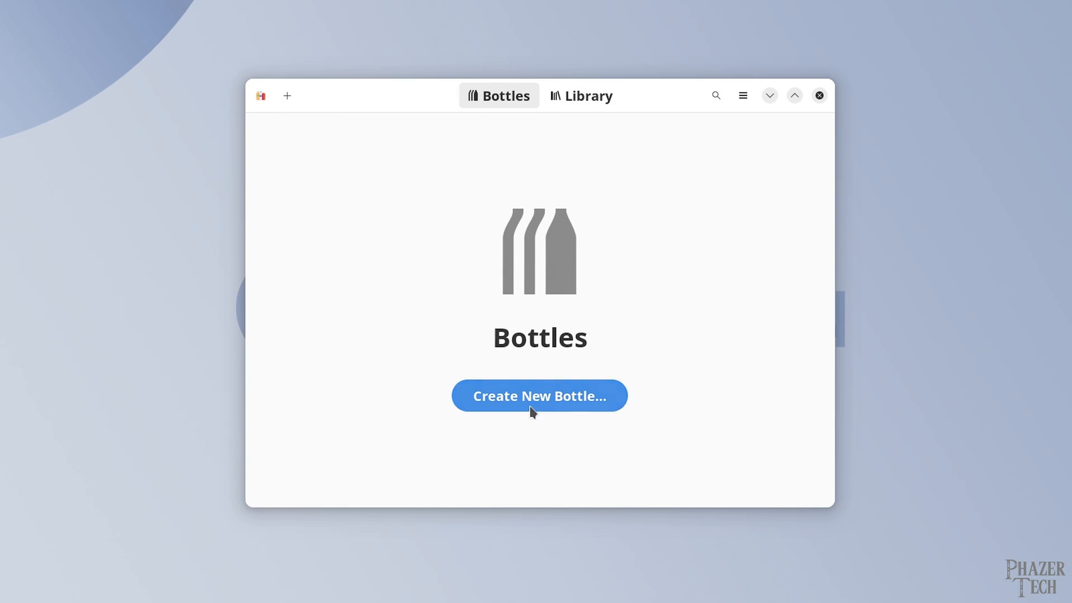
mouse_move(287, 96)
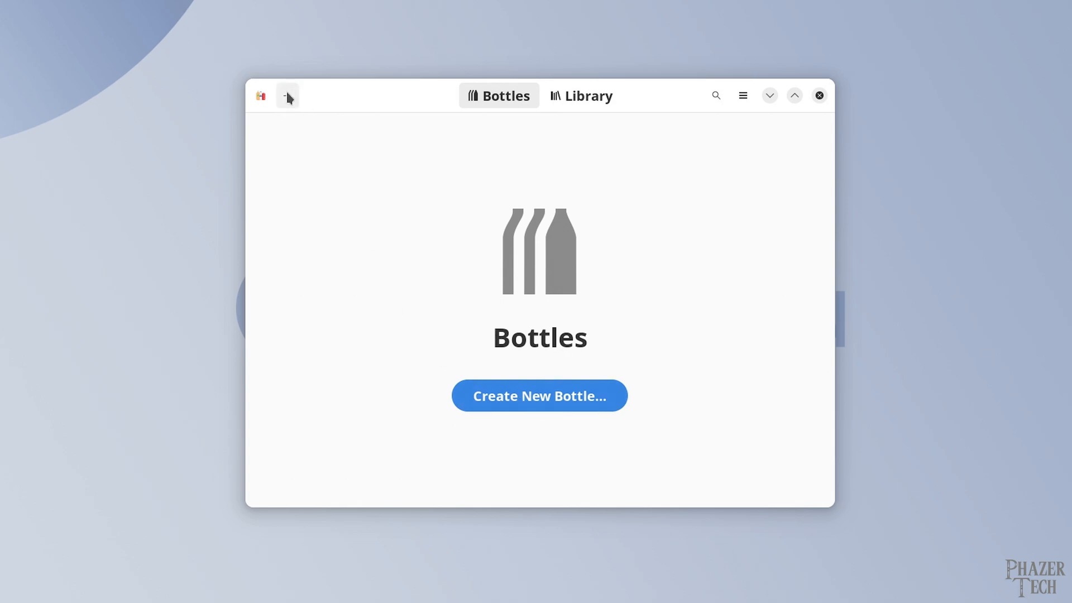
Start a new bottle and begin entering the name Gaming
click(539, 395)
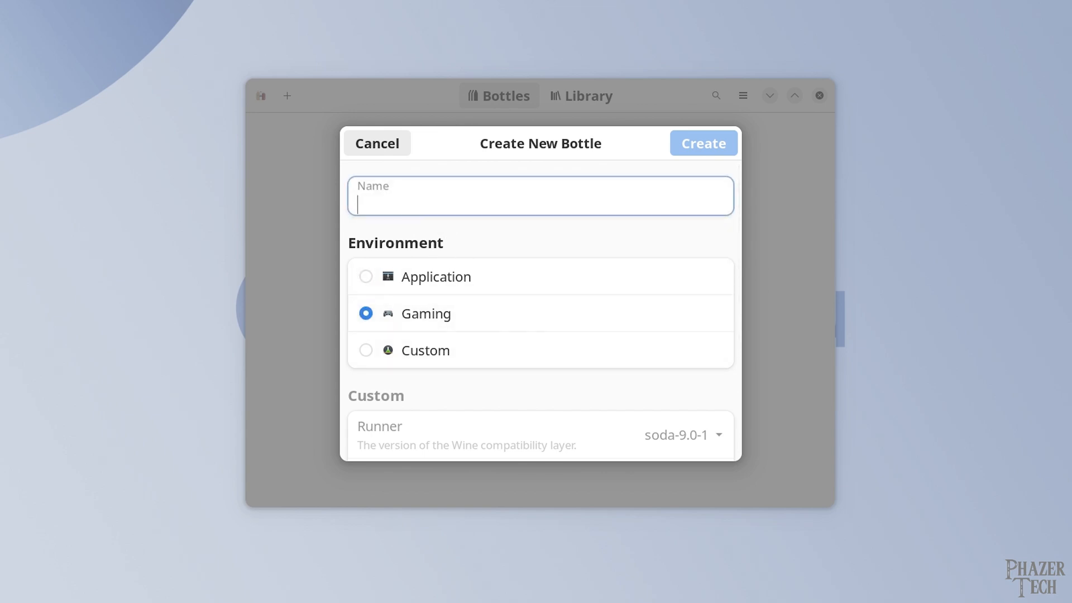
text(Gami)
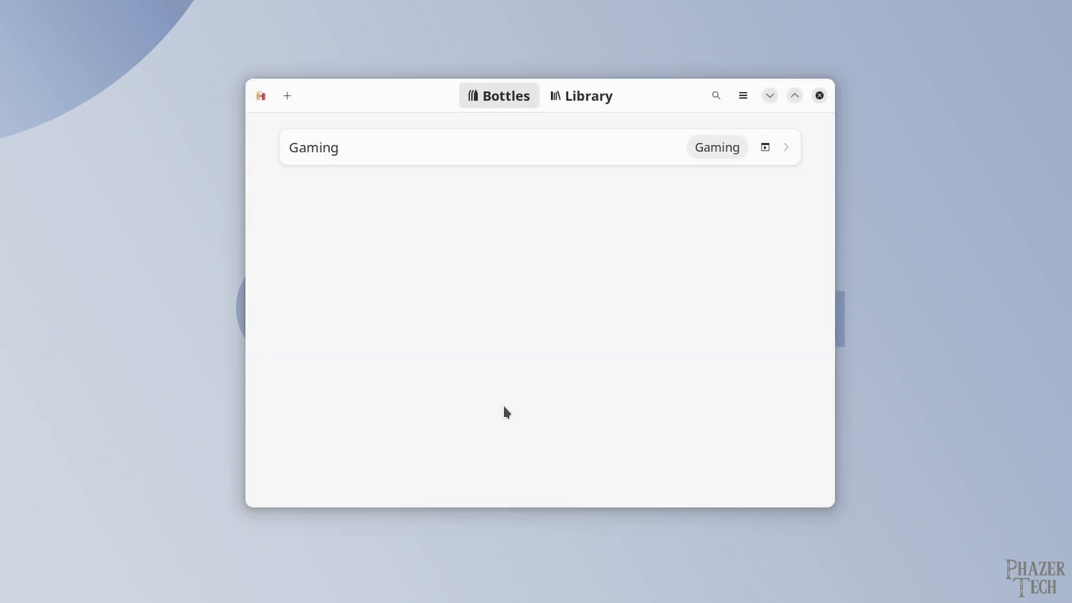
mouse_move(594, 143)
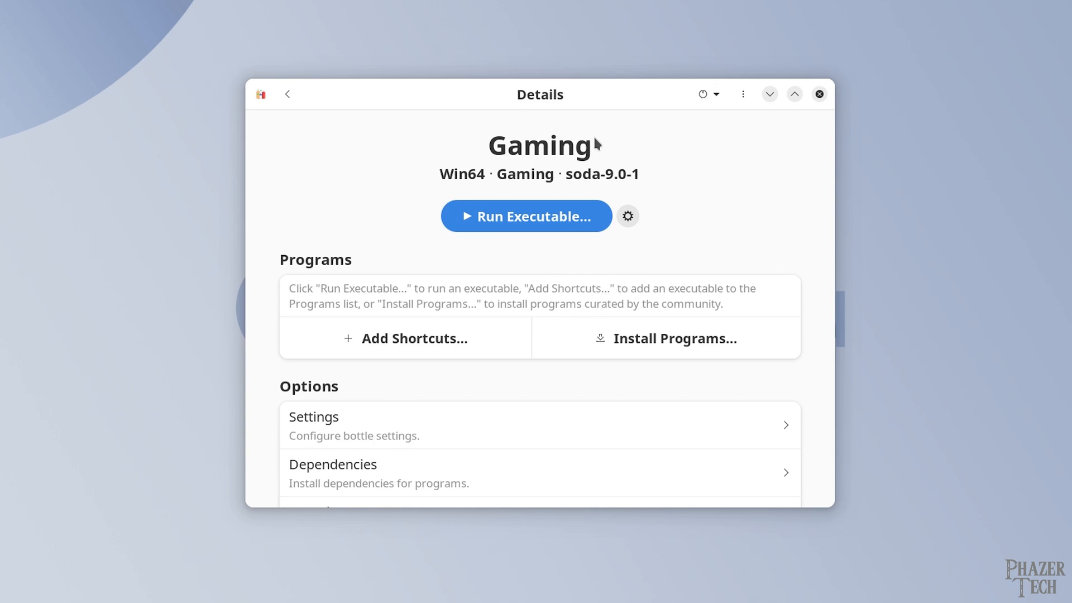
mouse_move(639, 161)
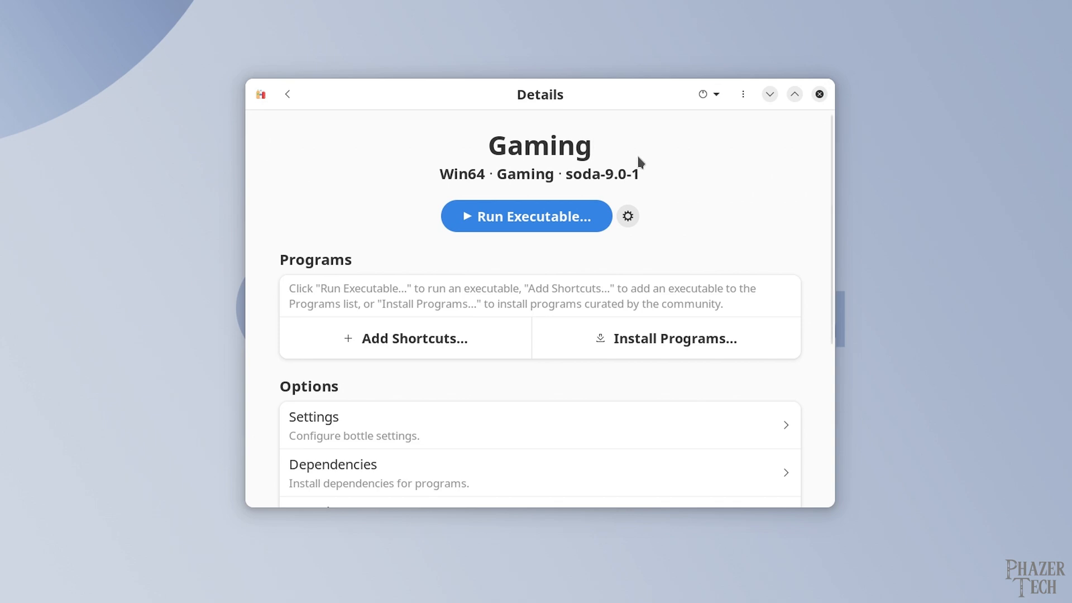
Browse the community installers list and start installing Epic Games Store into the bottle
click(674, 338)
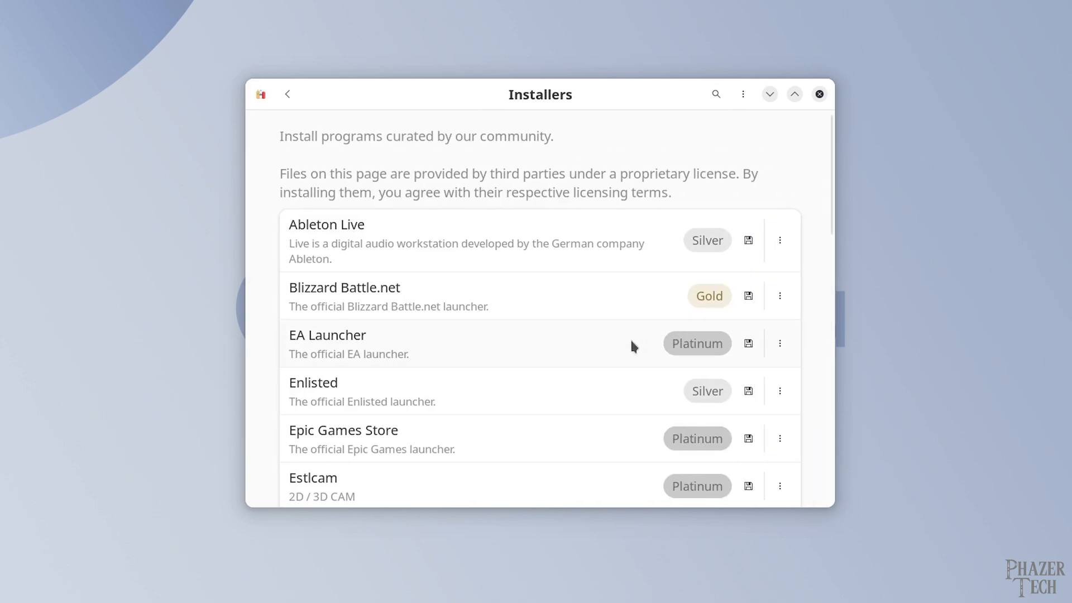
scroll(down, 3)
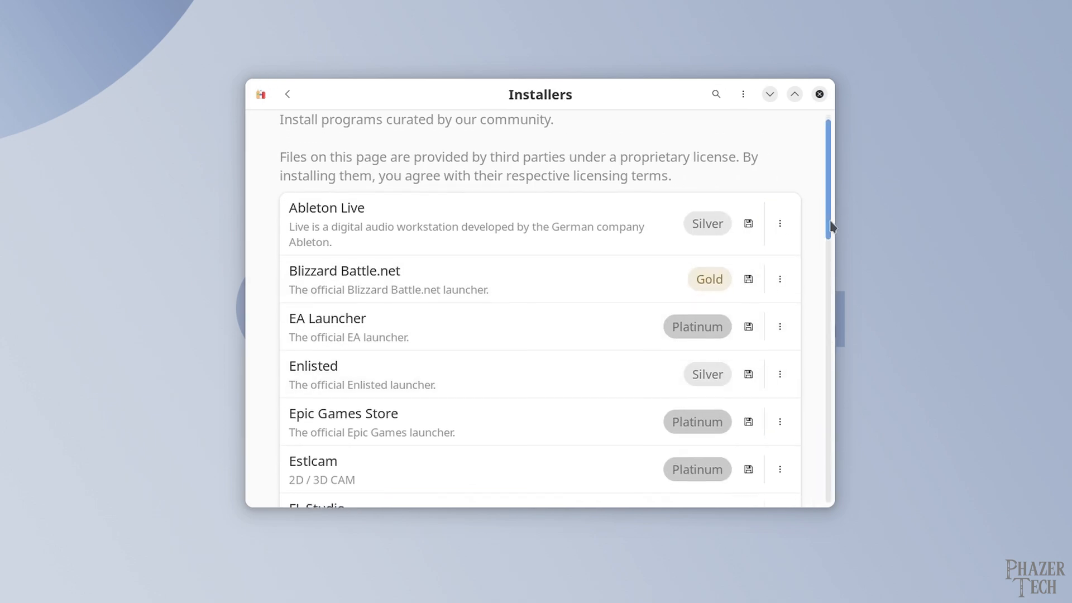
scroll(down, 3)
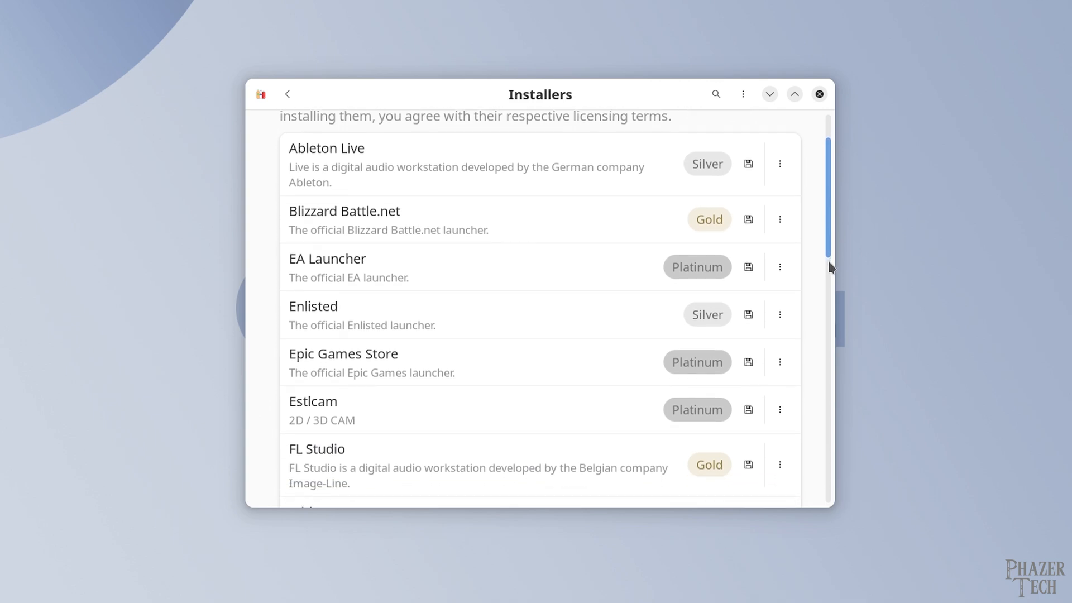
scroll(down, 3)
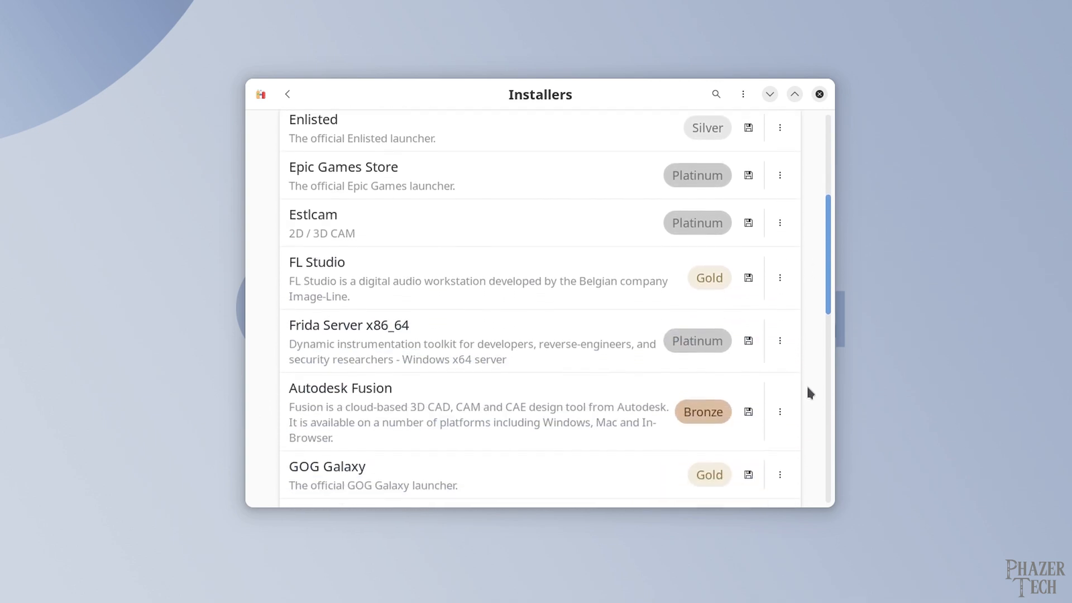
scroll(down, 3)
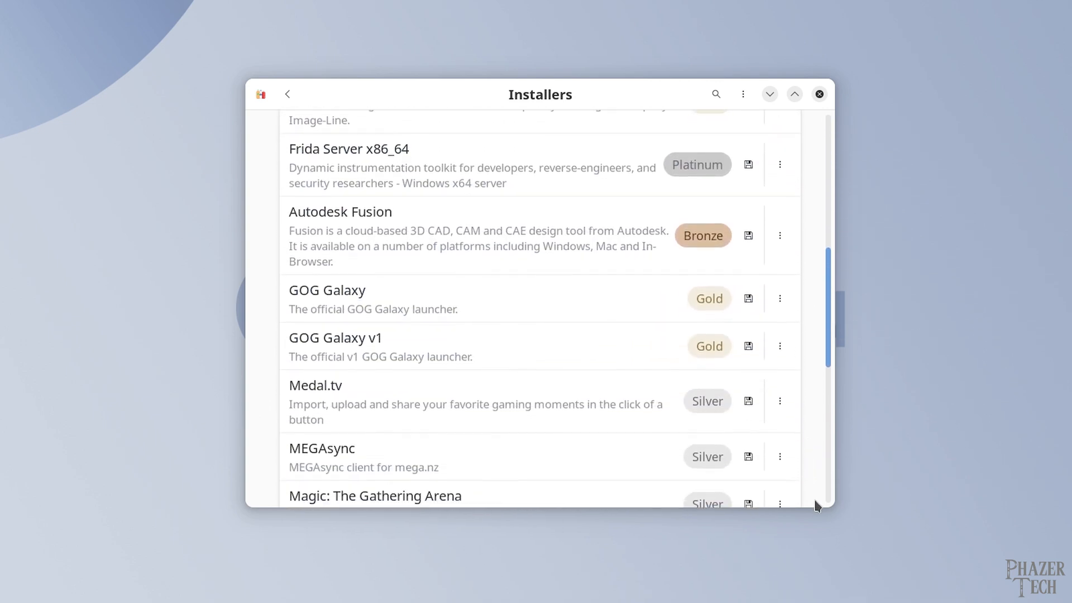
scroll(down, 3)
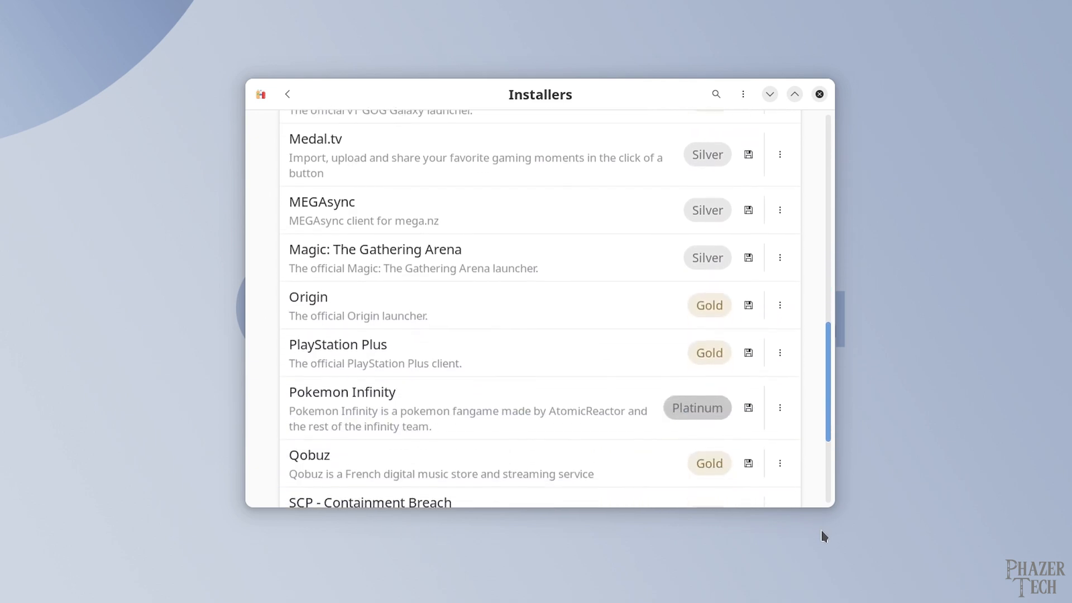
scroll(down, 3)
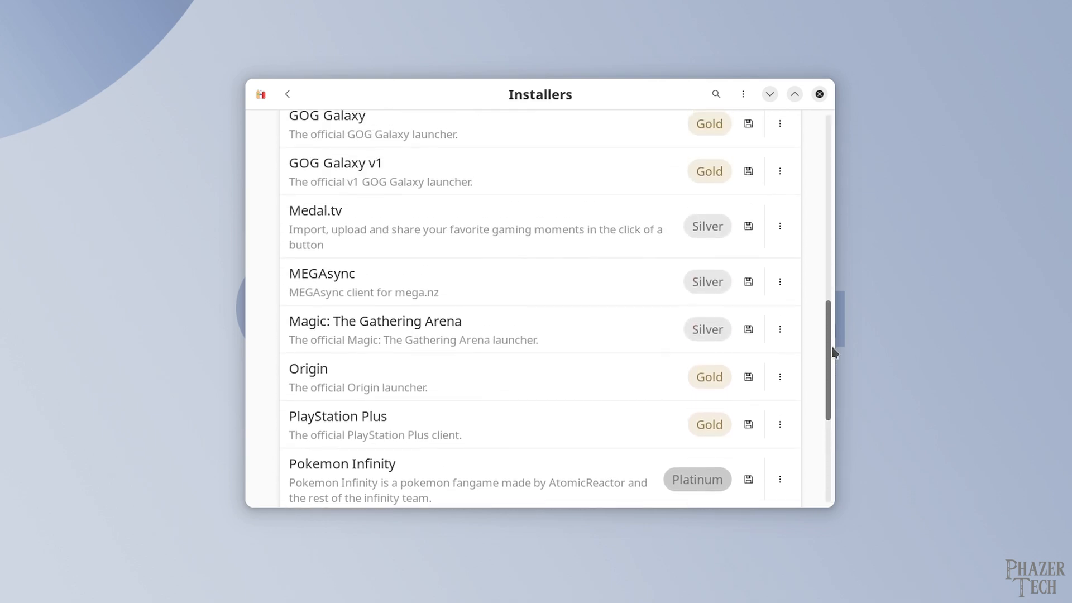
scroll(up, 3)
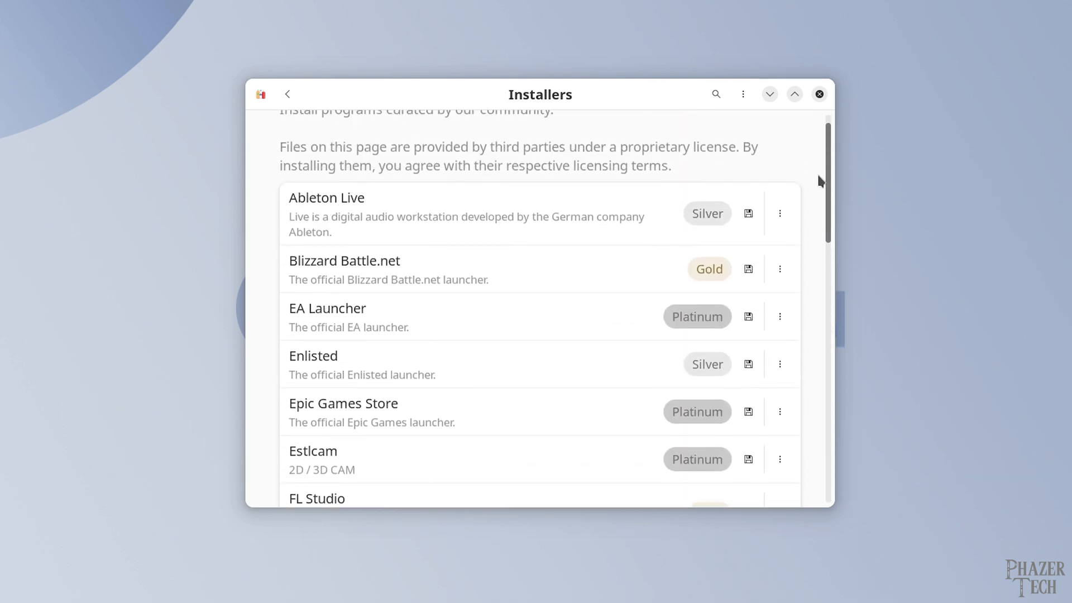
scroll(down, 3)
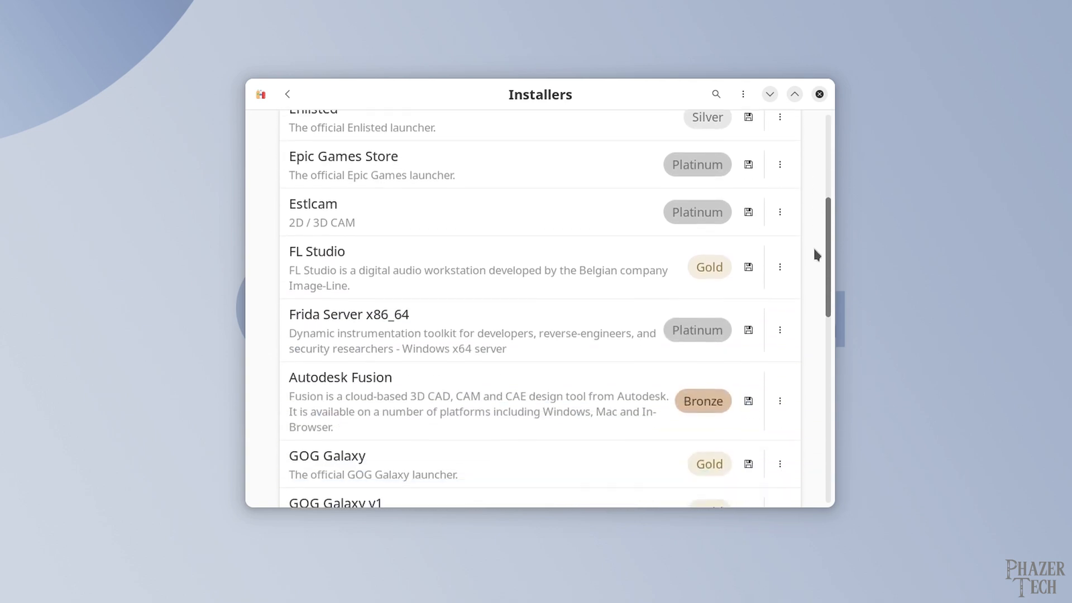
scroll(down, 3)
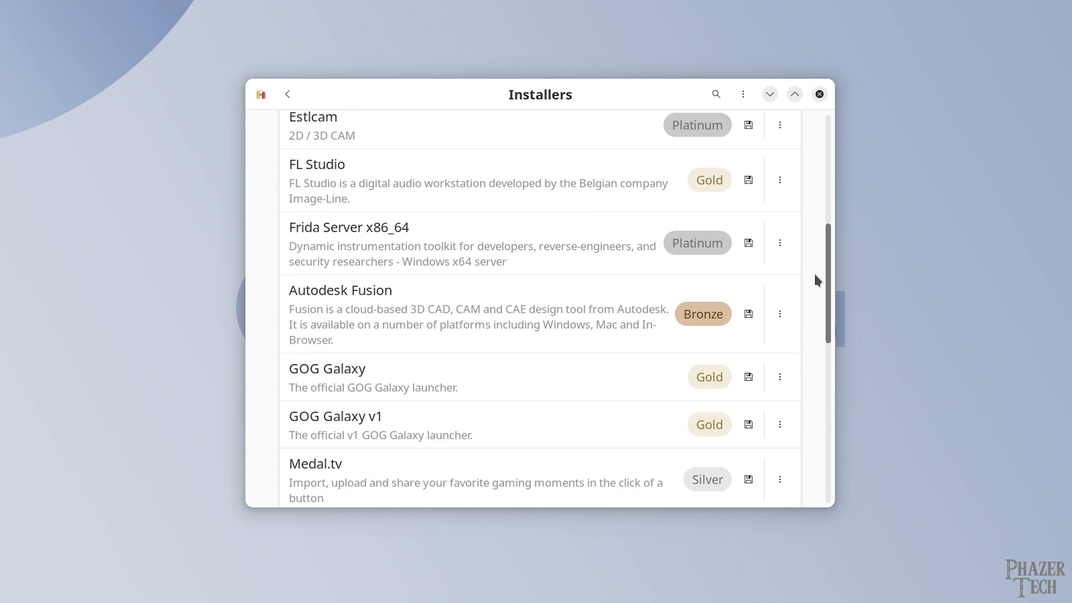
scroll(up, 3)
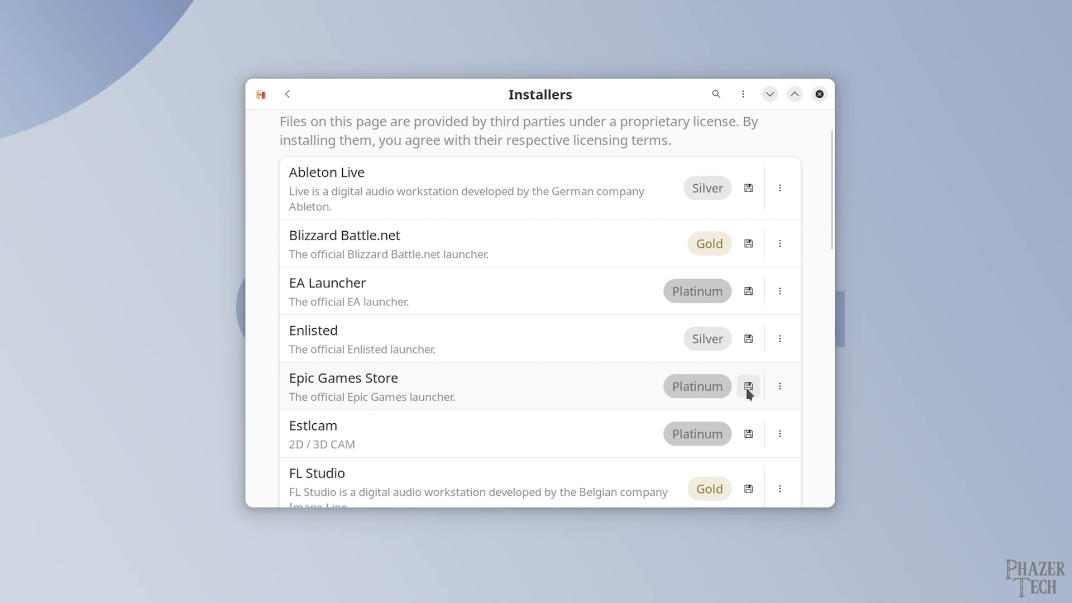
click(748, 386)
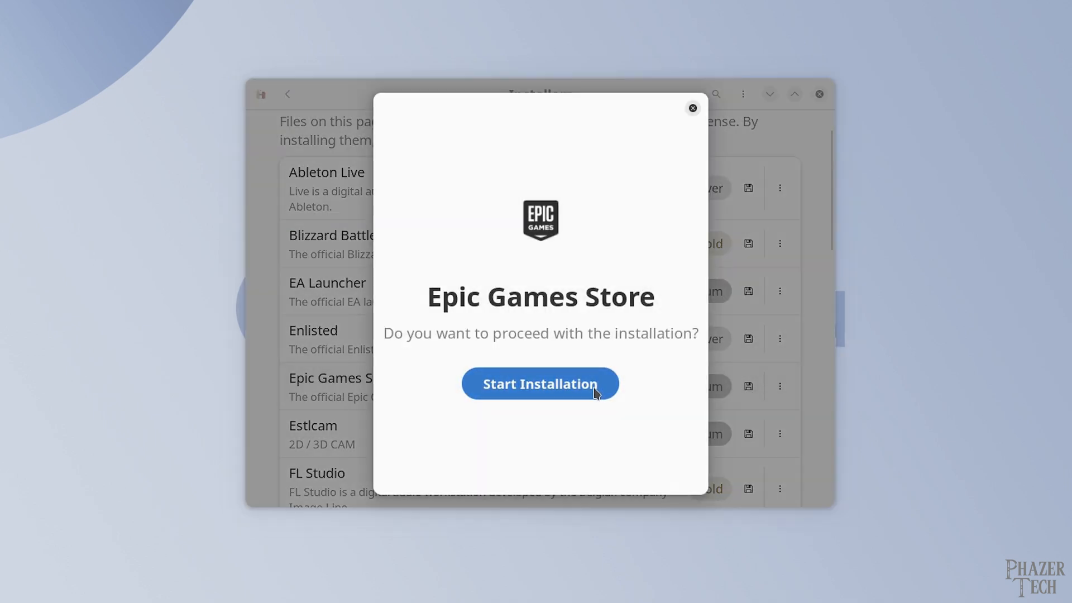
Confirm the Epic Games Store installation, then launch it from the bottle's programs
click(540, 384)
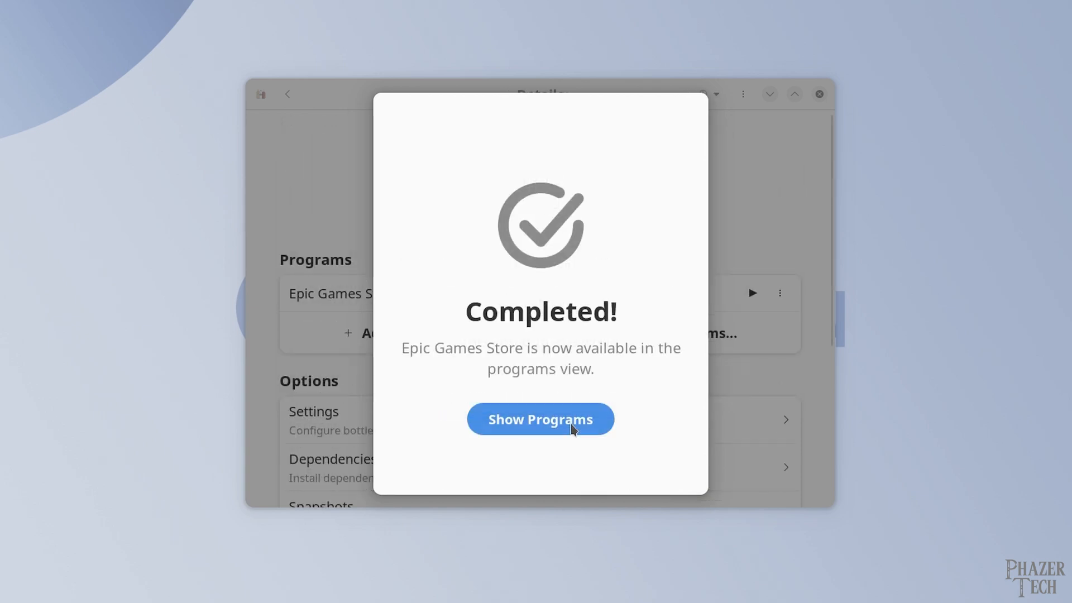
click(540, 419)
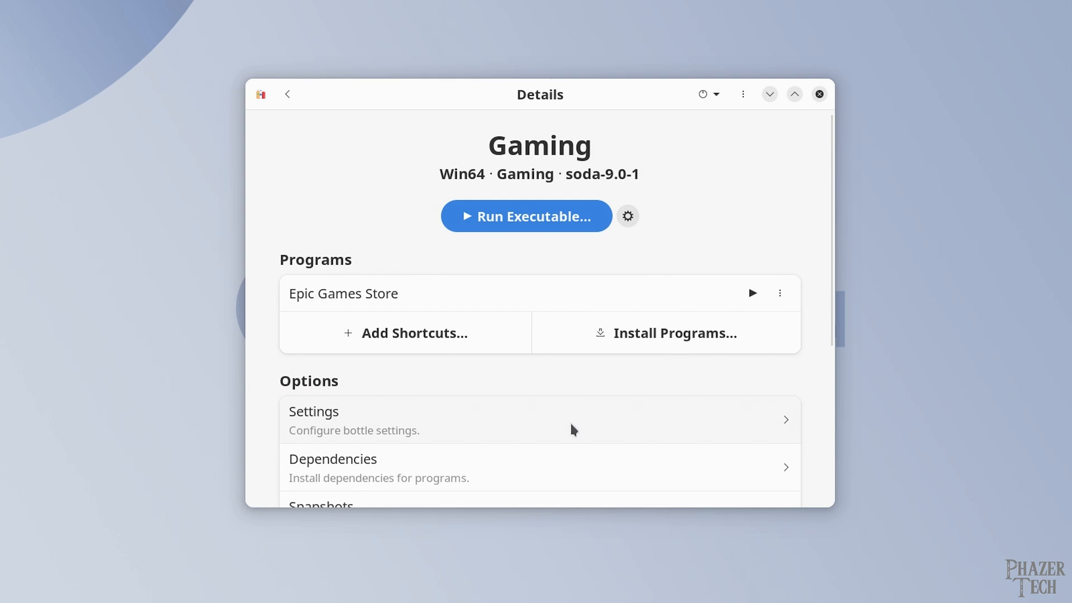
click(752, 293)
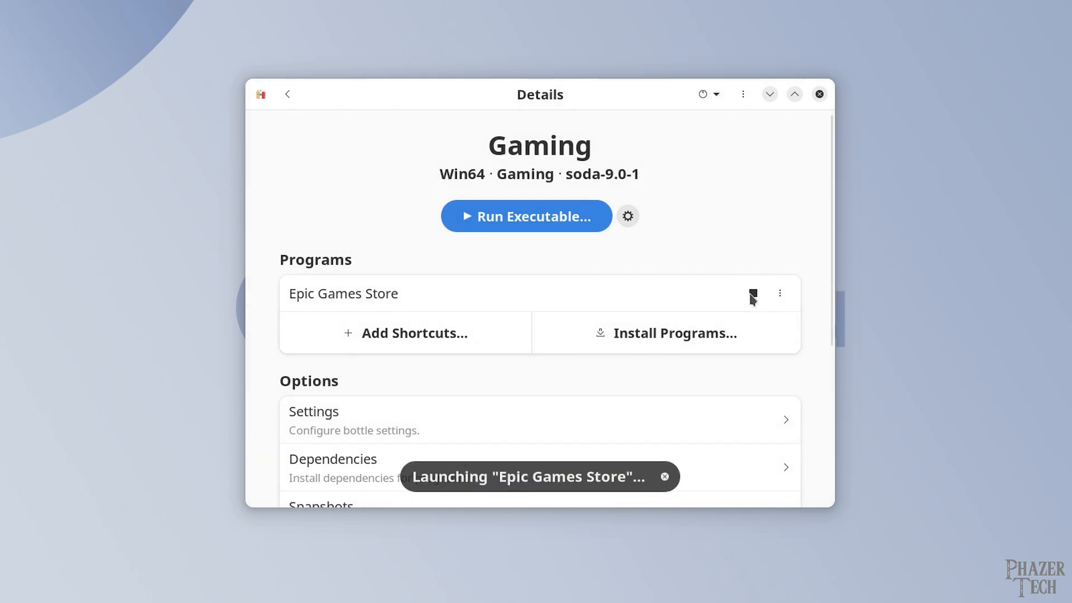
mouse_move(798, 231)
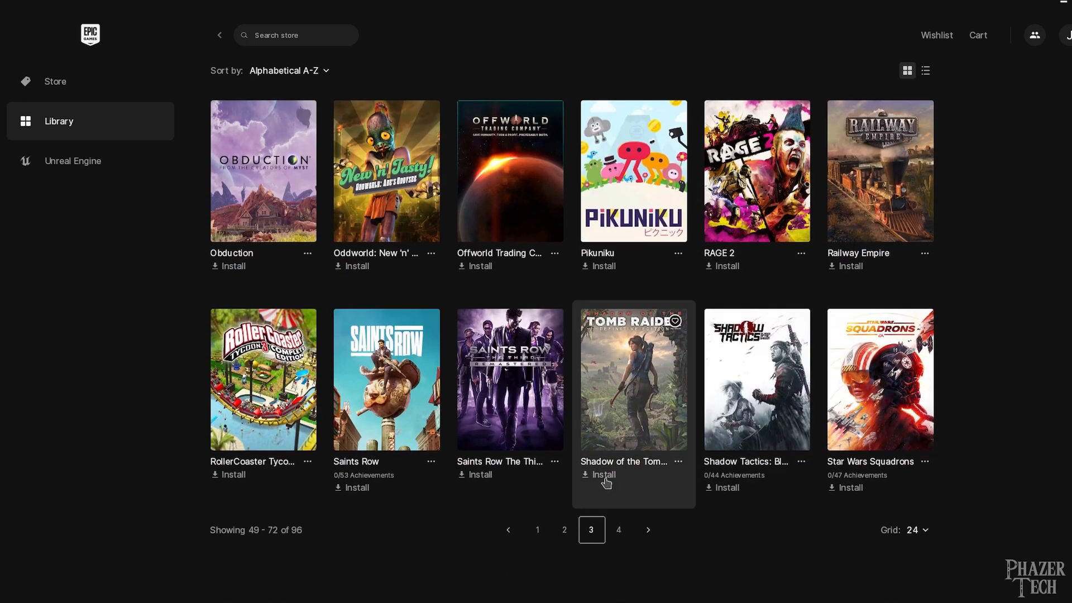
Choose Install for Shadow of the Tomb Raider in the Epic library
click(602, 474)
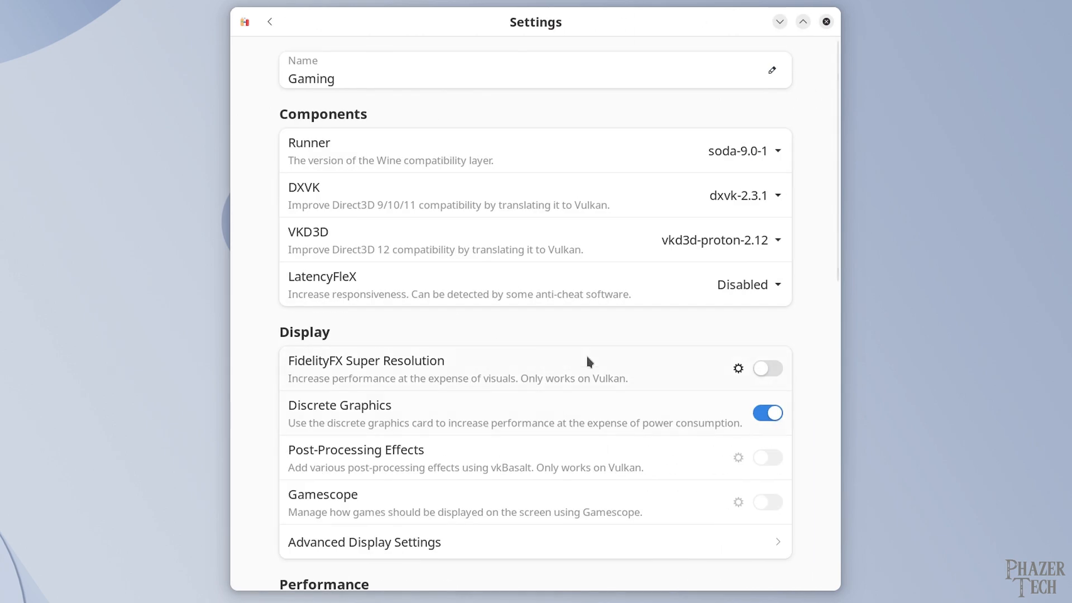
mouse_move(762, 157)
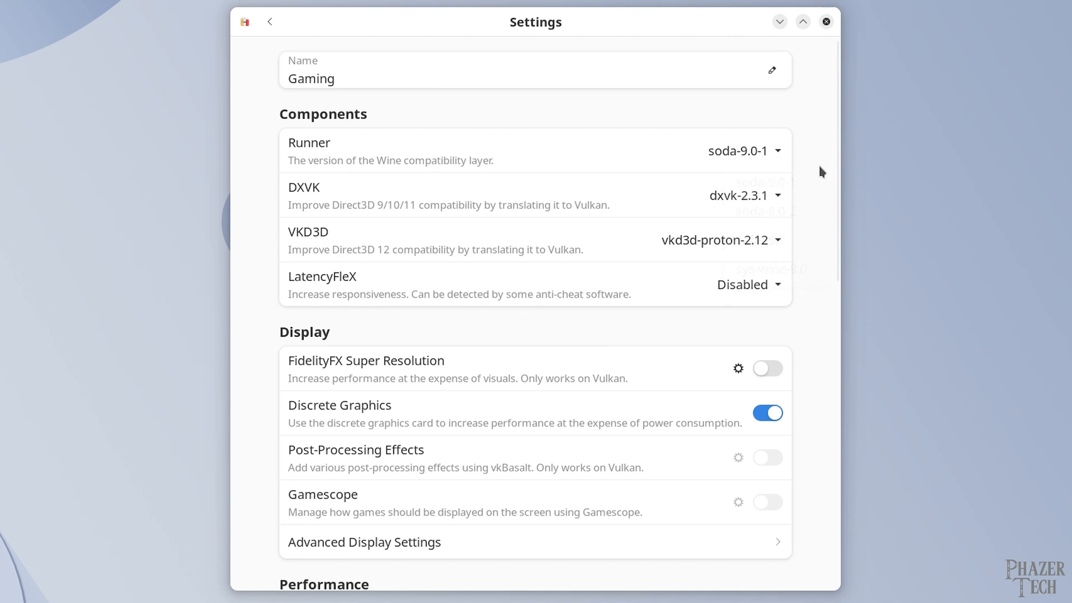
Check the Gaming bottle's settings: soda-9.0-1, dxvk-2.3.1 and vkd3d-proton-2.12
click(745, 195)
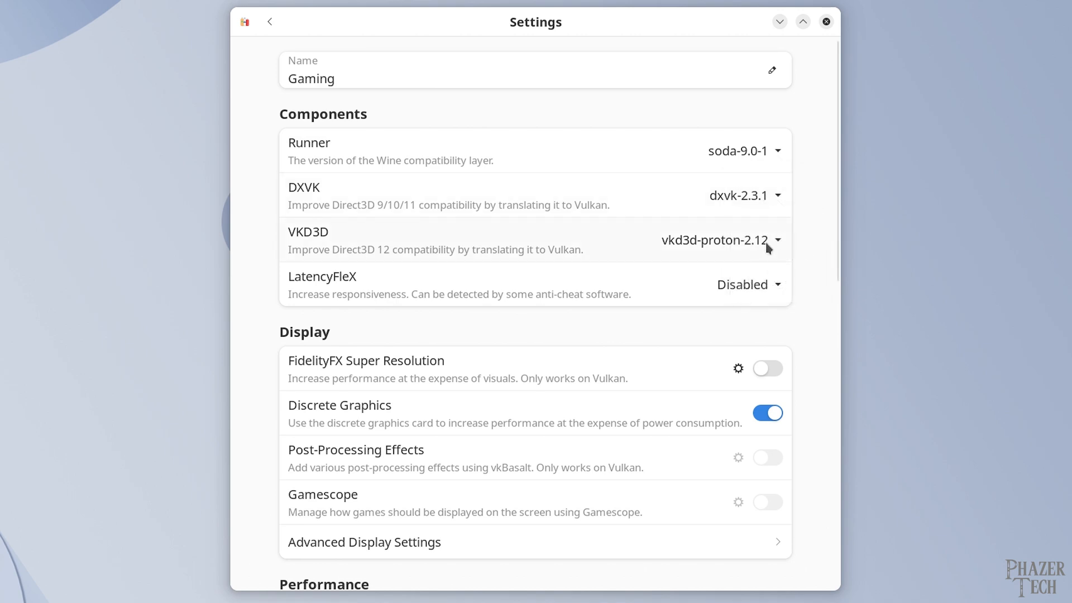
mouse_move(804, 234)
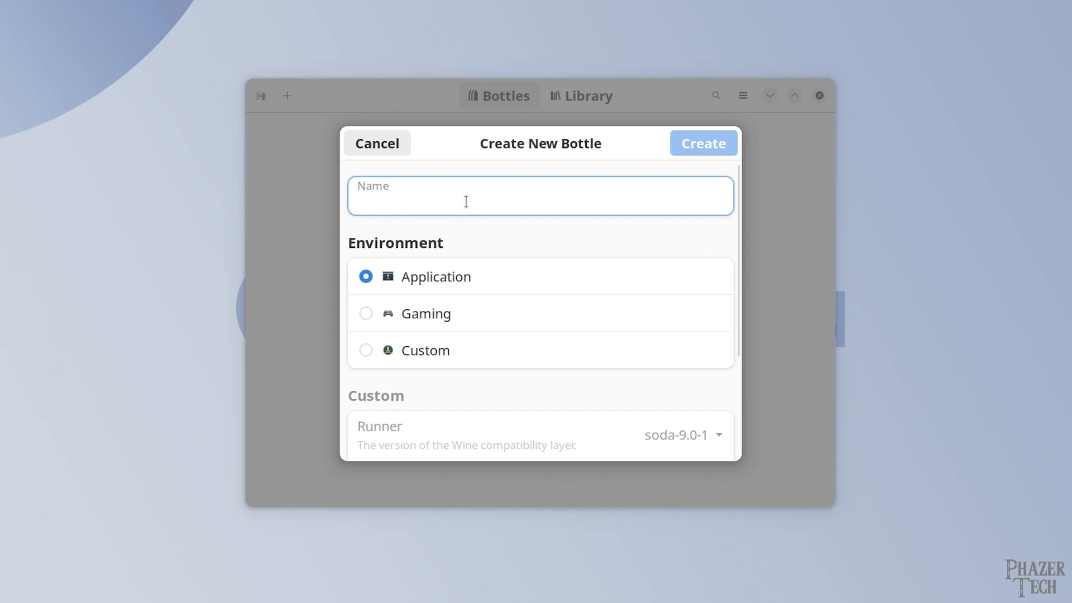
Focus the Name field in the Create New Bottle dialog
click(703, 143)
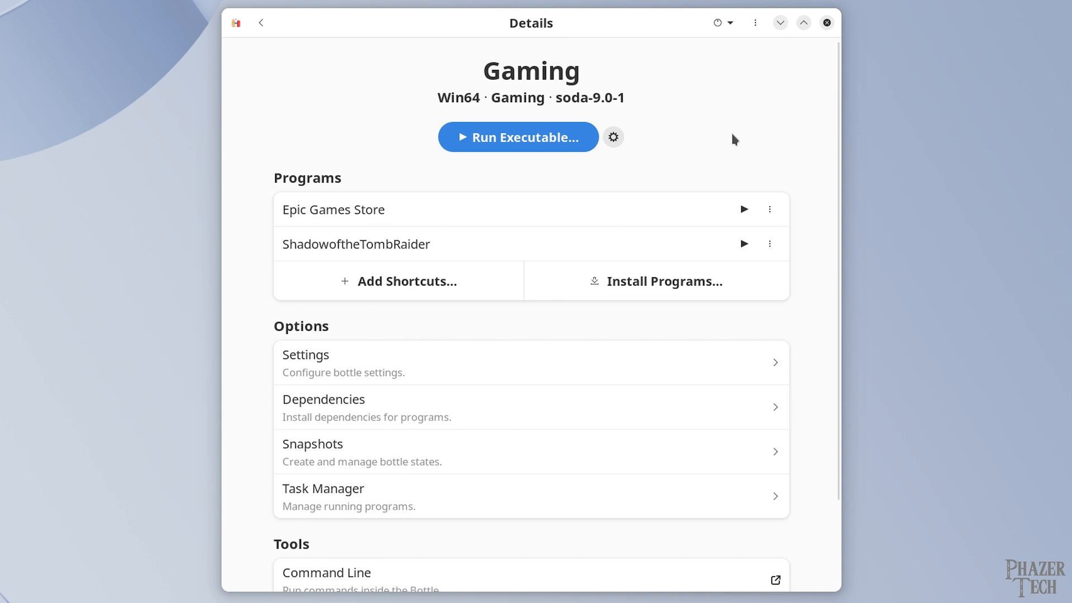
mouse_move(662, 290)
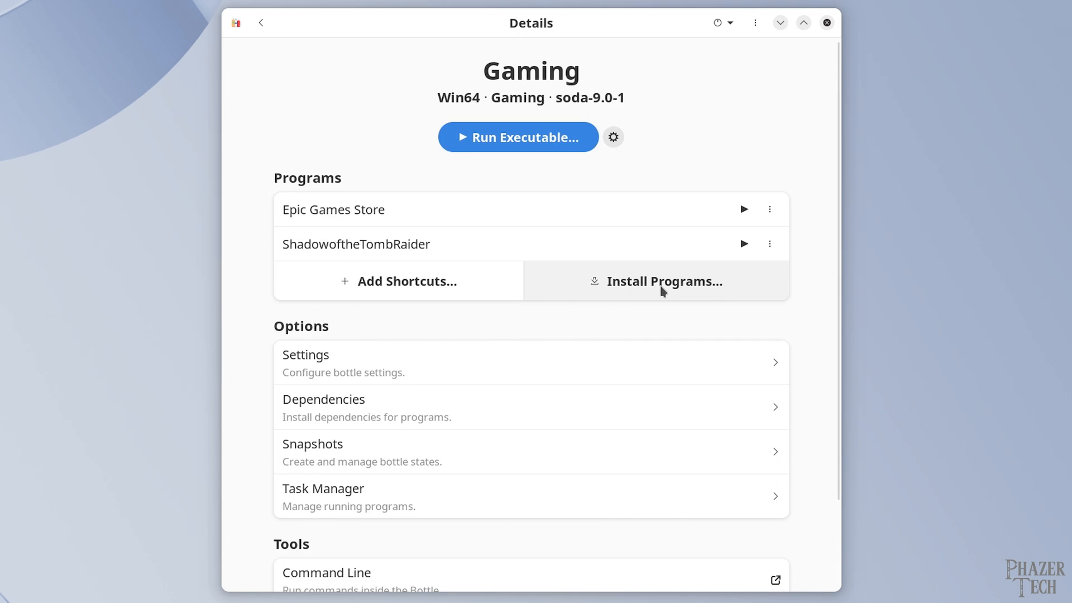
Install FL Studio from community installers, accepting its license for all users
click(664, 281)
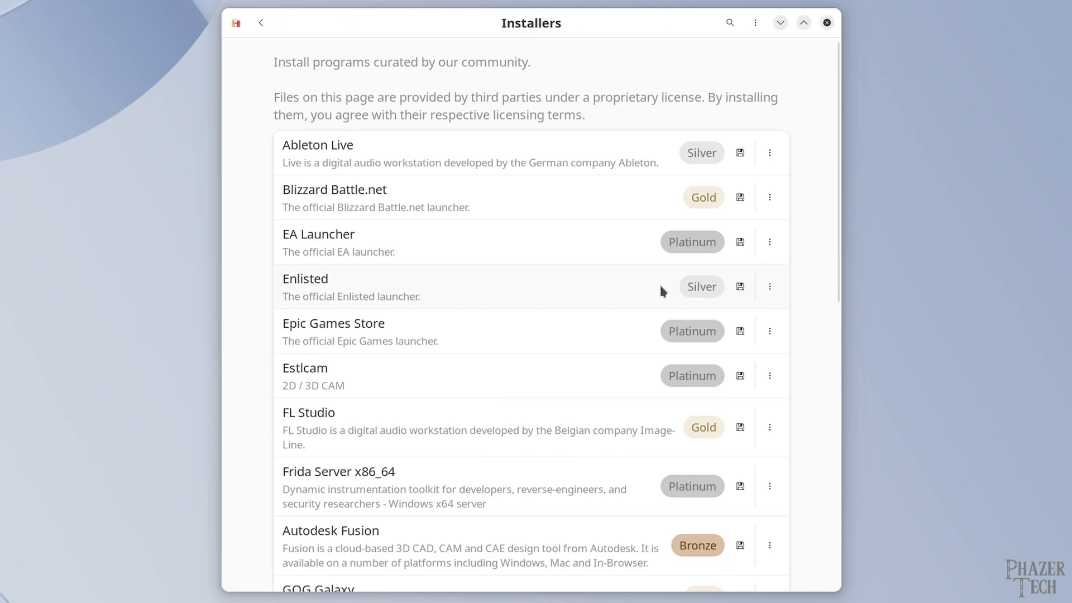
mouse_move(622, 427)
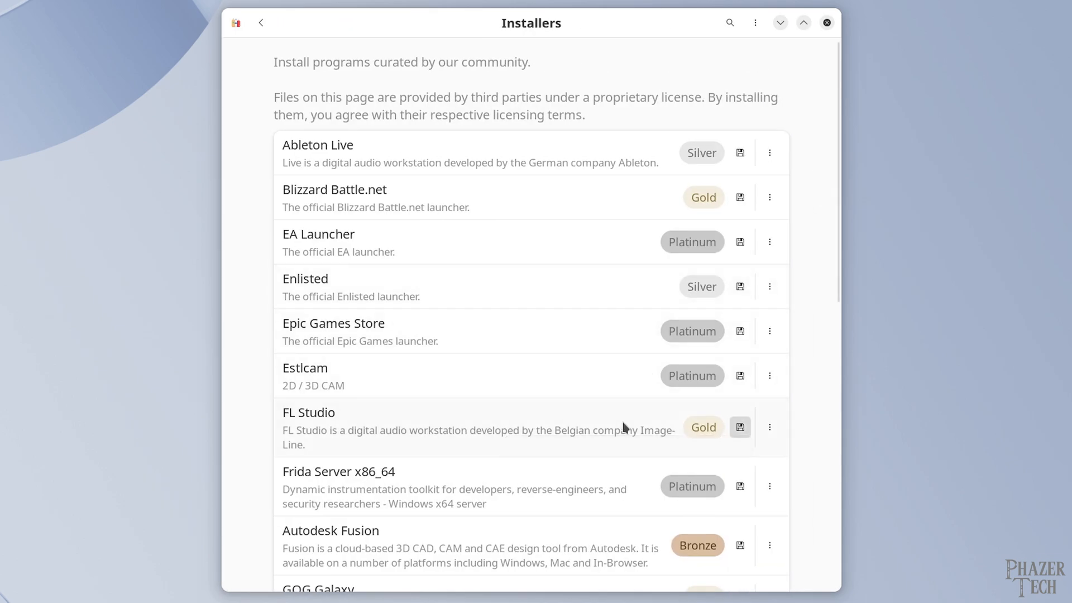
click(740, 426)
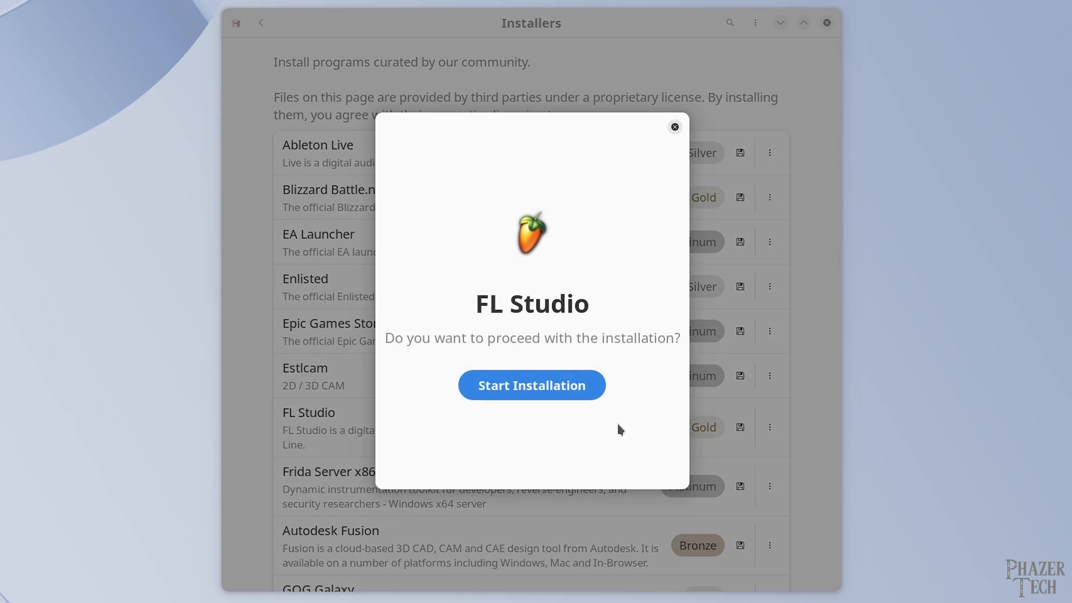
click(531, 385)
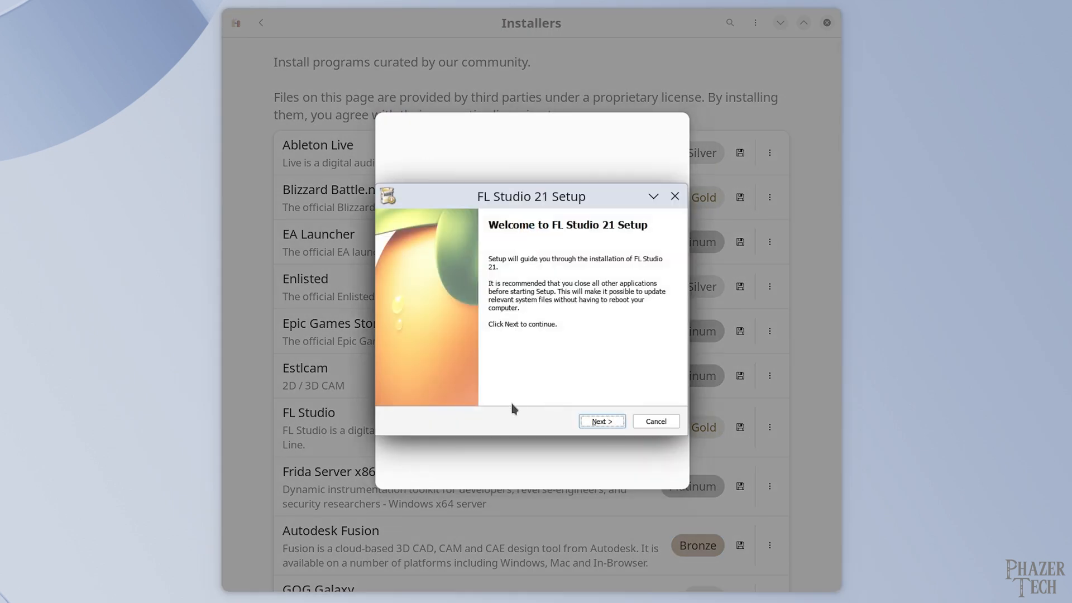
click(601, 420)
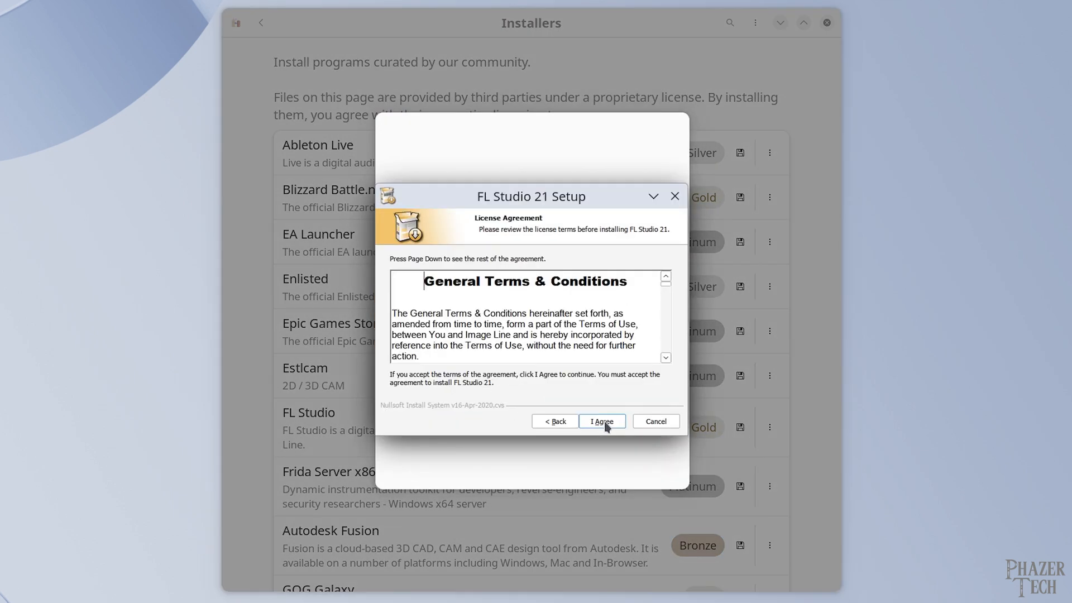
click(601, 421)
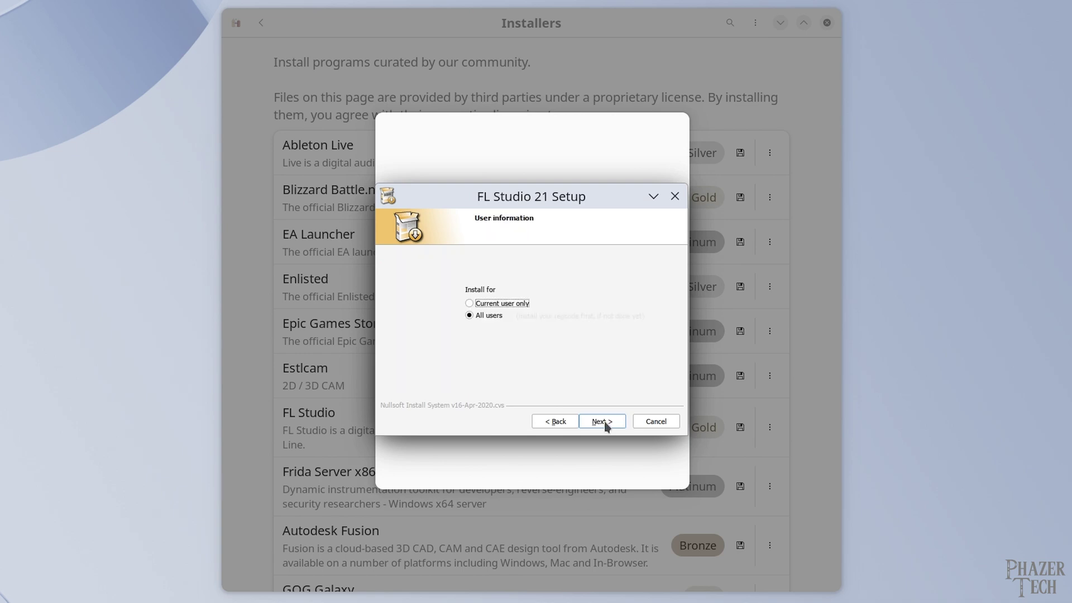
click(600, 420)
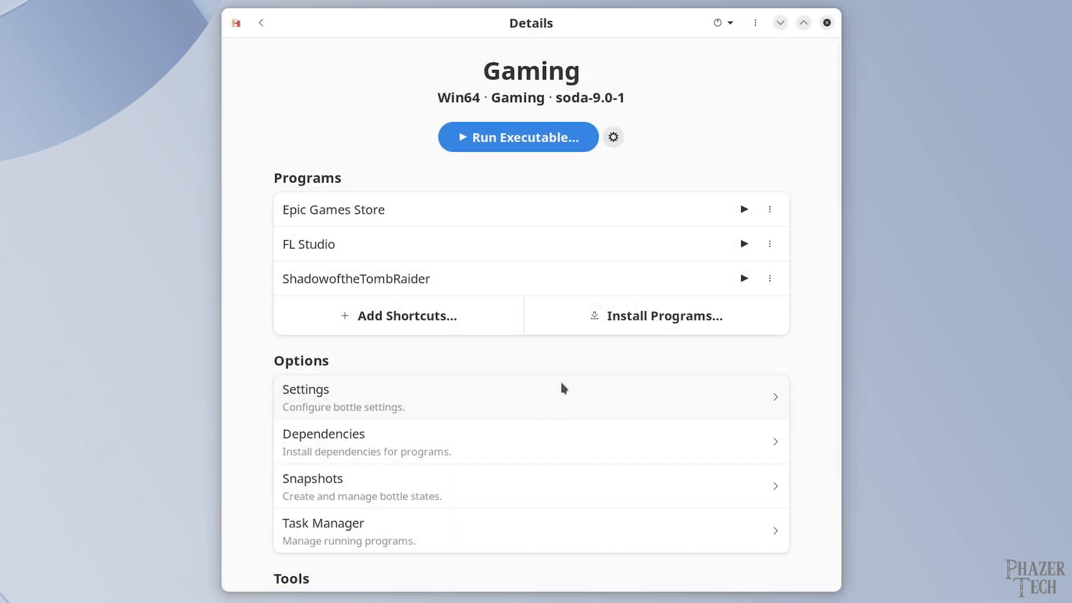
click(743, 244)
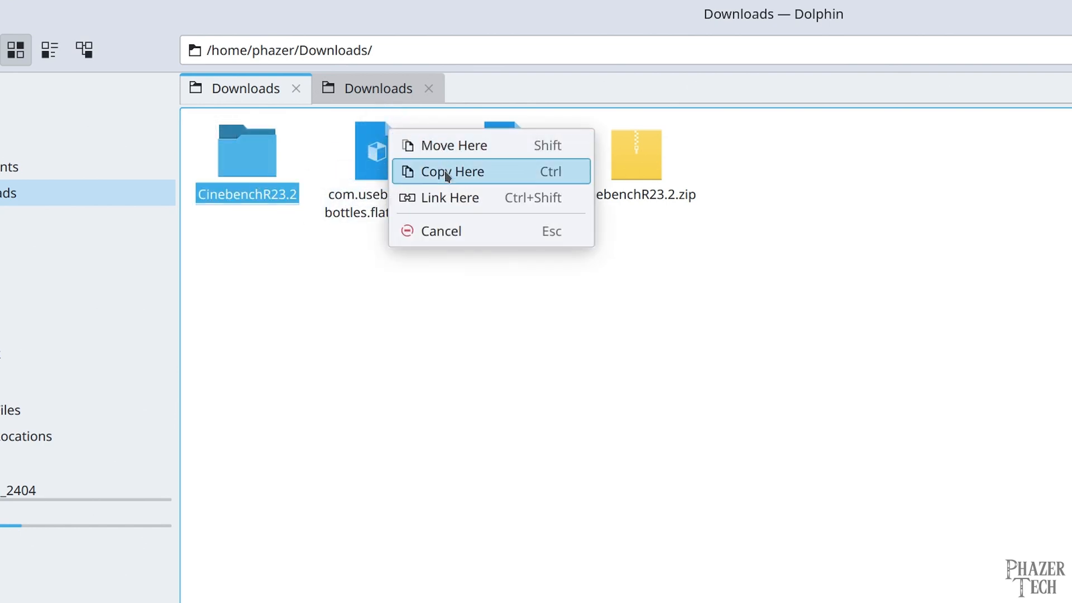
Copy CinebenchR23.2 into the Apps bottle's drive_c/users/phazer/Downloads folder
click(452, 171)
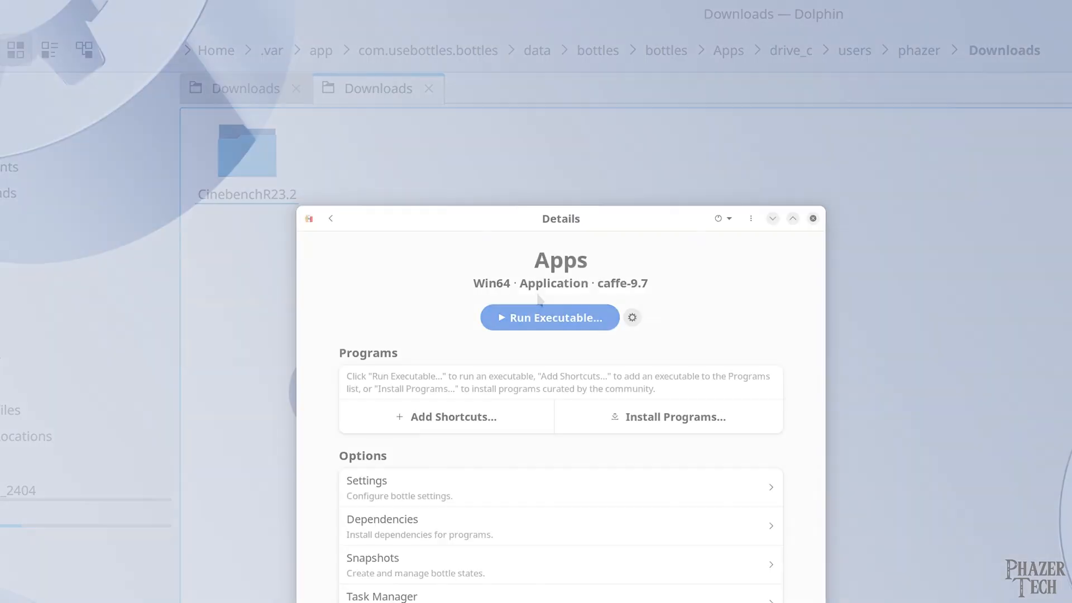
Run Cinebench.exe from the CinebenchR23.2 folder in the Apps bottle
click(549, 317)
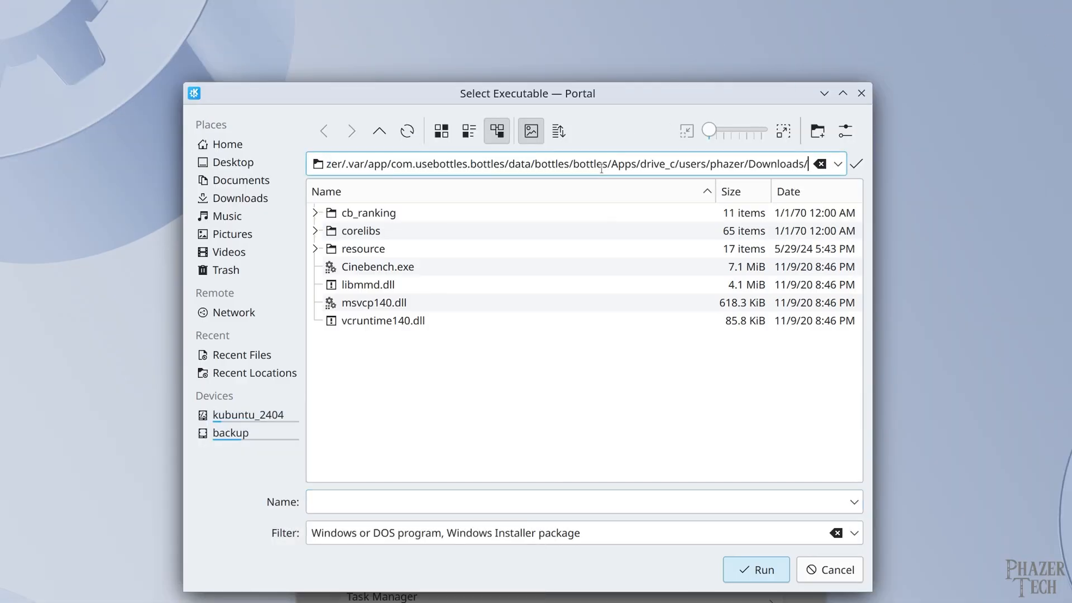
click(368, 212)
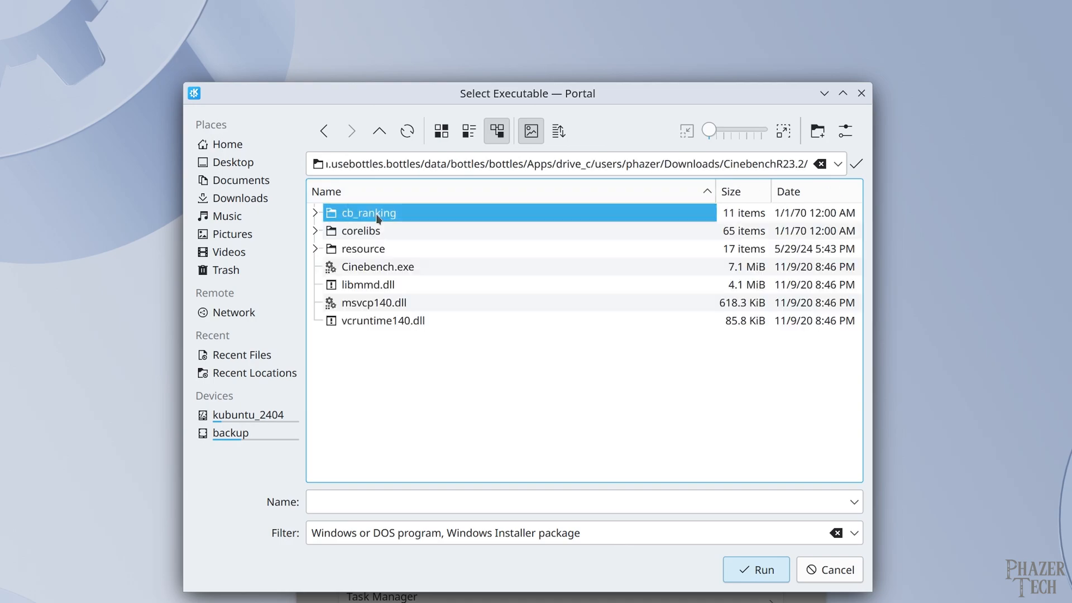
click(755, 570)
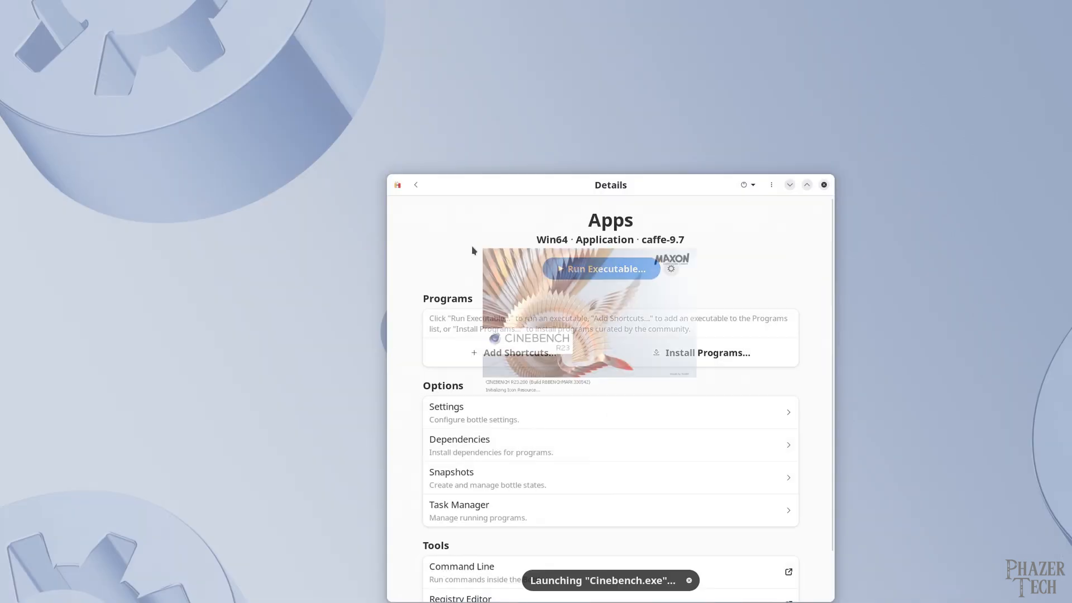
click(604, 268)
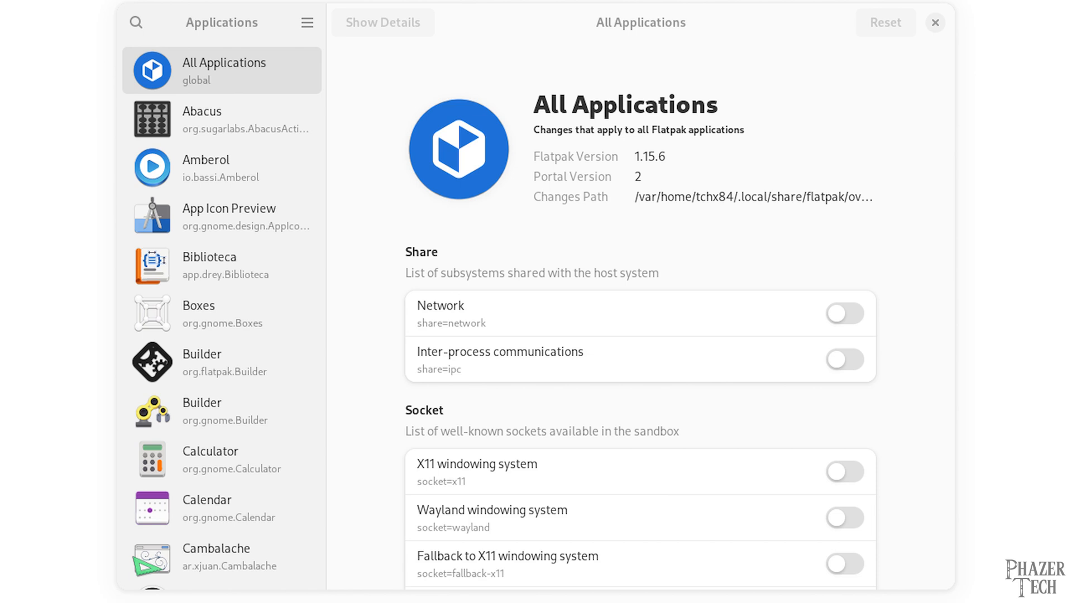
Select Bottles in Flatseal's Applications sidebar to view its permissions
click(224, 410)
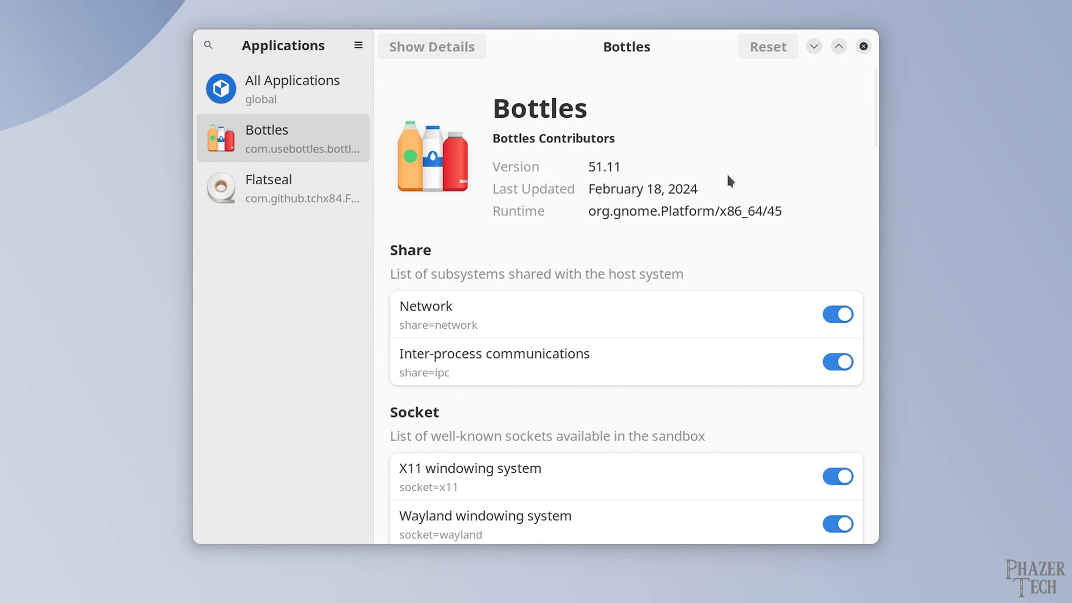
Add the Other files path /mnt/backup/games/:rw under Filesystem for Bottles
scroll(down, 3)
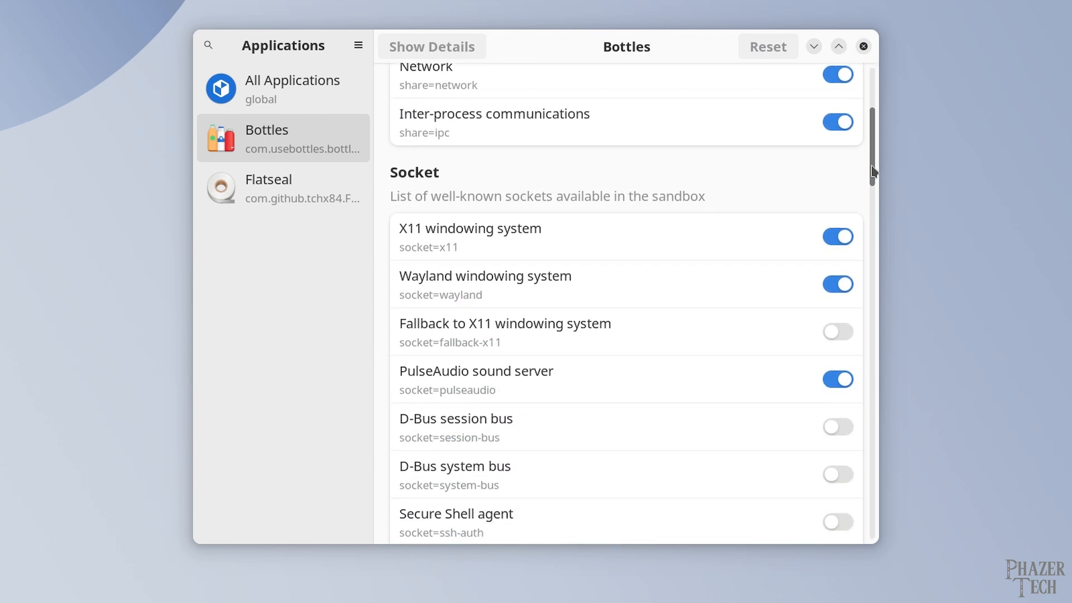
scroll(down, 3)
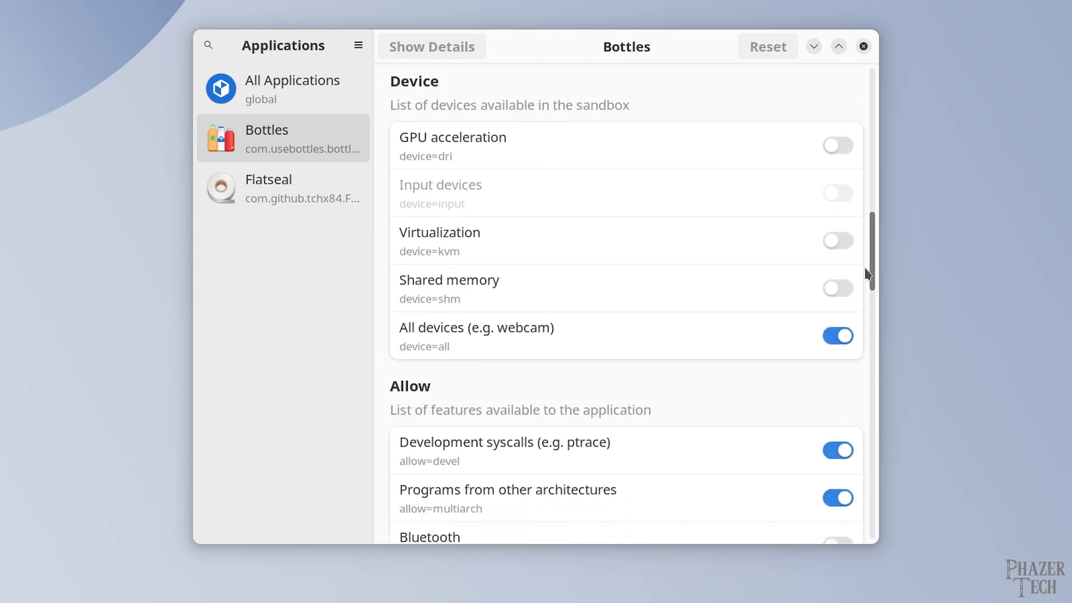
scroll(down, 3)
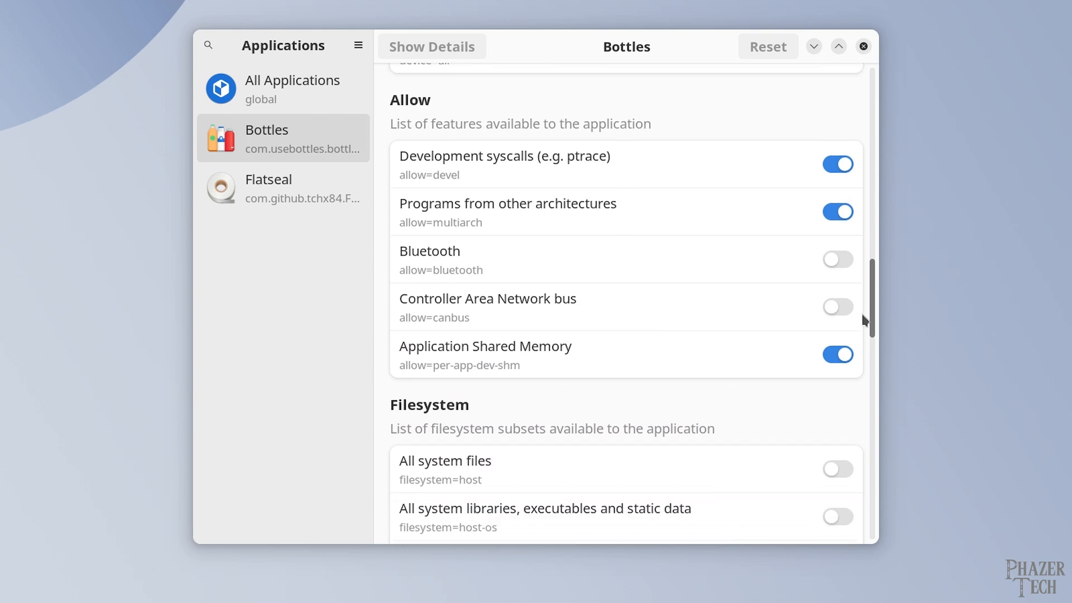
scroll(down, 3)
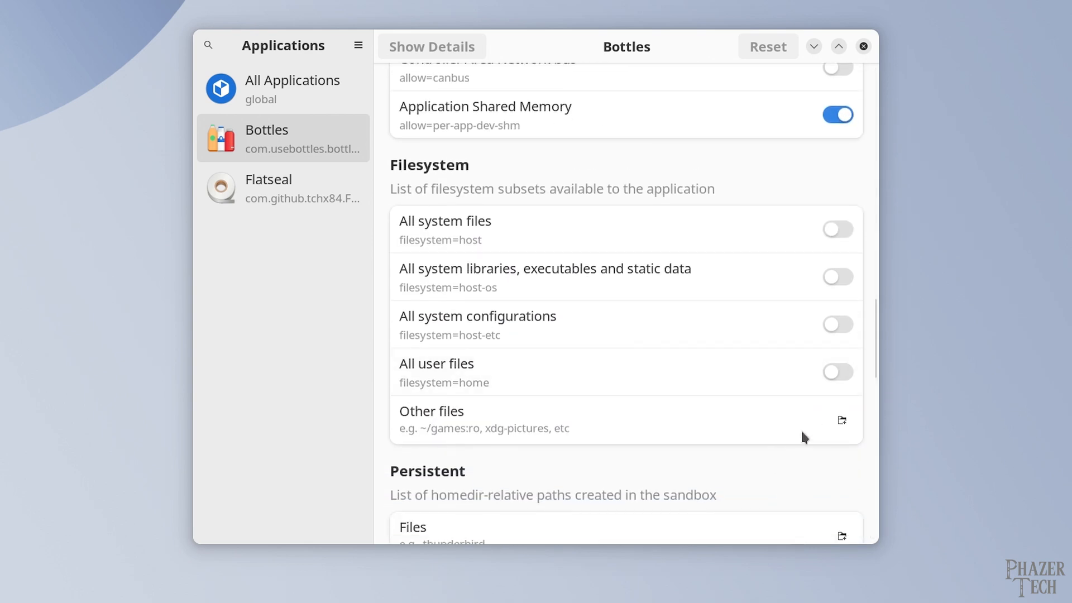
click(841, 420)
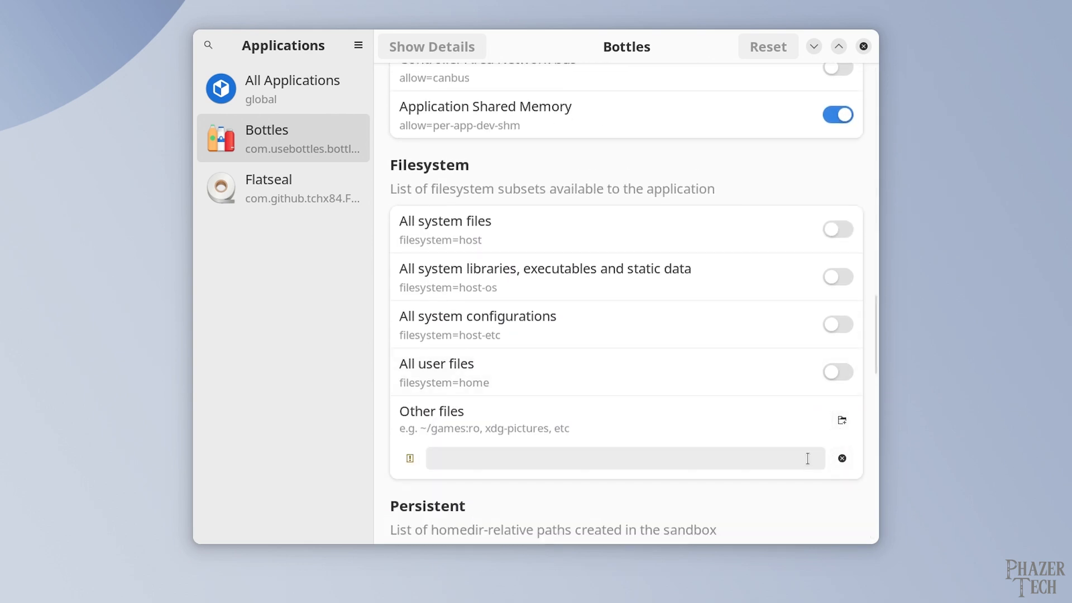
click(841, 420)
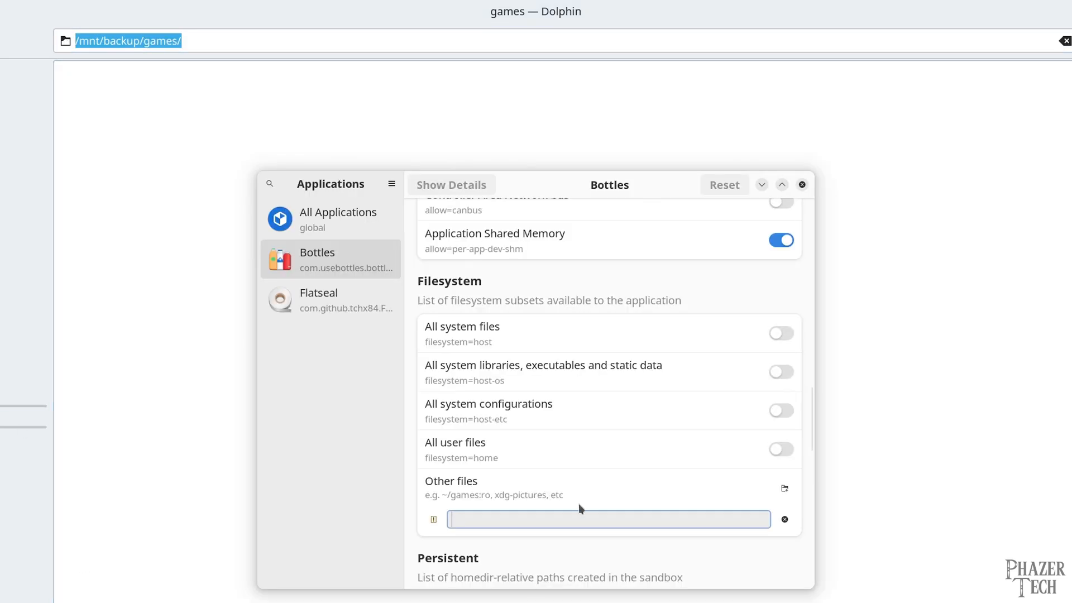
text(/mnt/backup/games/)
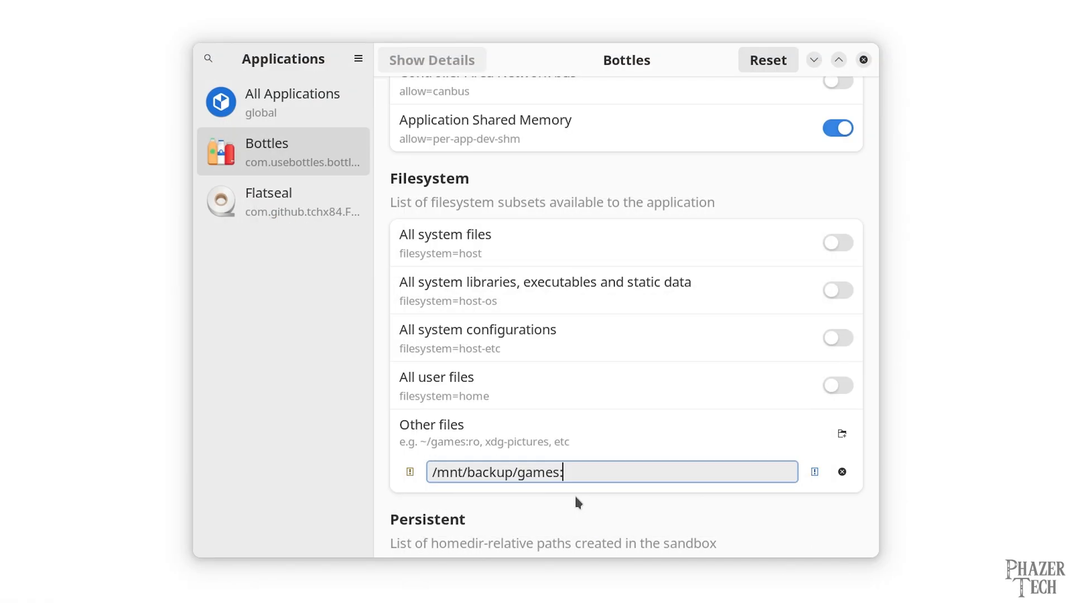
text(:rw)
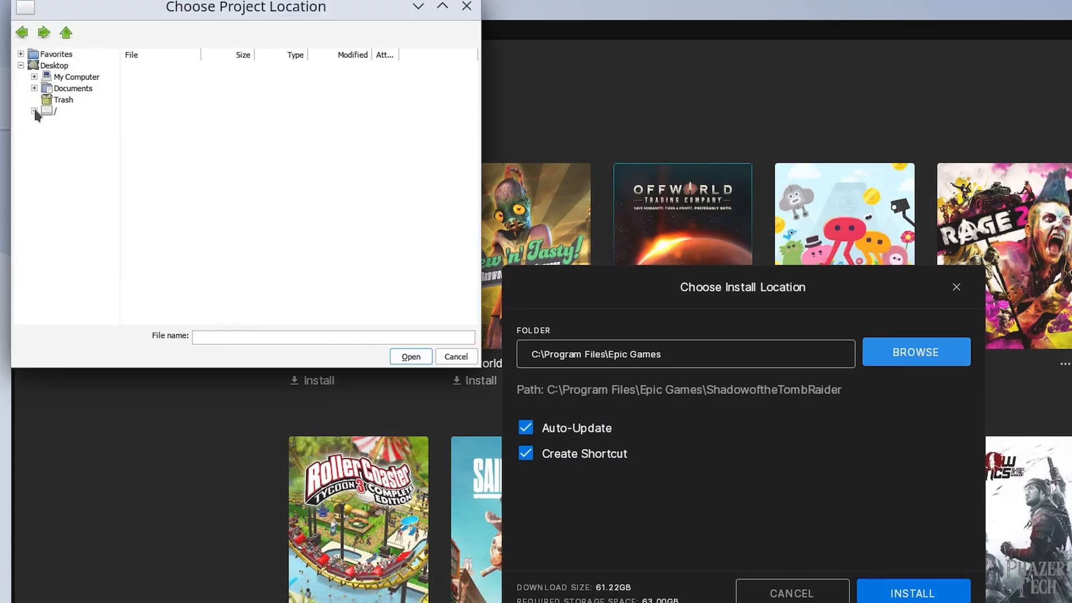
Expand / and mnt, then select backup to reveal its games folder
click(33, 111)
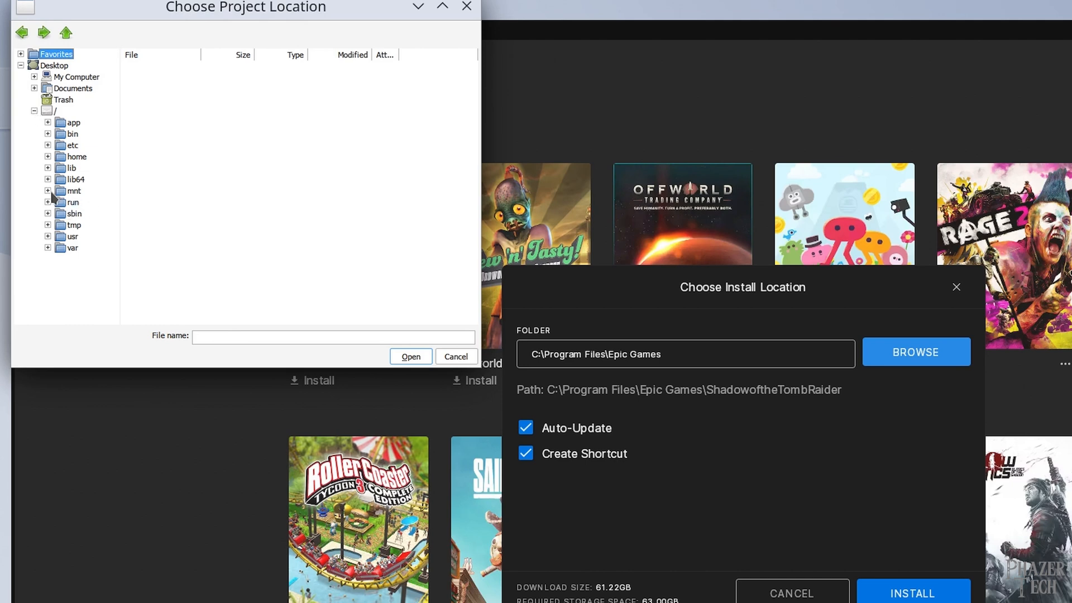
click(48, 191)
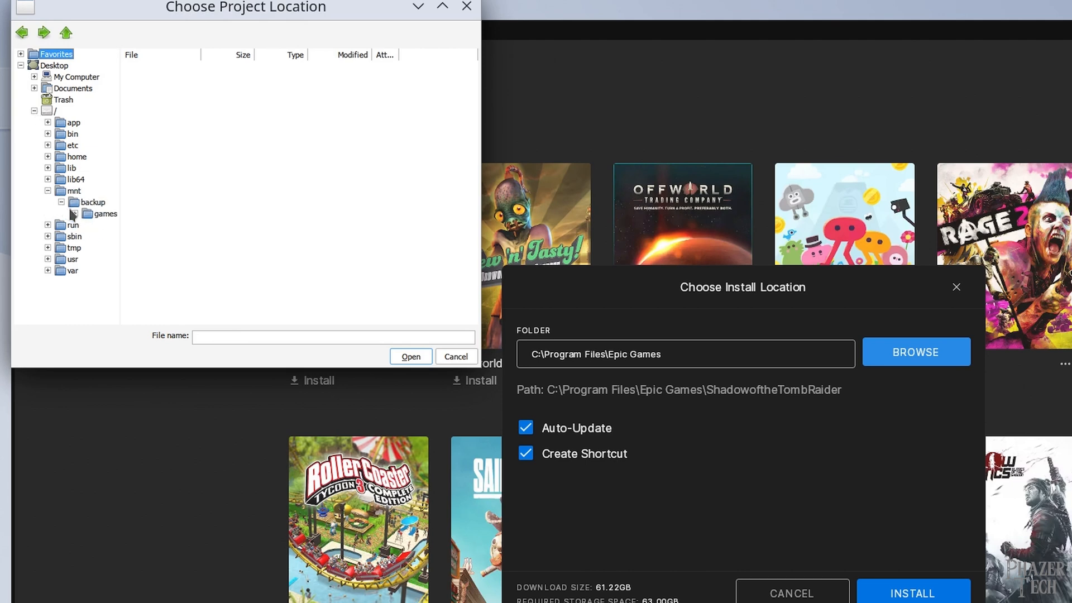
click(48, 191)
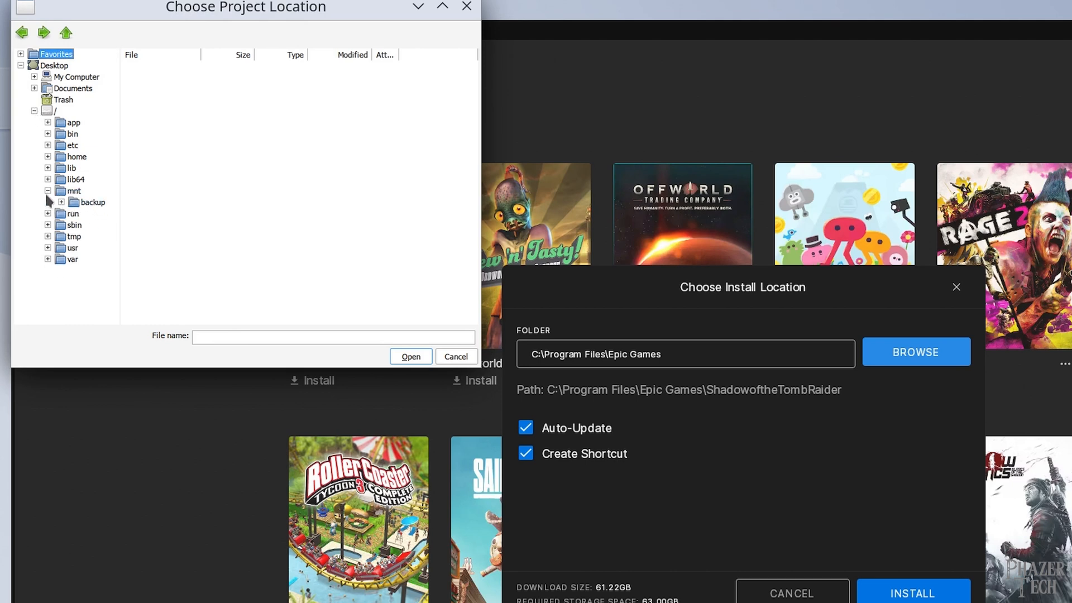
click(94, 201)
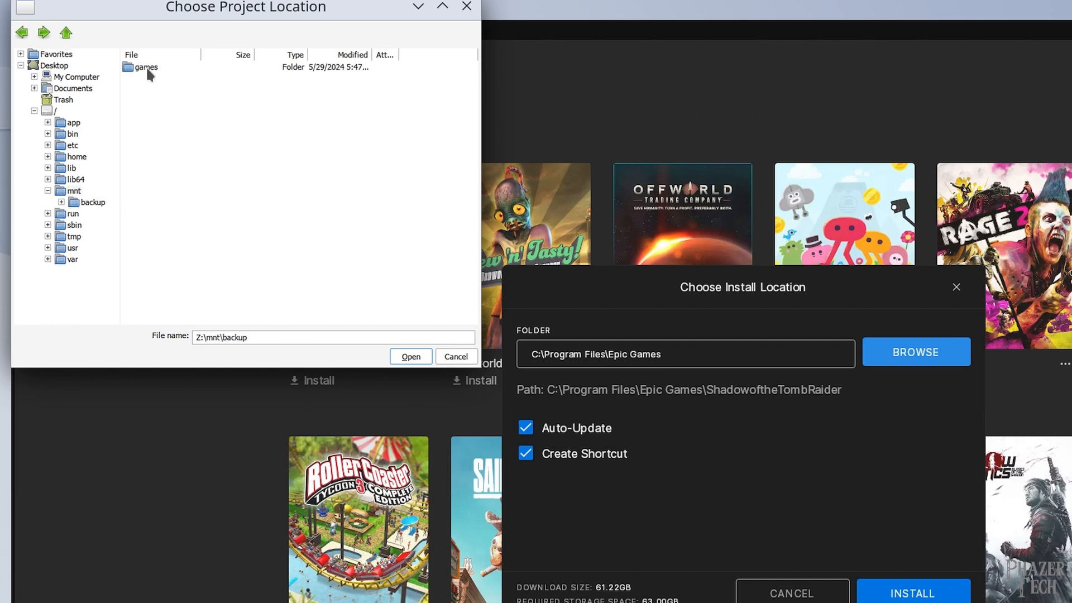
click(409, 356)
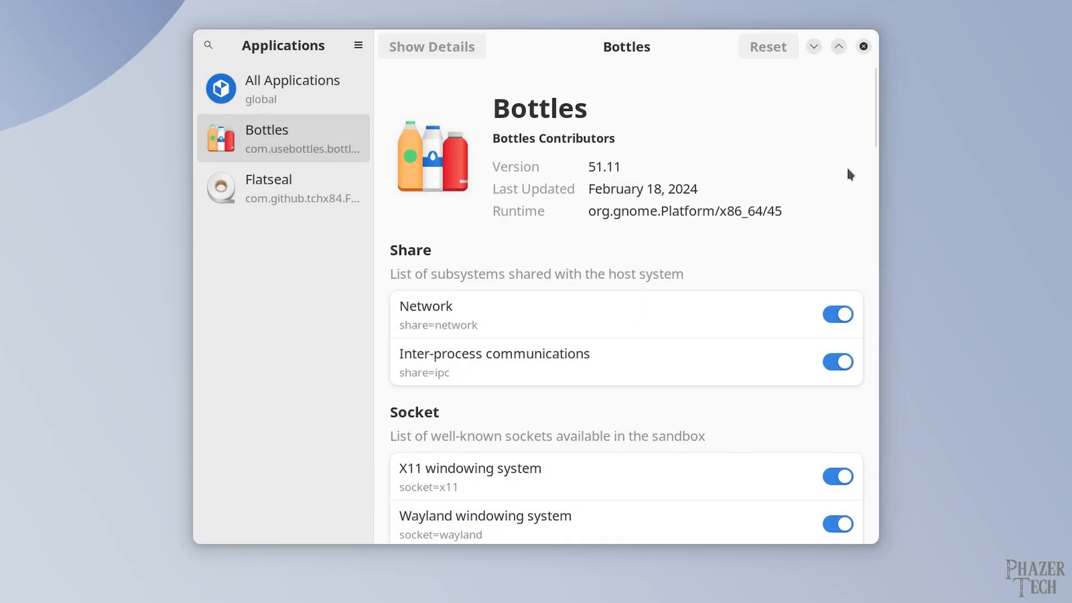
scroll(down, 3)
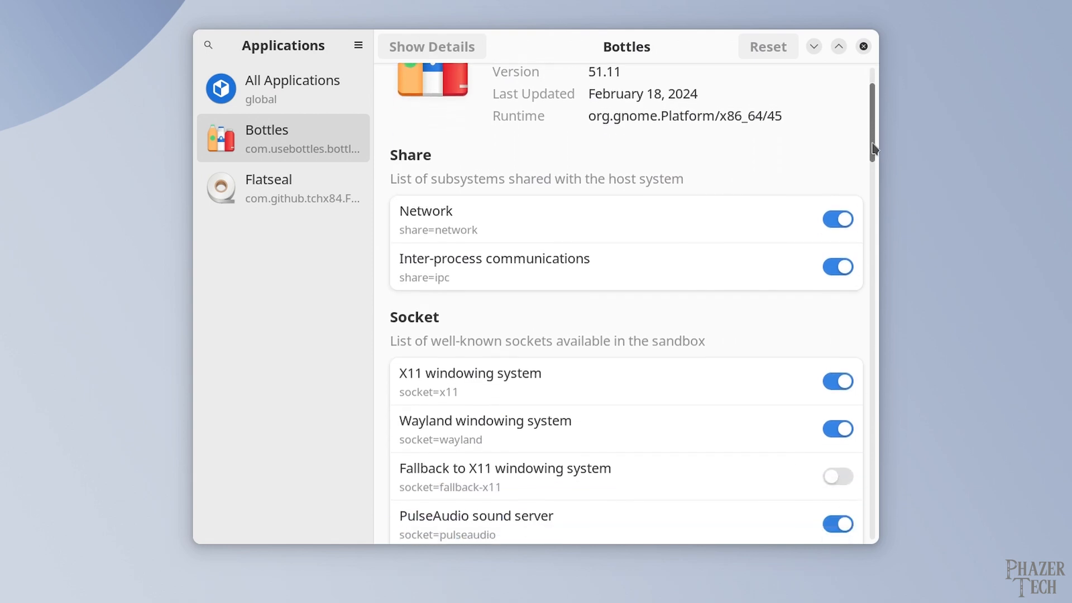
scroll(down, 3)
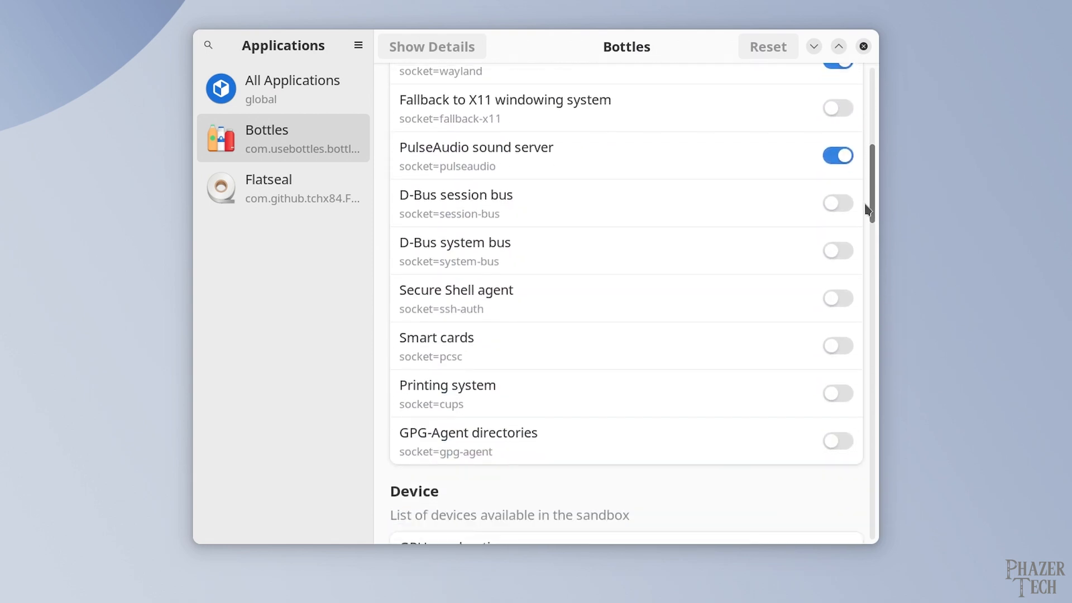
scroll(down, 3)
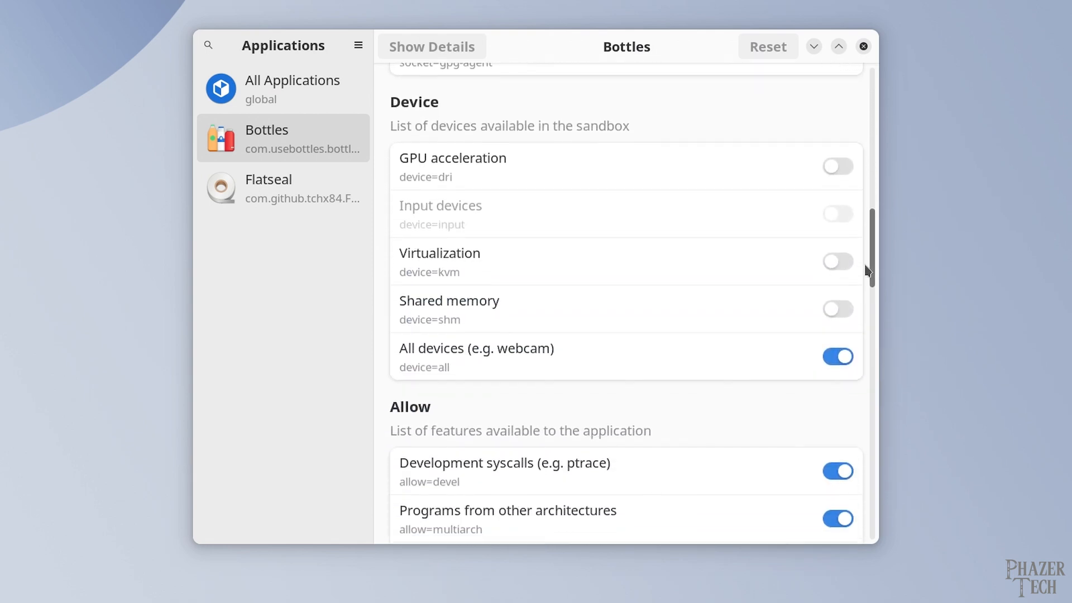
scroll(down, 3)
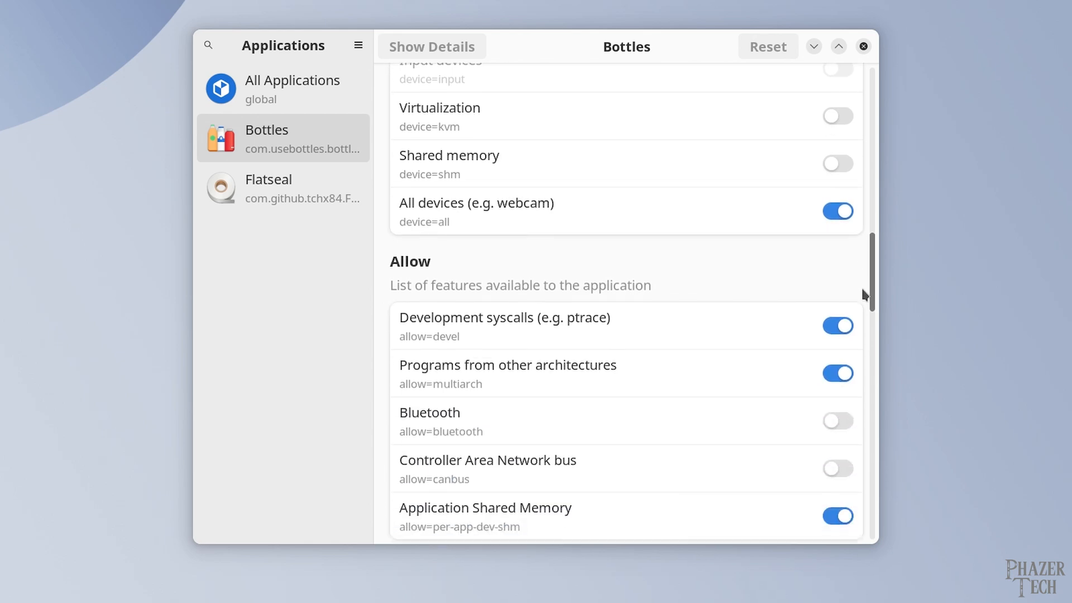
scroll(down, 3)
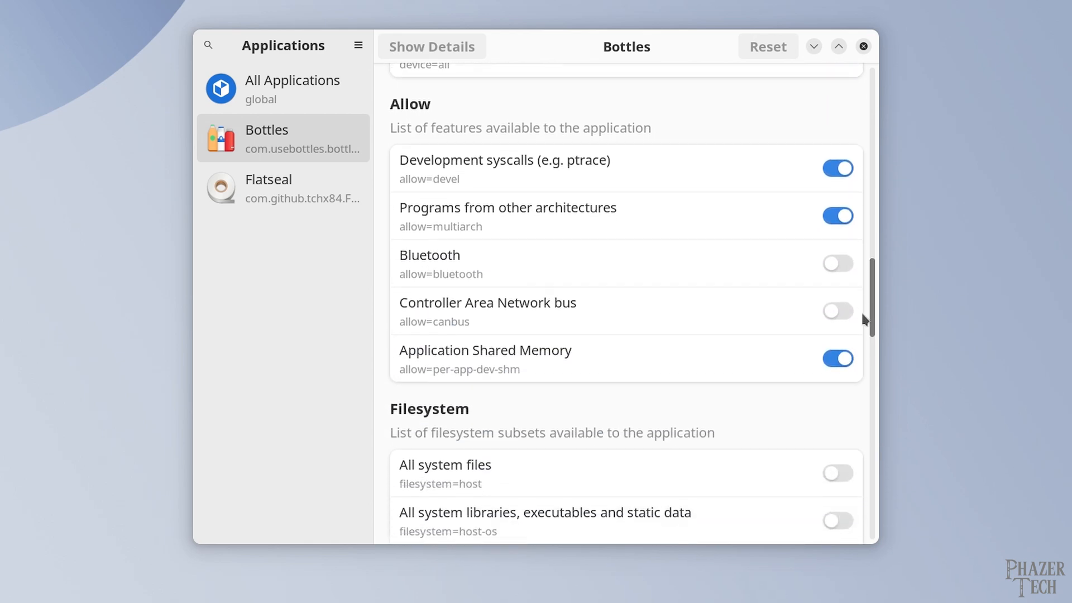